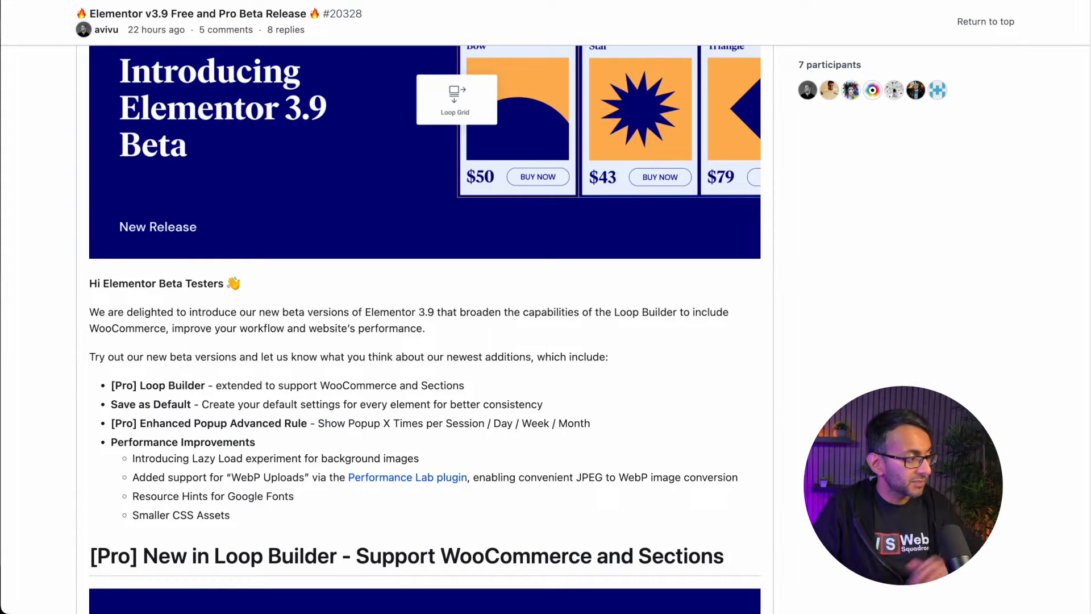
# Go to Elementor Tools and show the Version Control settings
pyautogui.scroll(-3)
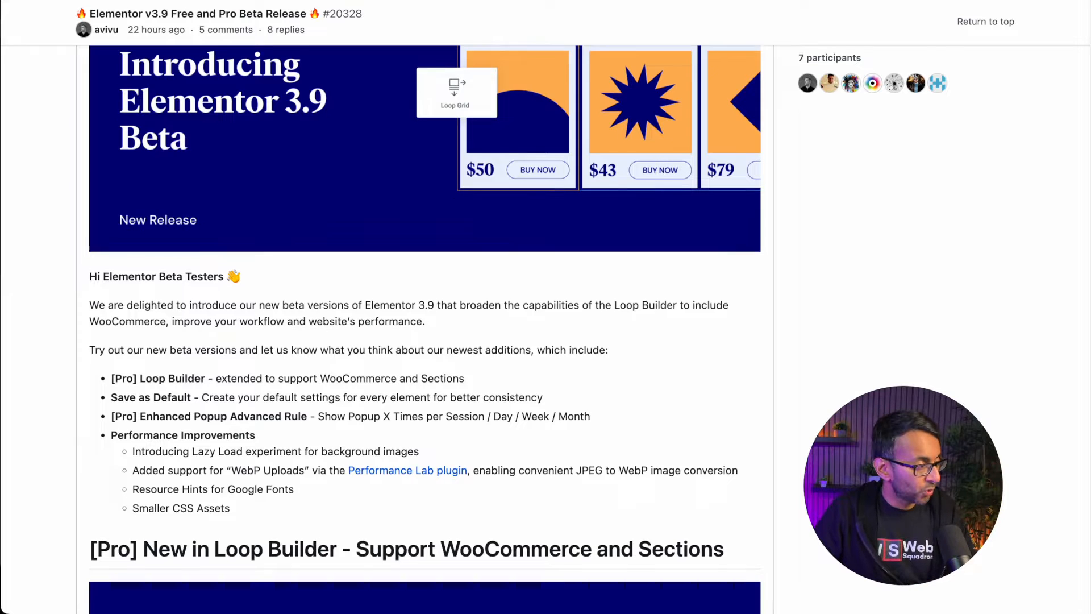
pyautogui.scroll(-3)
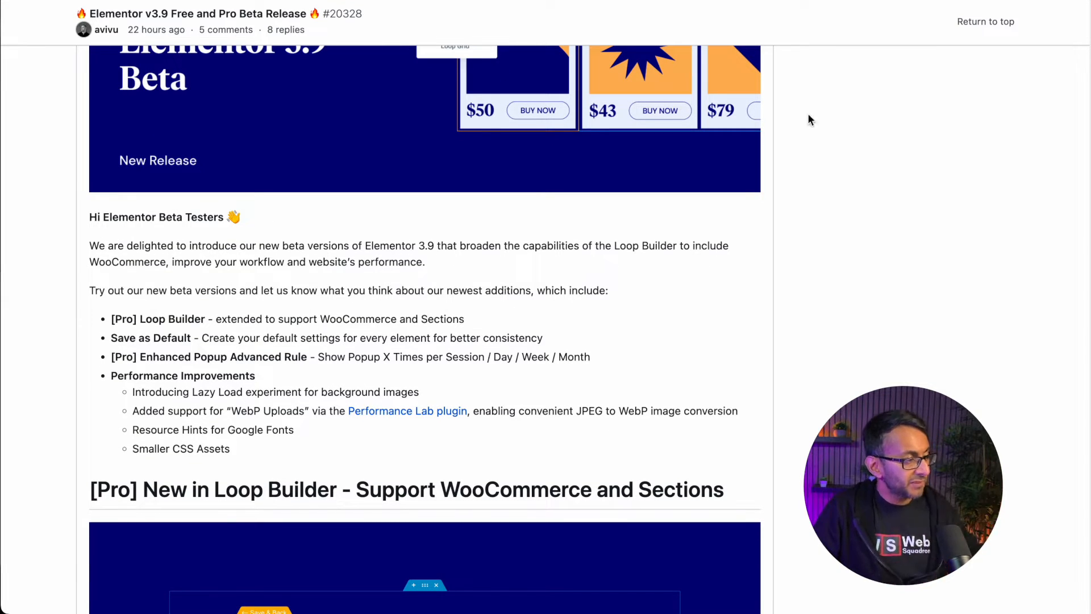
pyautogui.moveTo(352, 397)
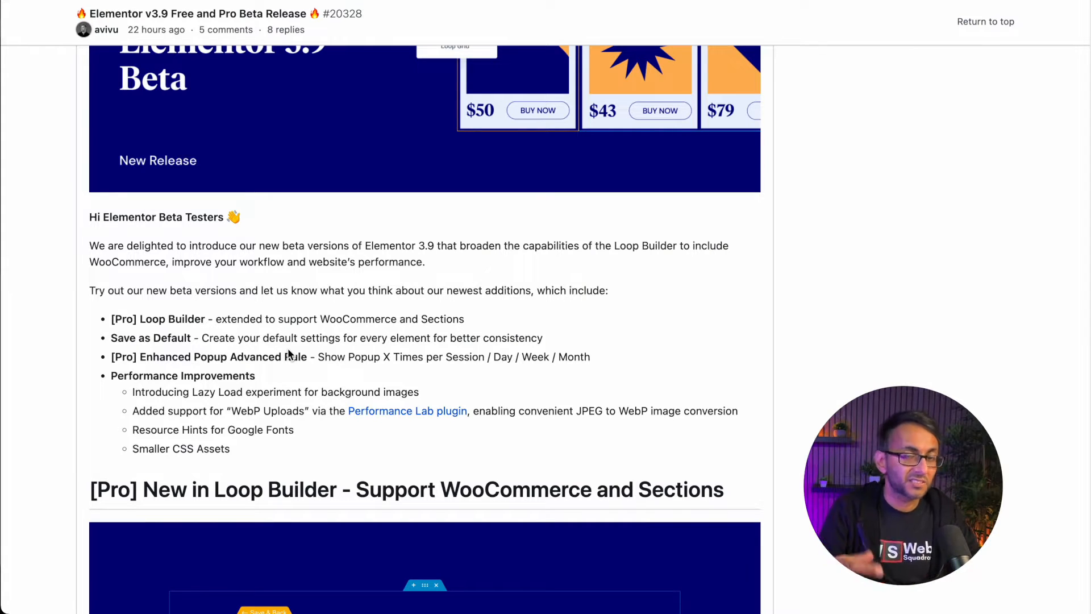
pyautogui.scroll(-3)
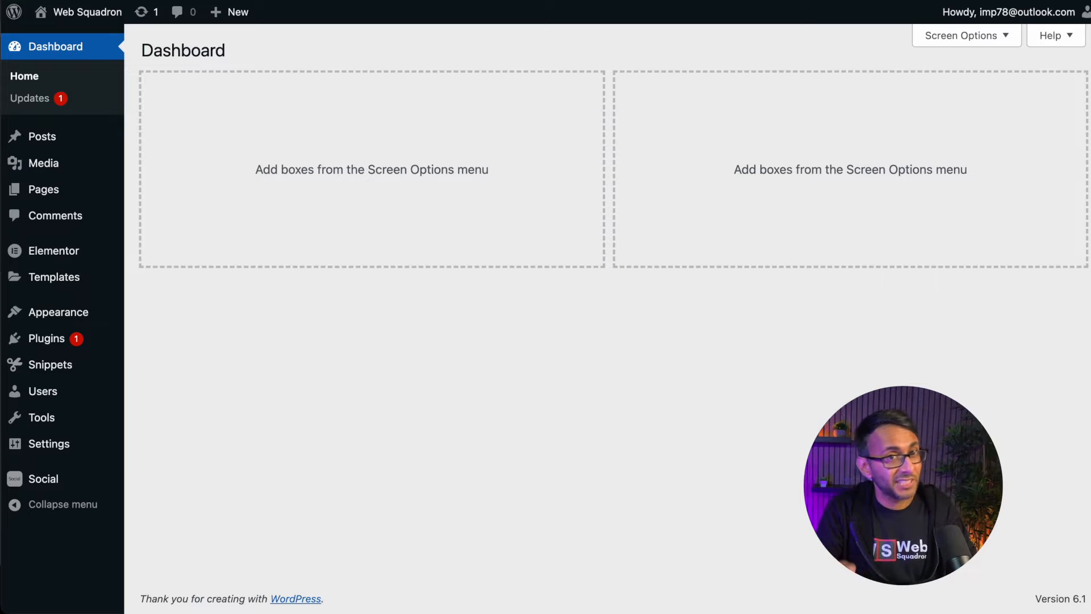
pyautogui.click(53, 250)
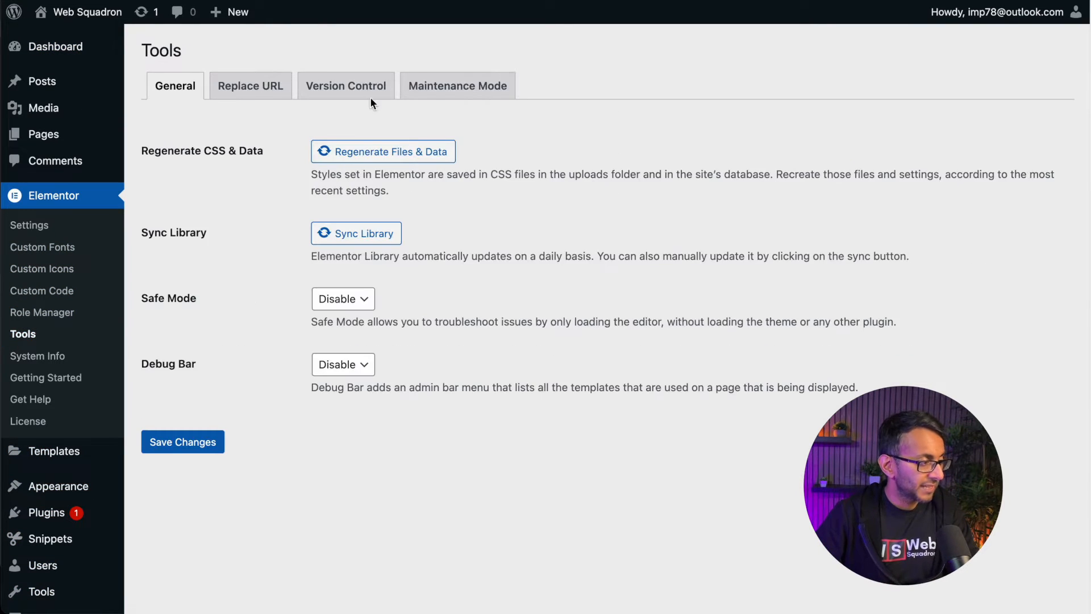
pyautogui.click(346, 85)
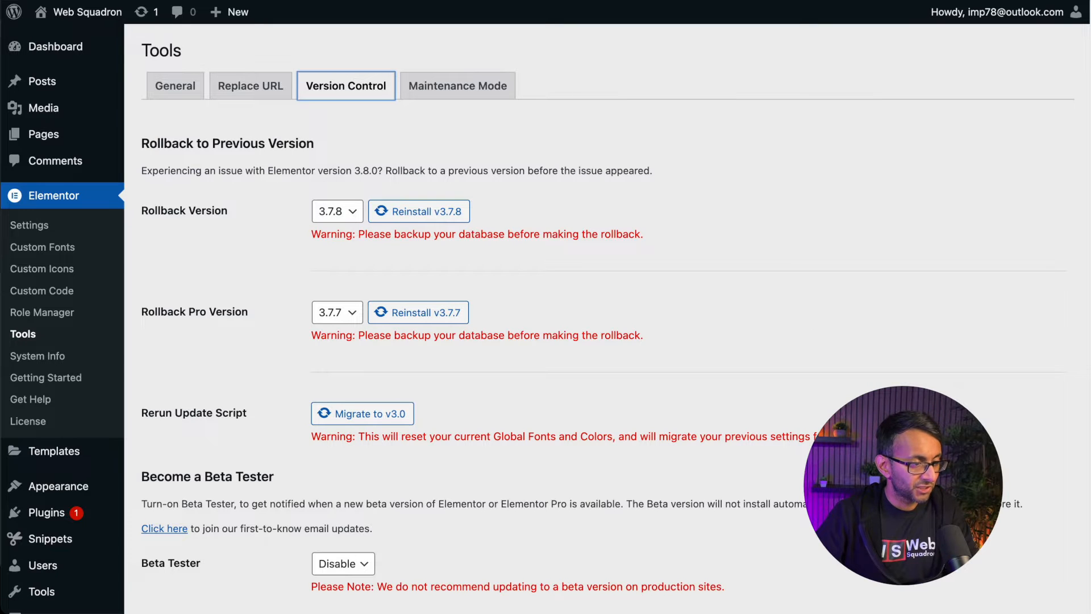
# Set Beta Tester to Enable and dismiss the beta updates sign-up prompt
pyautogui.scroll(-3)
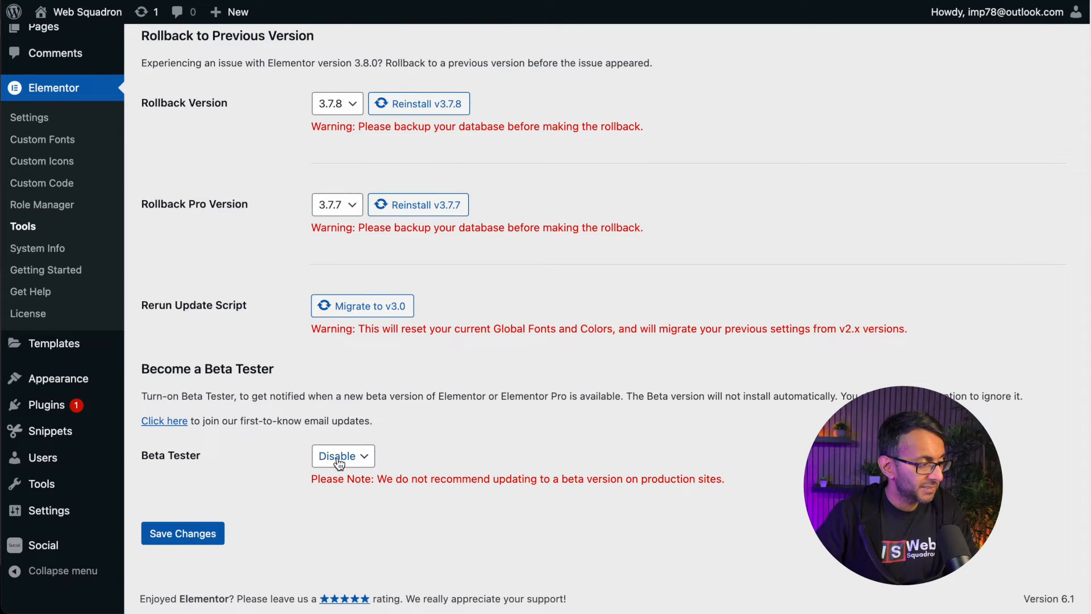
pyautogui.click(342, 456)
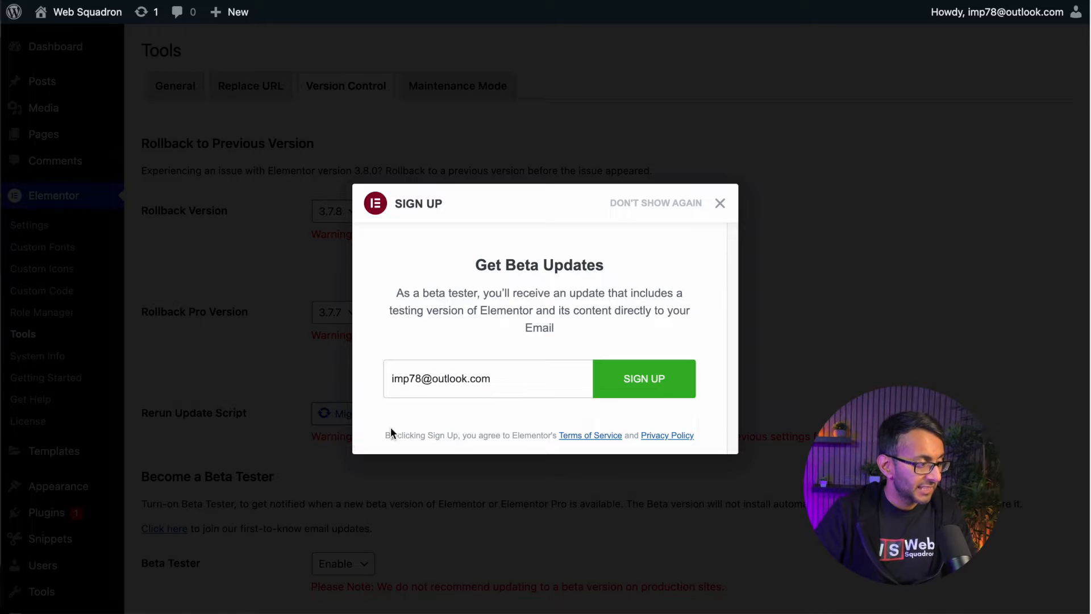
pyautogui.click(720, 202)
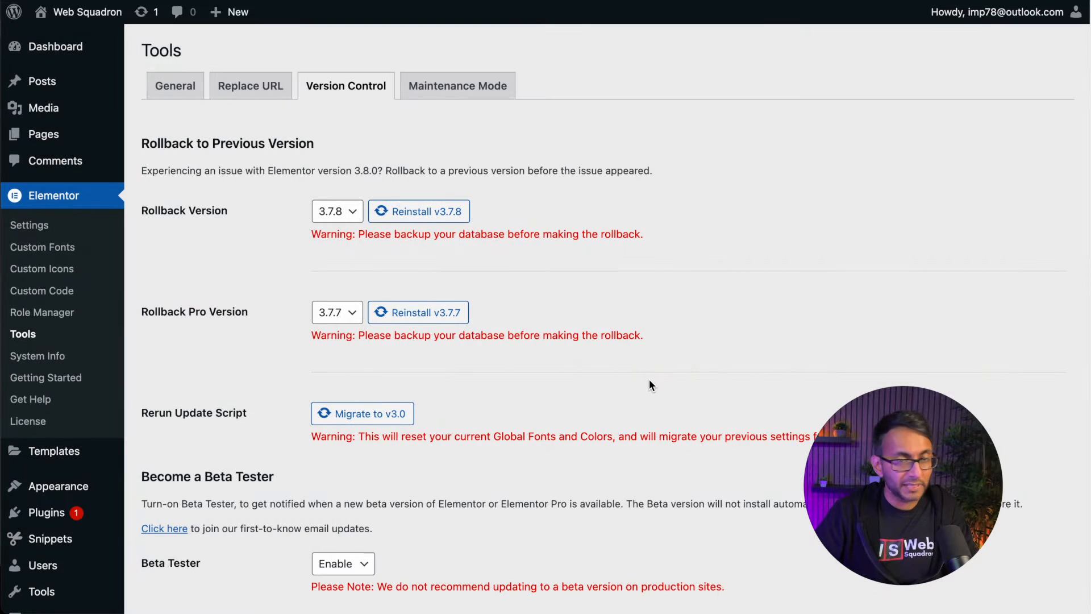
pyautogui.moveTo(602, 373)
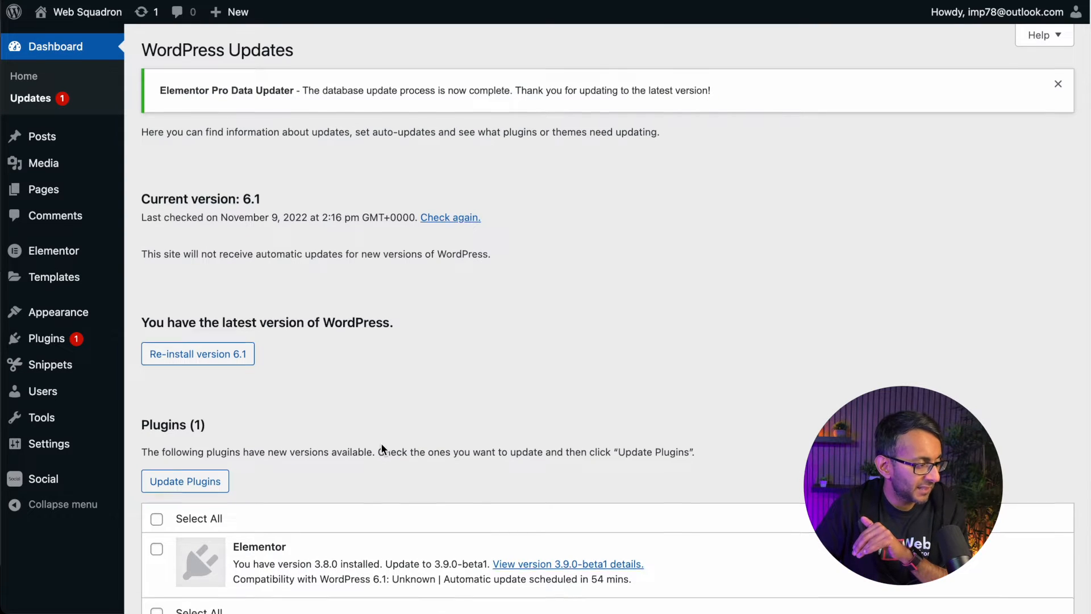
# Update Elementor and Elementor Pro to 3.9.0-beta1 and check the installed plugins list
pyautogui.scroll(-3)
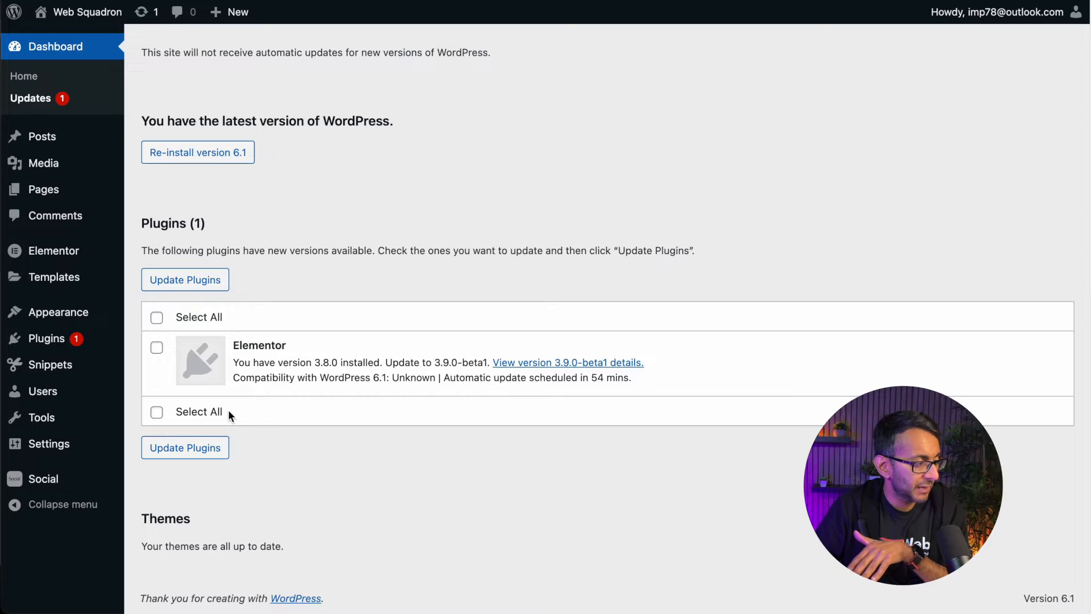
pyautogui.click(157, 317)
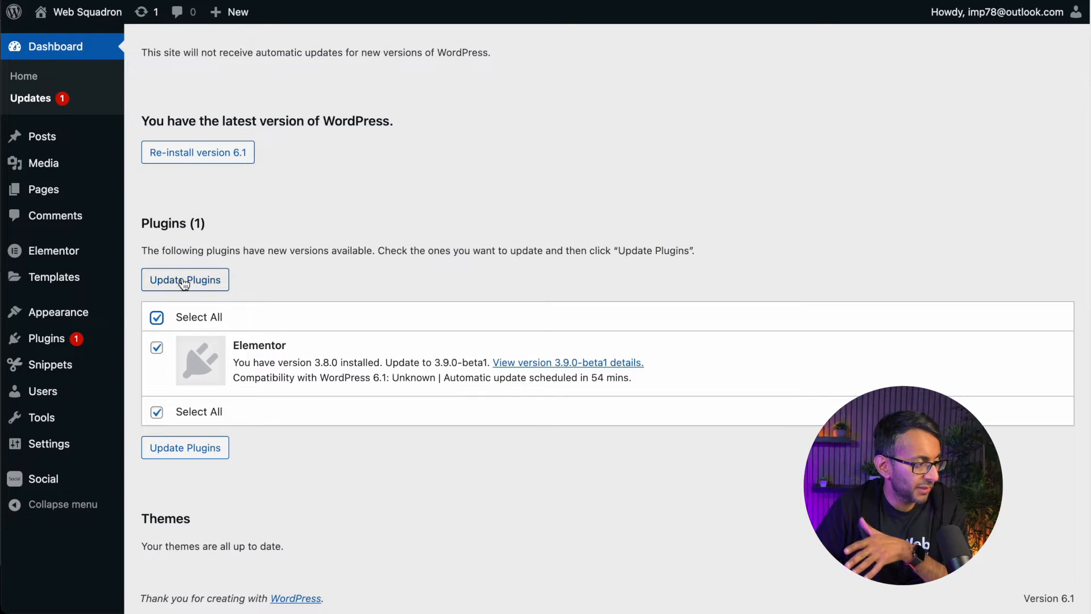
pyautogui.click(185, 280)
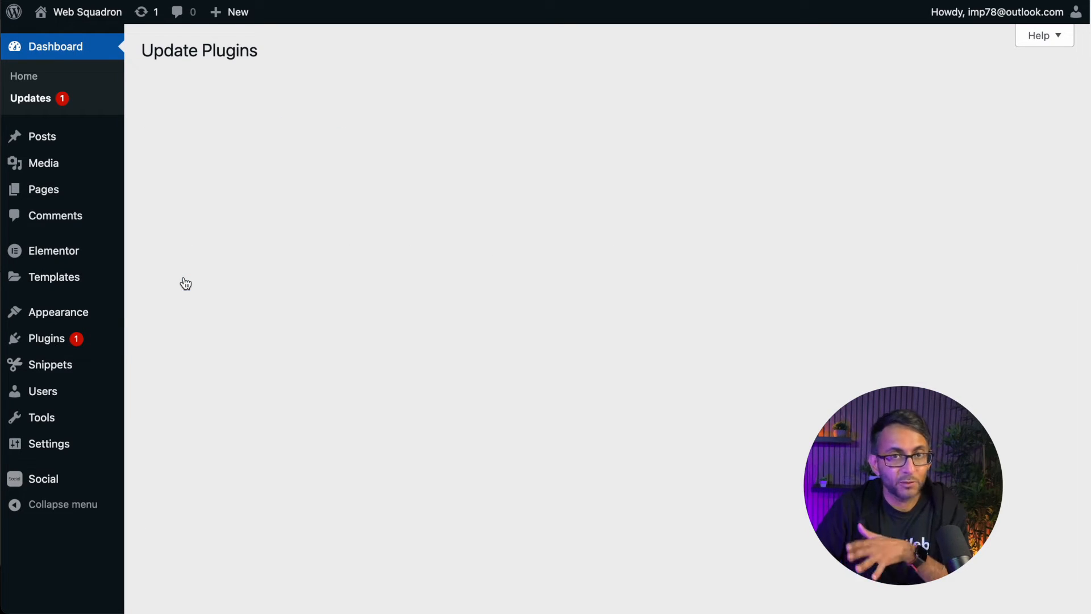
pyautogui.click(47, 339)
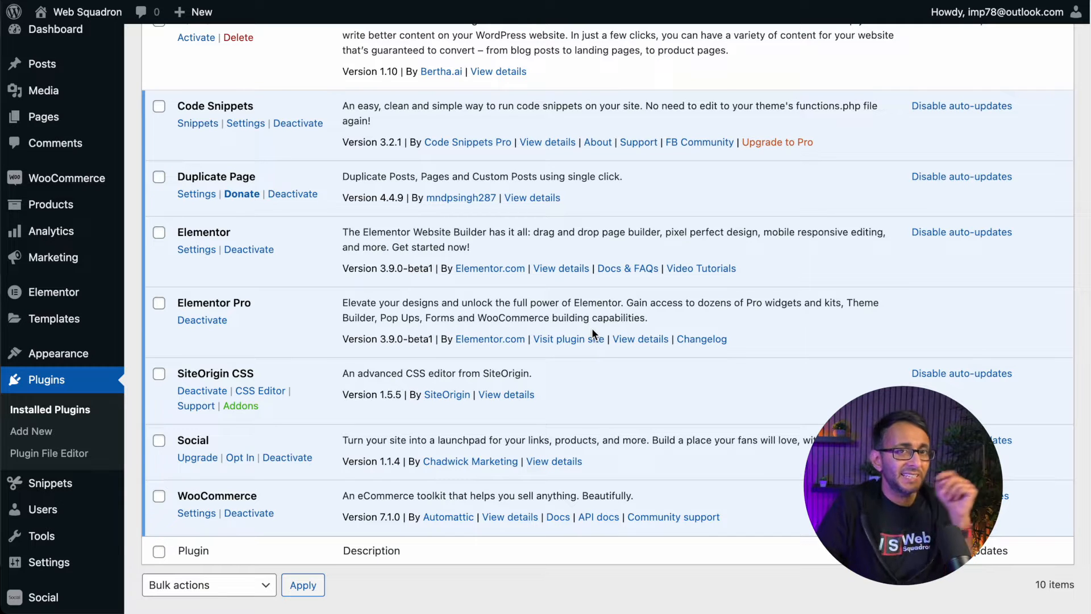
pyautogui.moveTo(519, 331)
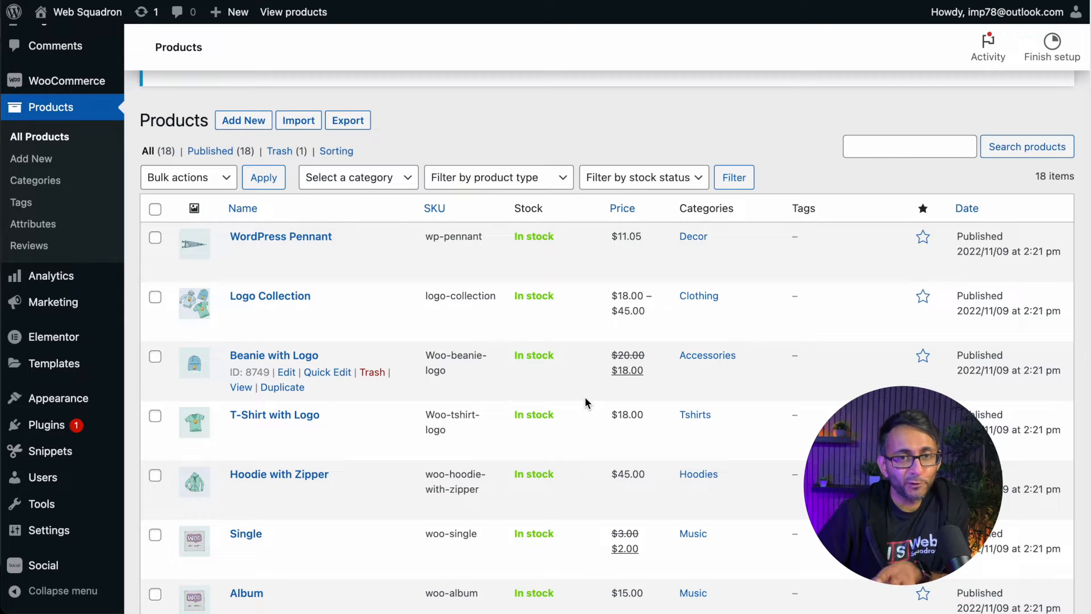
pyautogui.moveTo(612, 394)
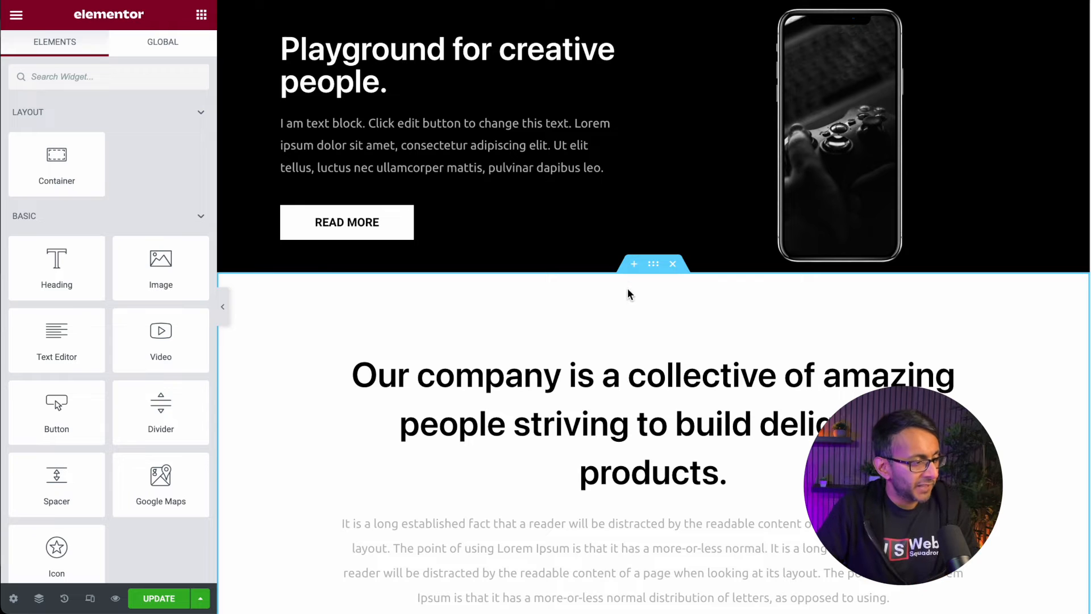
# Add a new single-column (Direction Column) container below the hero section
pyautogui.click(633, 263)
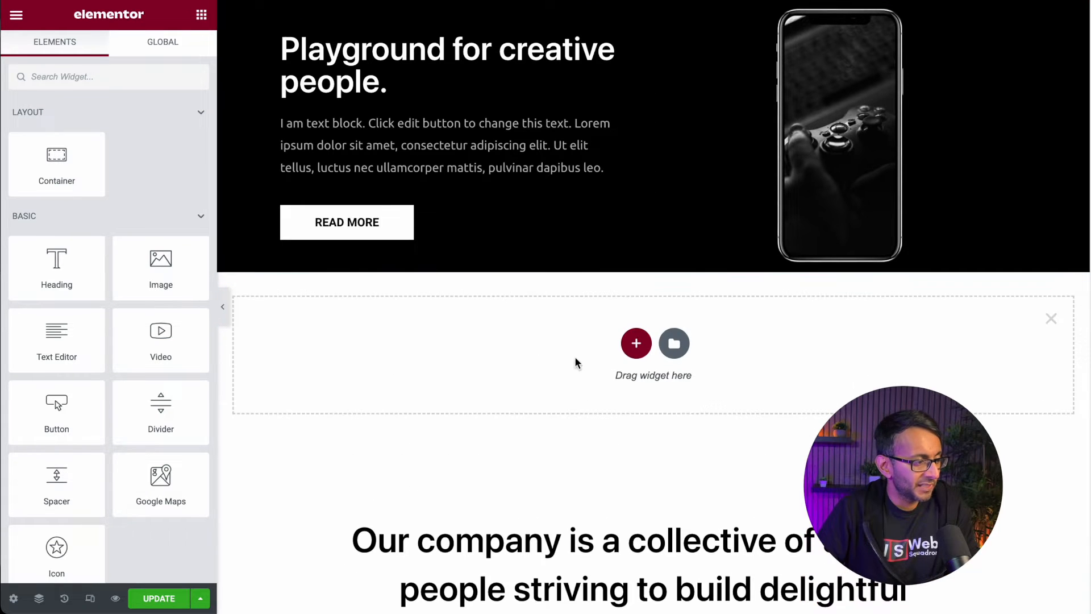
pyautogui.click(635, 342)
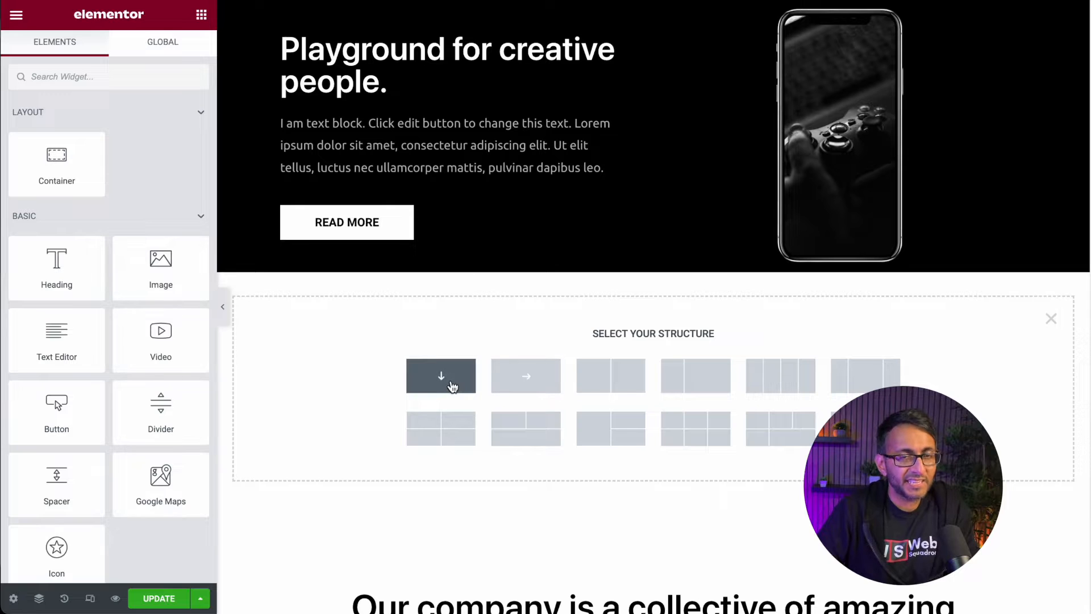
pyautogui.moveTo(441, 376)
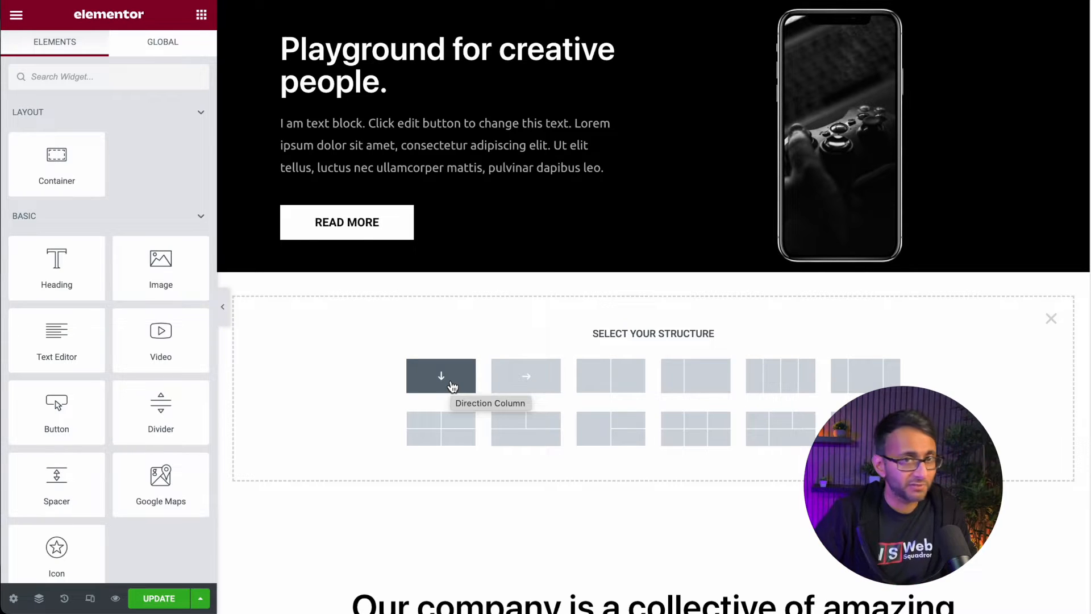
pyautogui.click(441, 377)
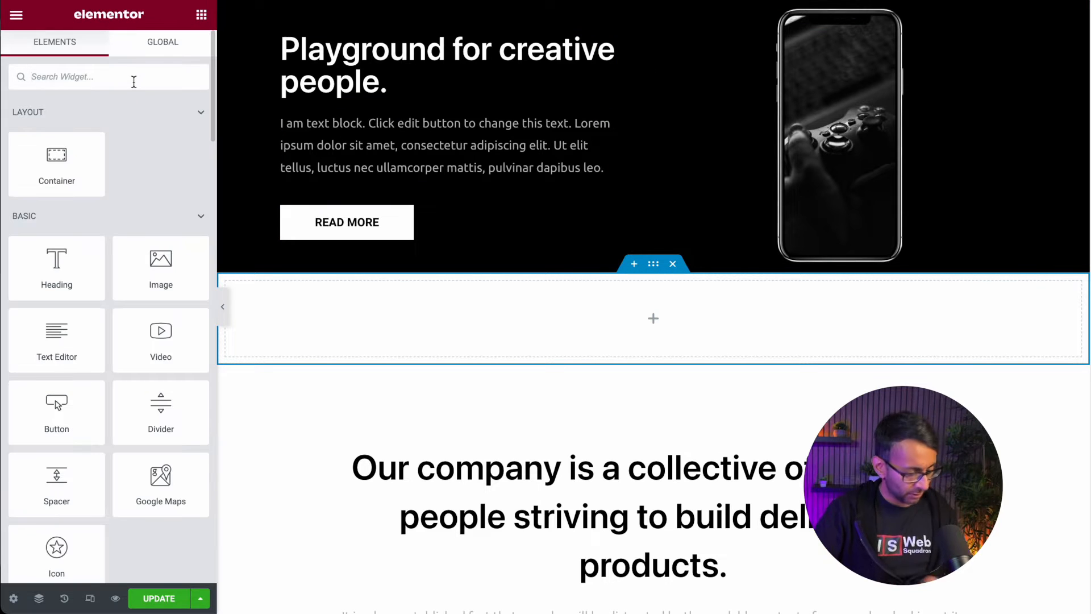
# Search 'loop' and place a Loop Grid widget in the new container
pyautogui.write('loop')
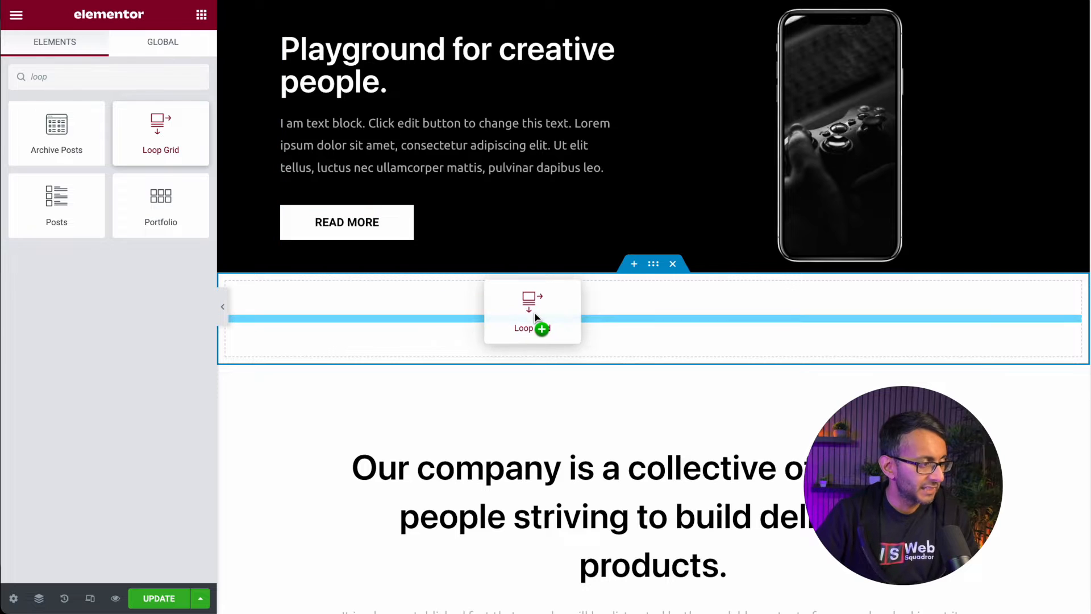
pyautogui.click(532, 318)
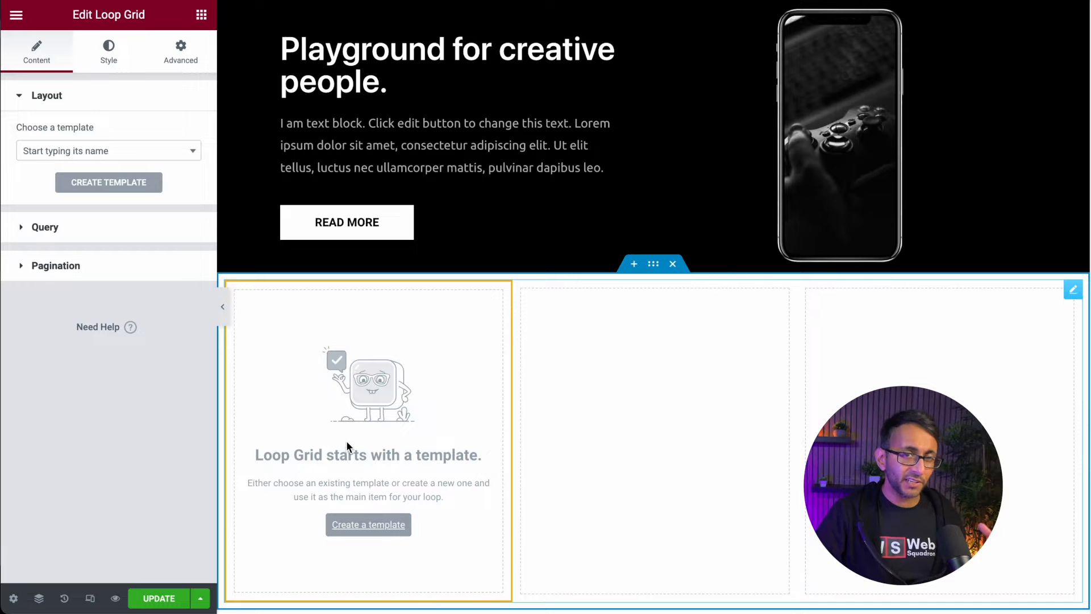
pyautogui.moveTo(341, 433)
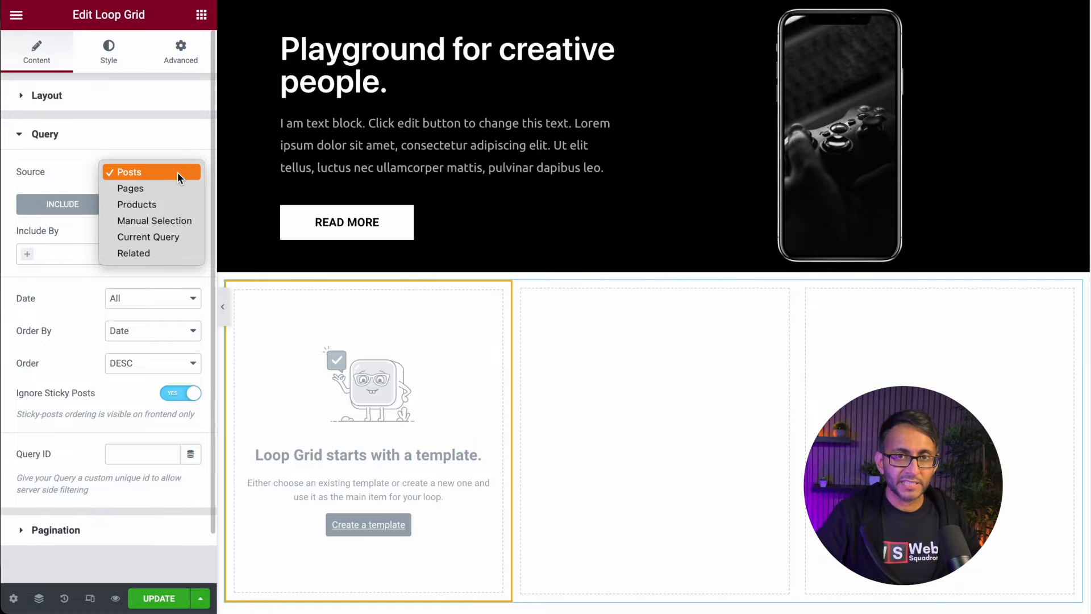
pyautogui.moveTo(153, 188)
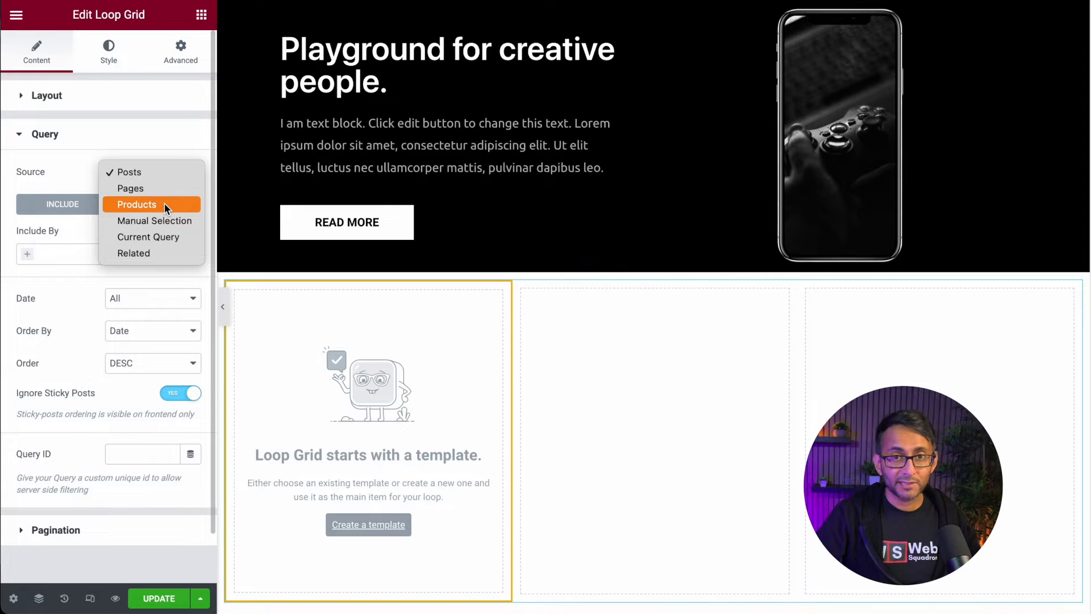
# Set the Loop Grid source to Products and save the page to create a loop item template
pyautogui.click(137, 204)
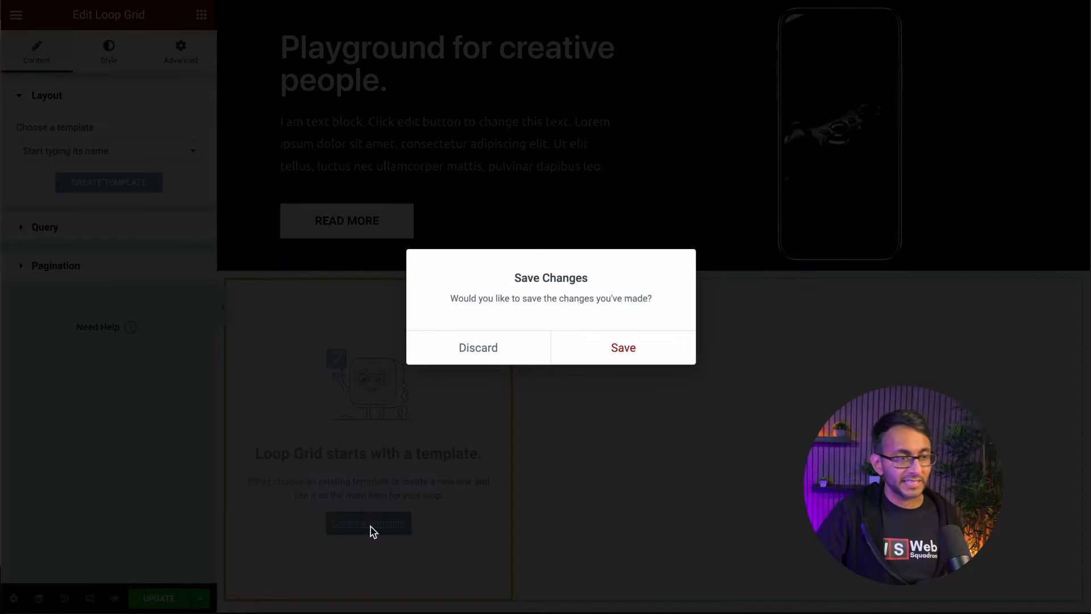
pyautogui.click(623, 348)
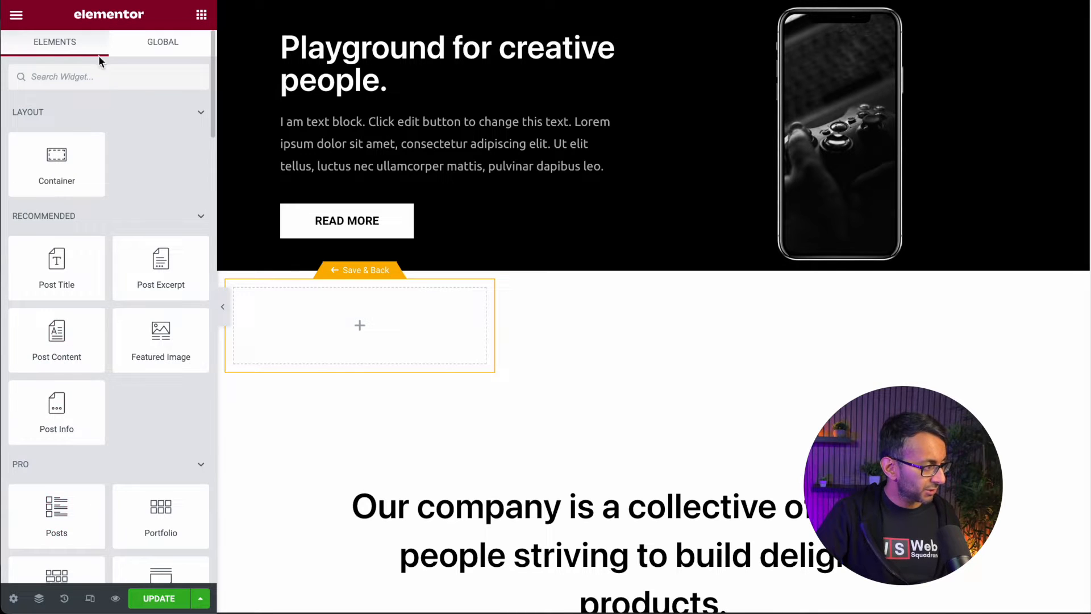
# Add a Heading widget and set its title's dynamic tag to WooCommerce Product Title
pyautogui.write('hea')
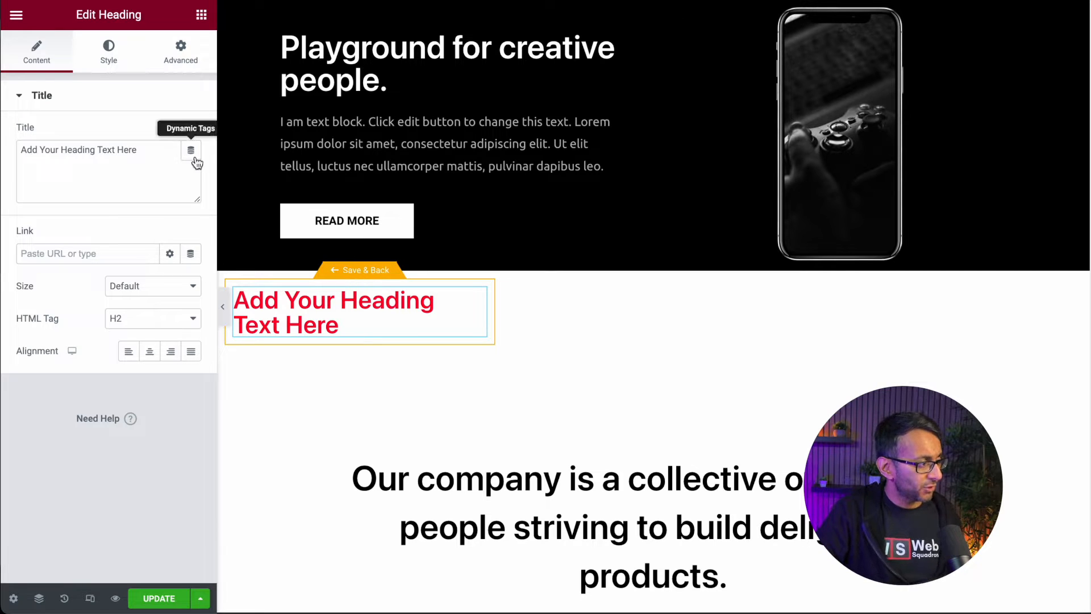
pyautogui.click(191, 150)
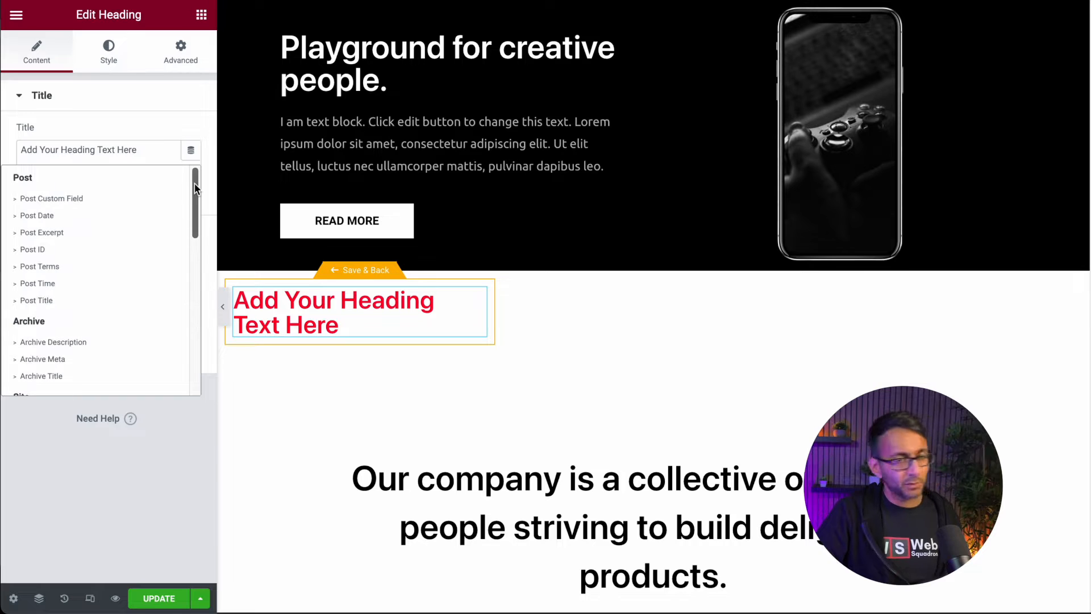
pyautogui.moveTo(159, 132)
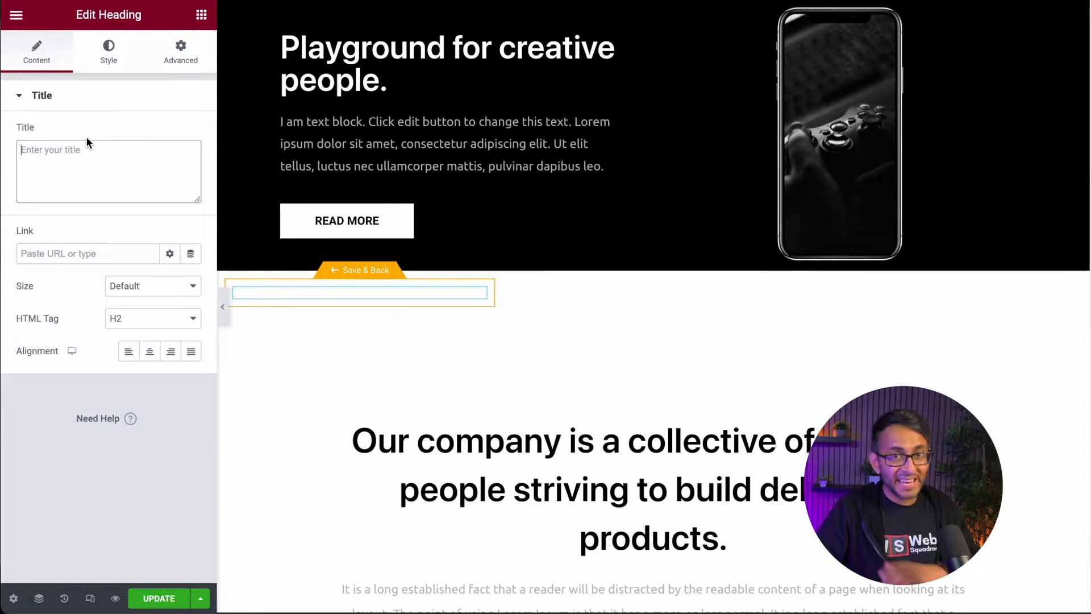
pyautogui.click(42, 96)
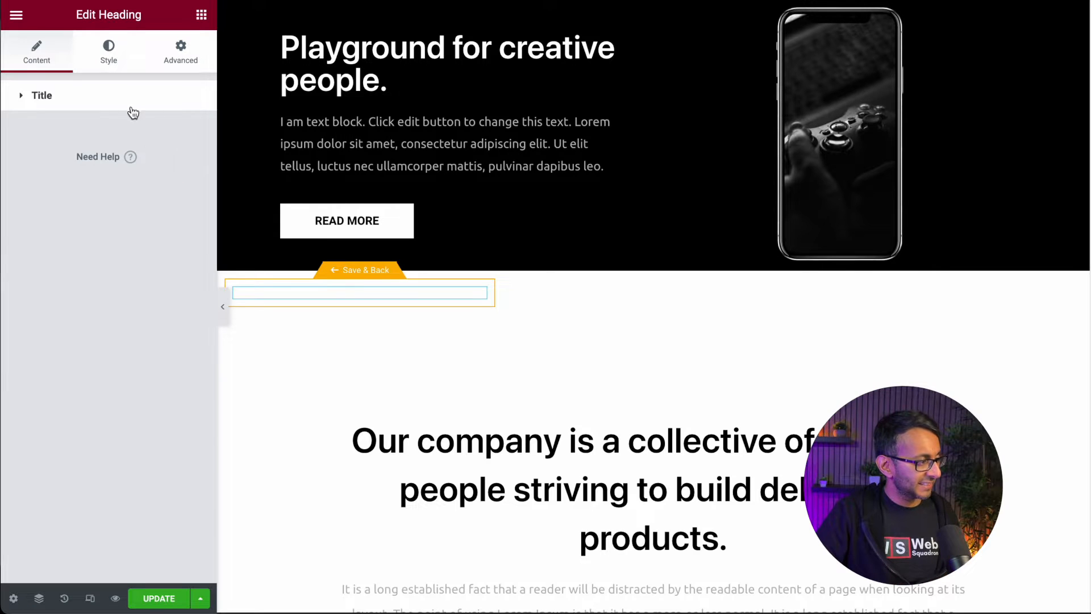
pyautogui.click(41, 95)
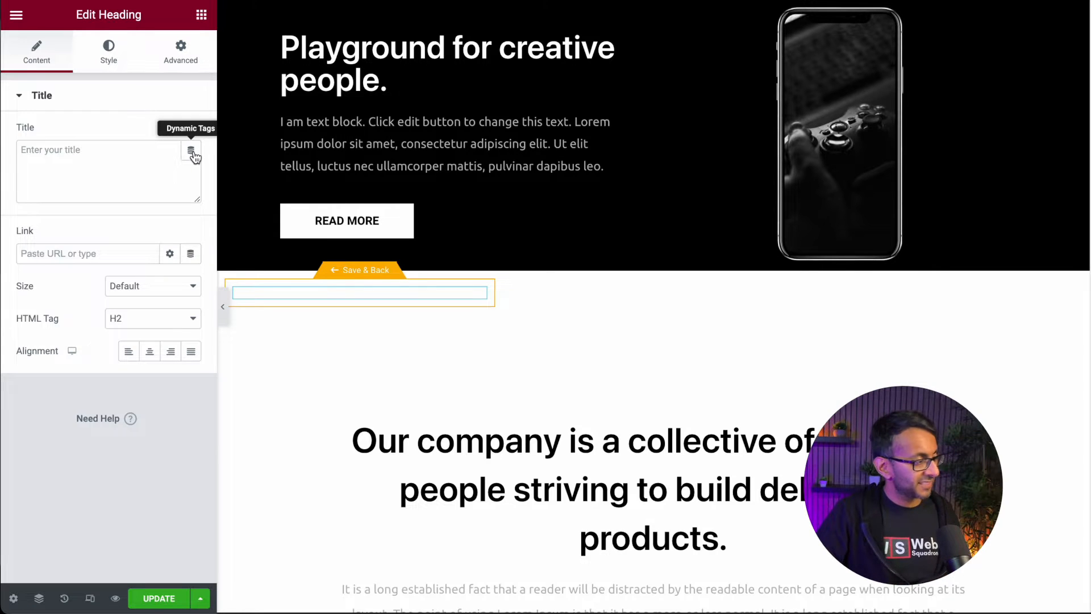
pyautogui.click(190, 151)
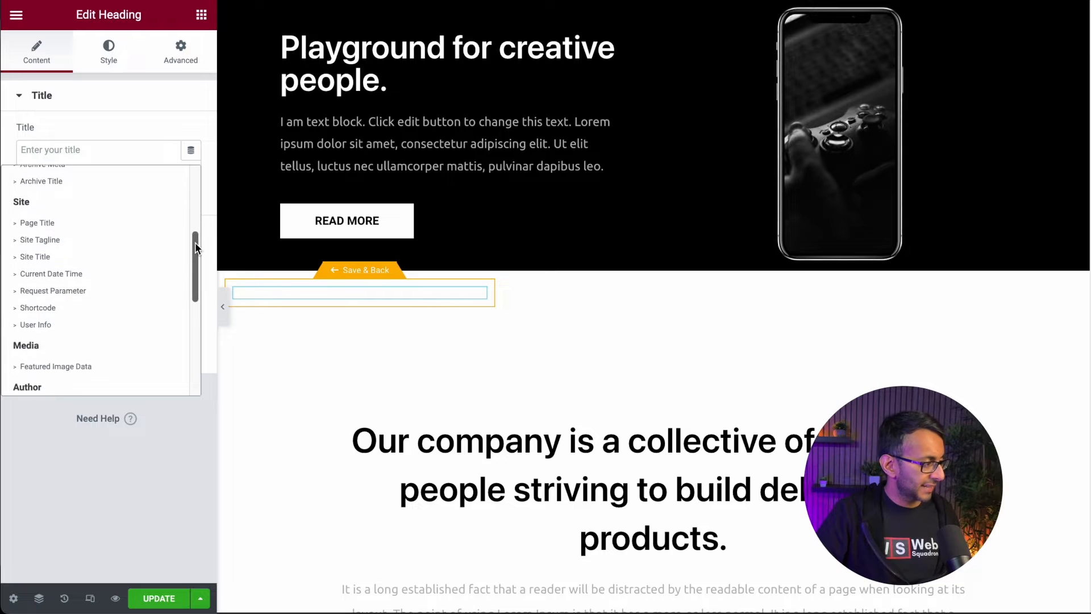
pyautogui.scroll(-3)
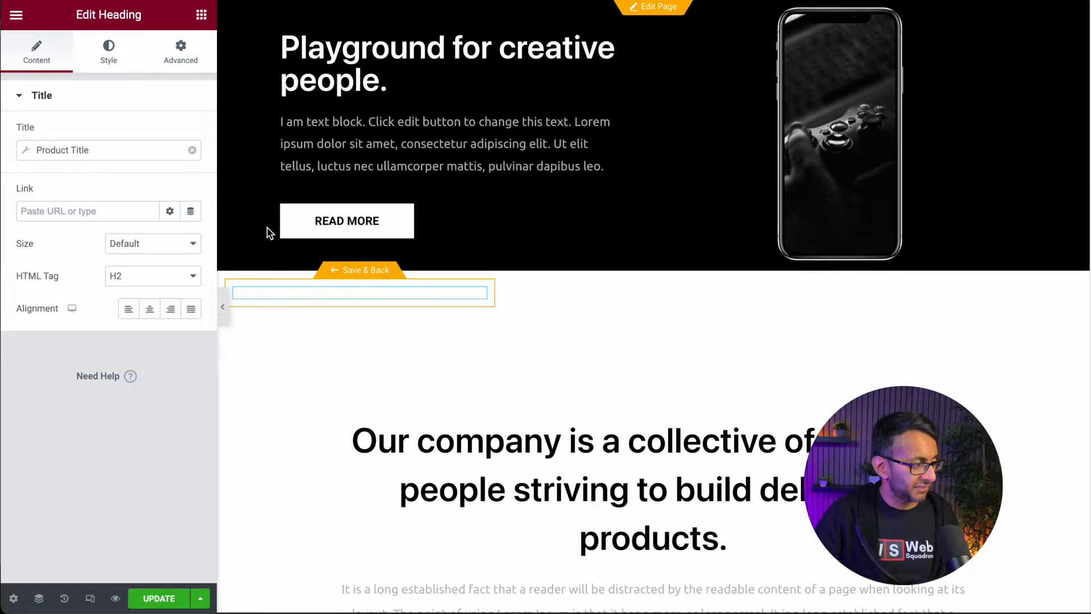
pyautogui.moveTo(12, 599)
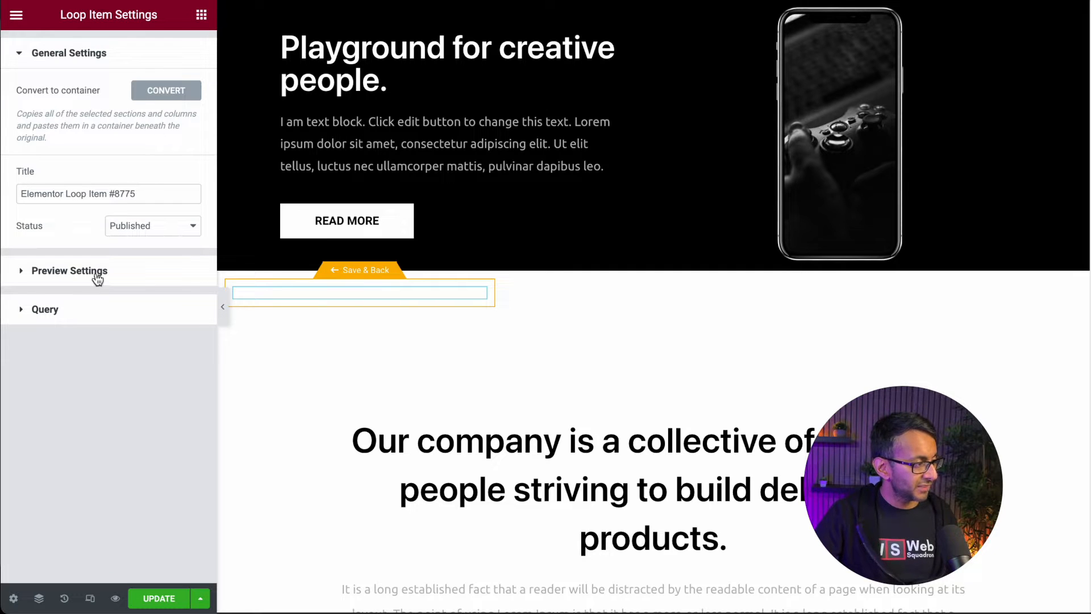
# Set the loop item preview product to T-Shirt with Logo and apply the preview
pyautogui.click(69, 271)
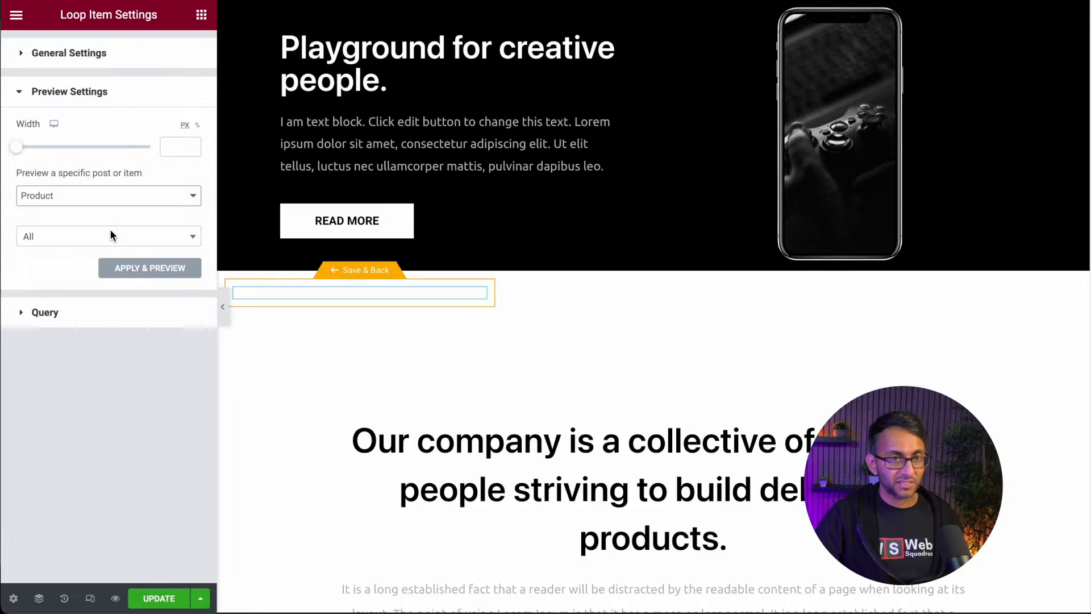
pyautogui.click(104, 237)
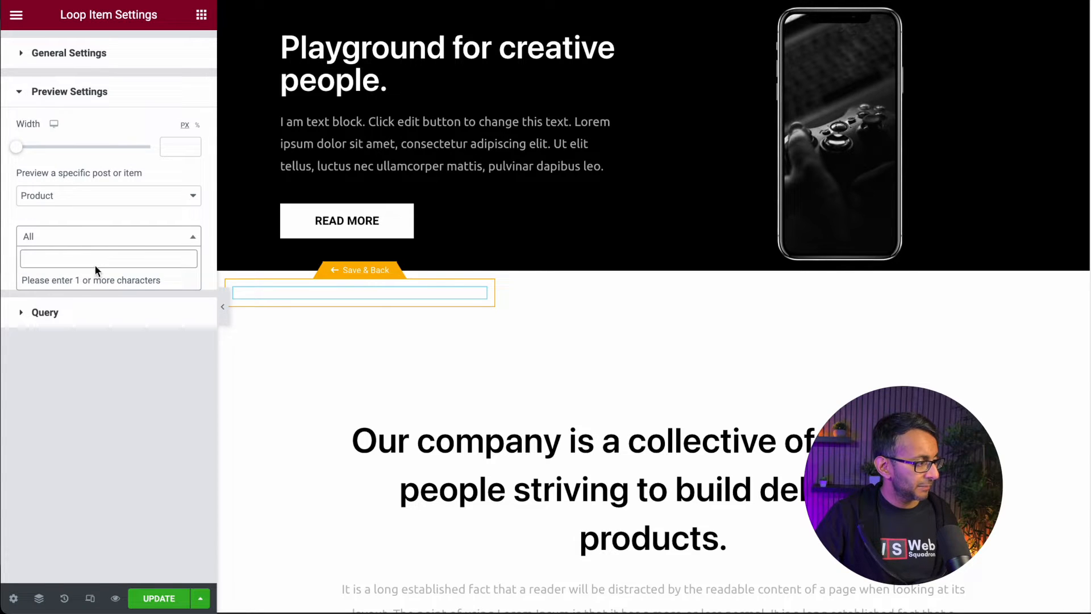
pyautogui.write('t')
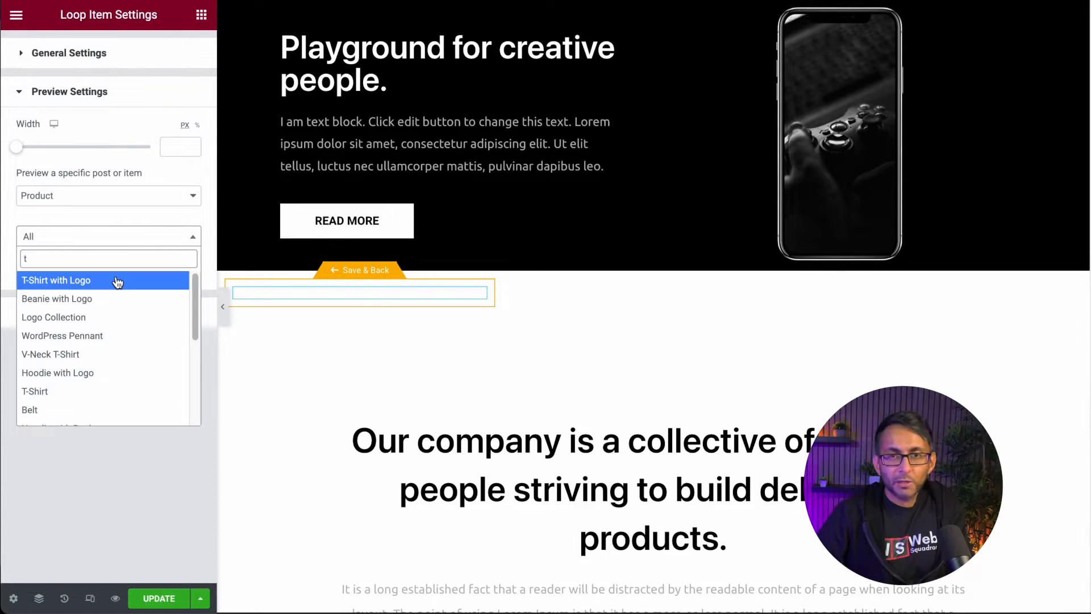
pyautogui.click(55, 279)
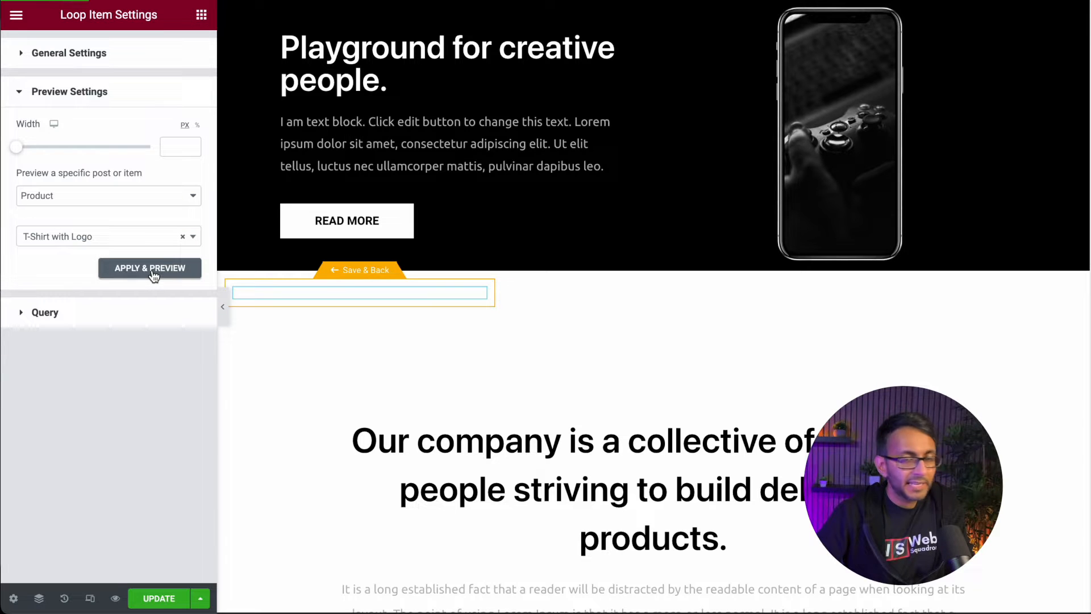
pyautogui.click(150, 268)
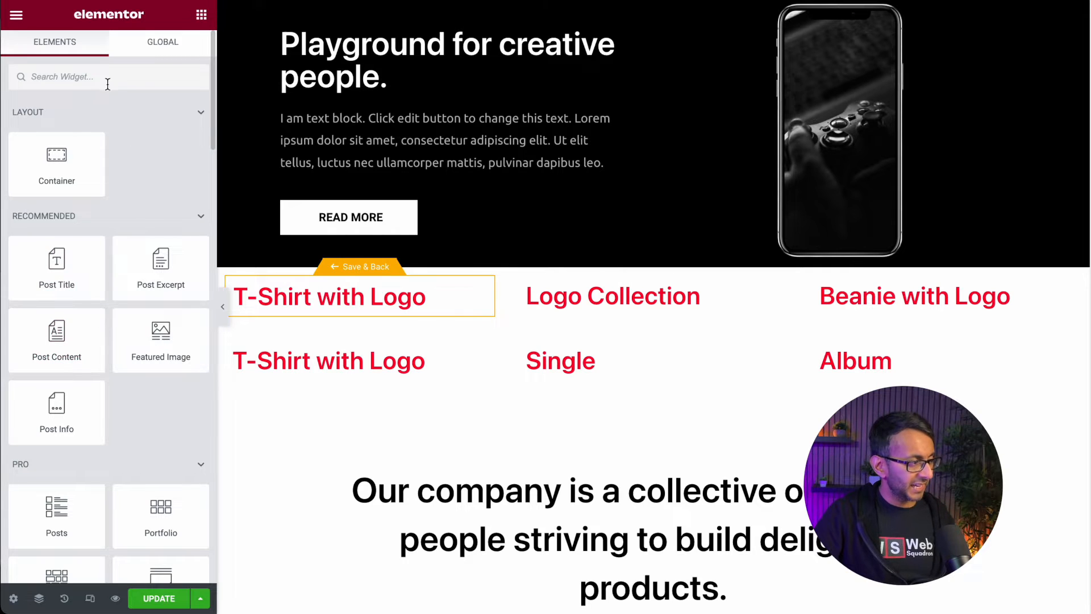
# Search 'imag' and drag an Image widget below the product title
pyautogui.write('product')
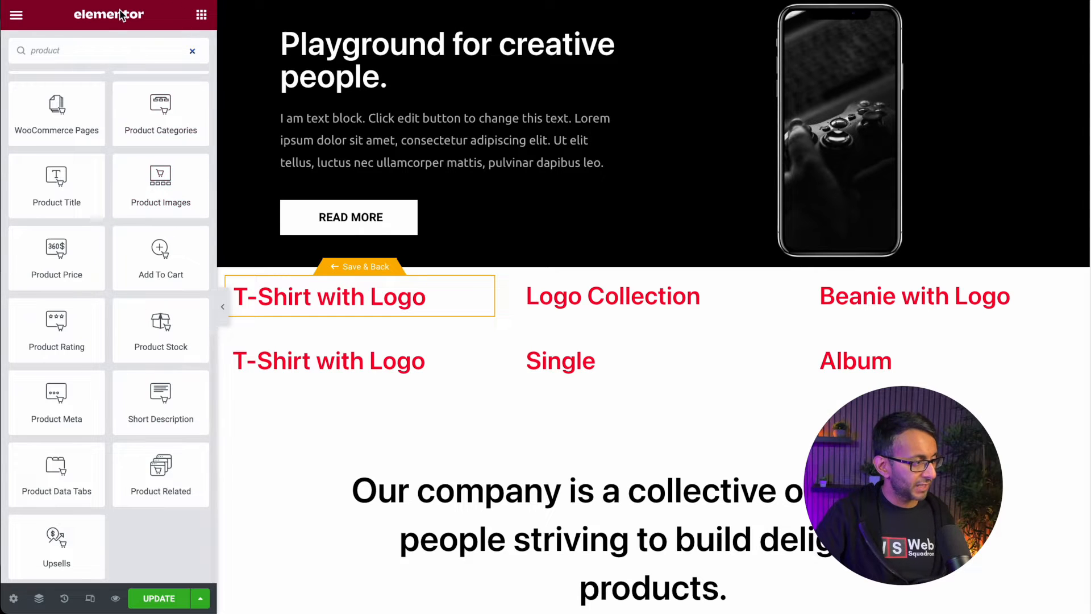
pyautogui.click(194, 50)
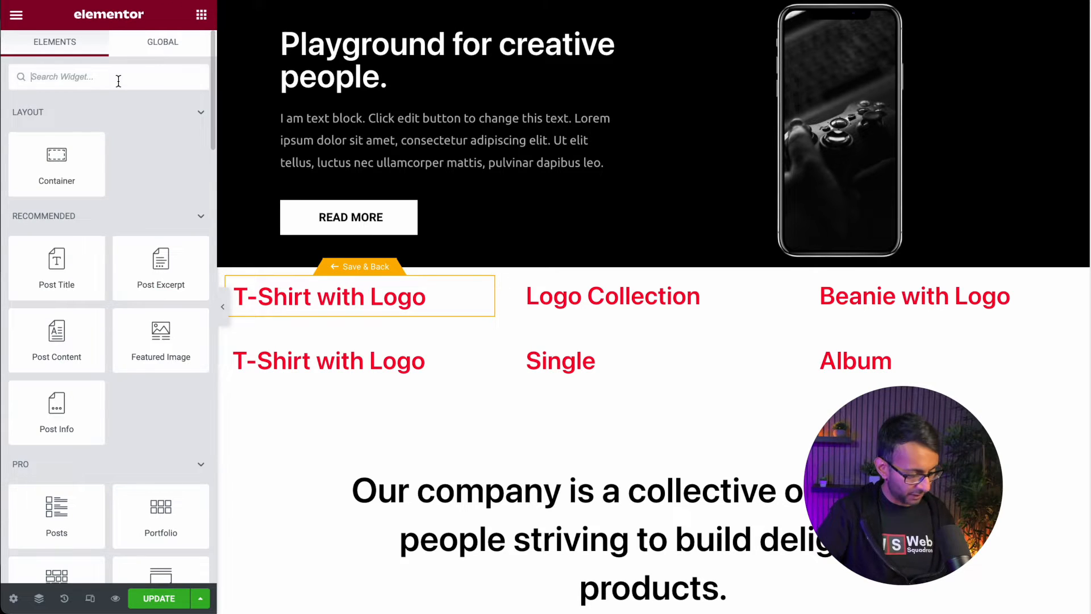
pyautogui.write('imag')
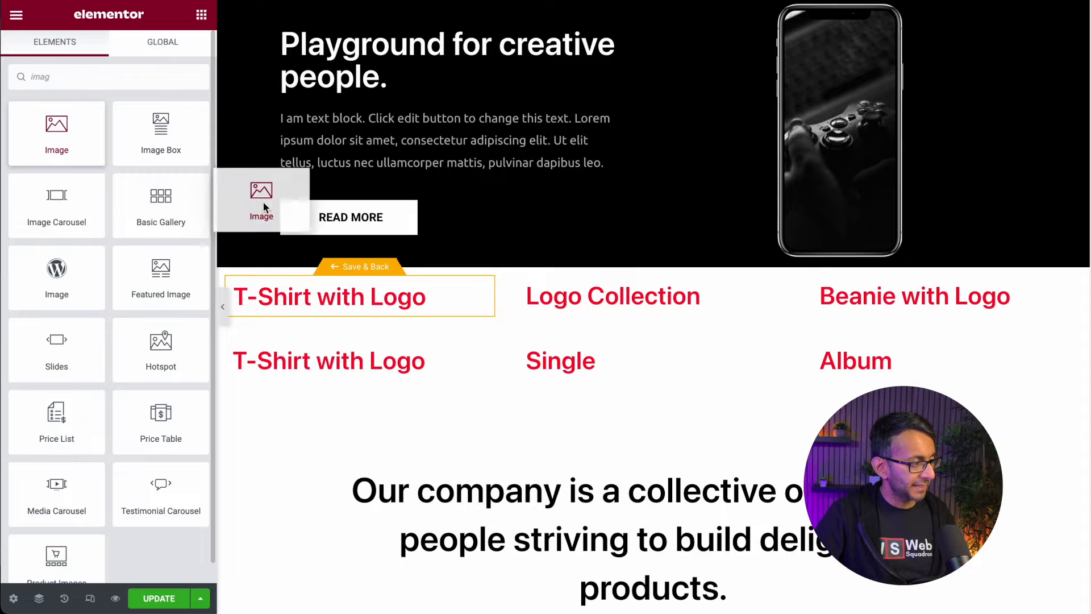
pyautogui.moveTo(262, 201); pyautogui.dragTo(361, 408)
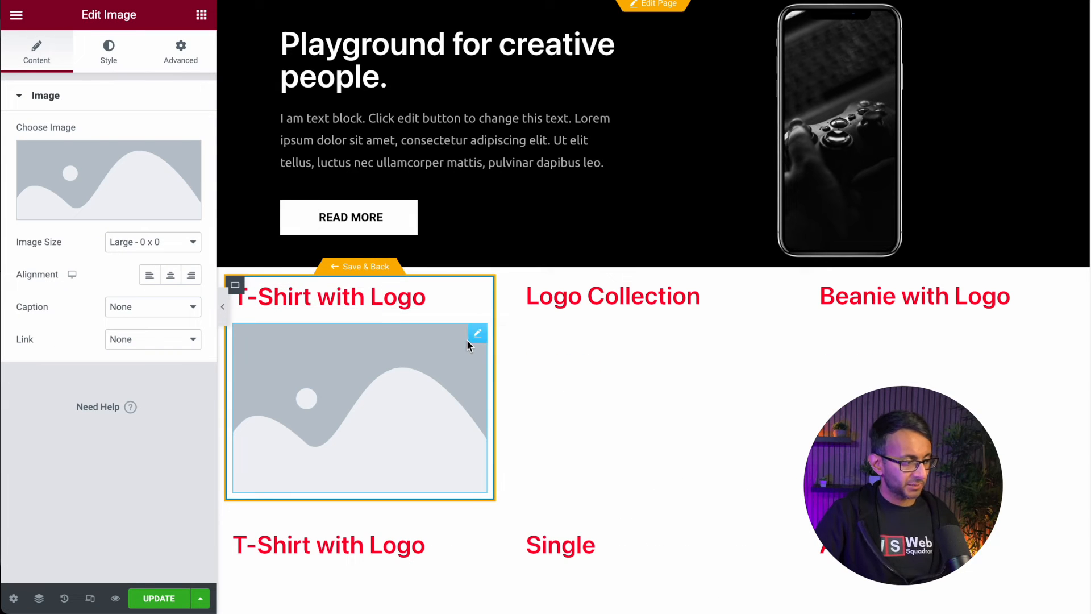
pyautogui.moveTo(479, 334)
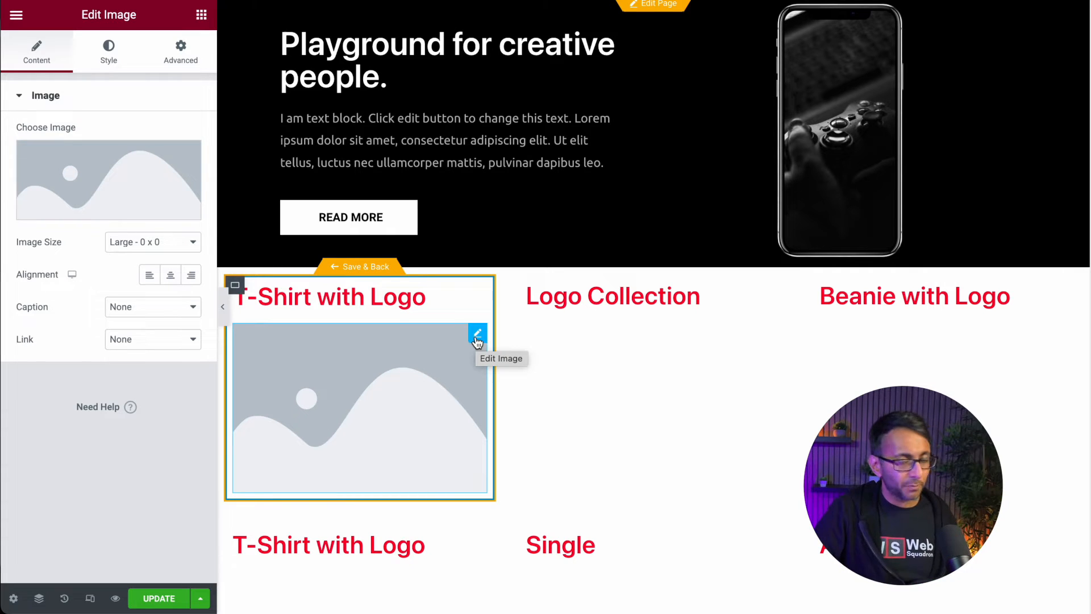
# Set the product title heading's text colour to the global grey Text colour
pyautogui.click(331, 296)
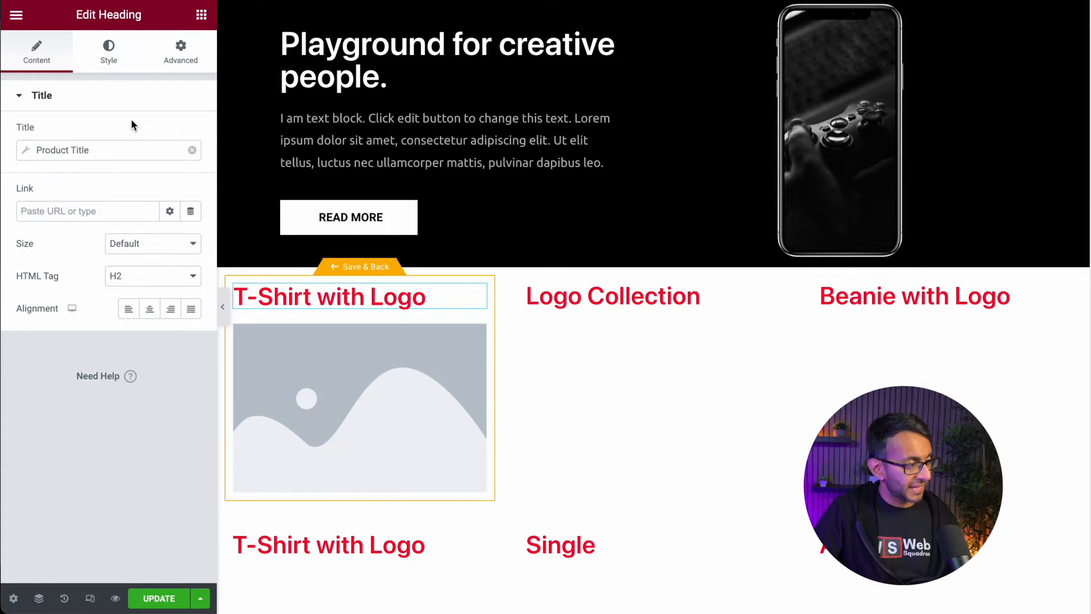
pyautogui.click(108, 51)
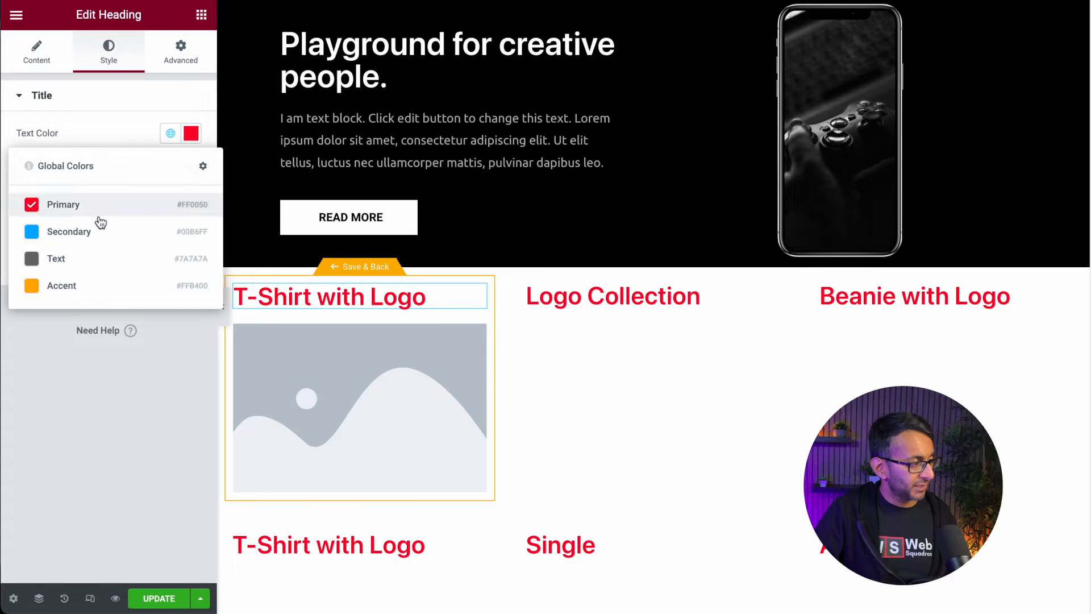
pyautogui.click(191, 166)
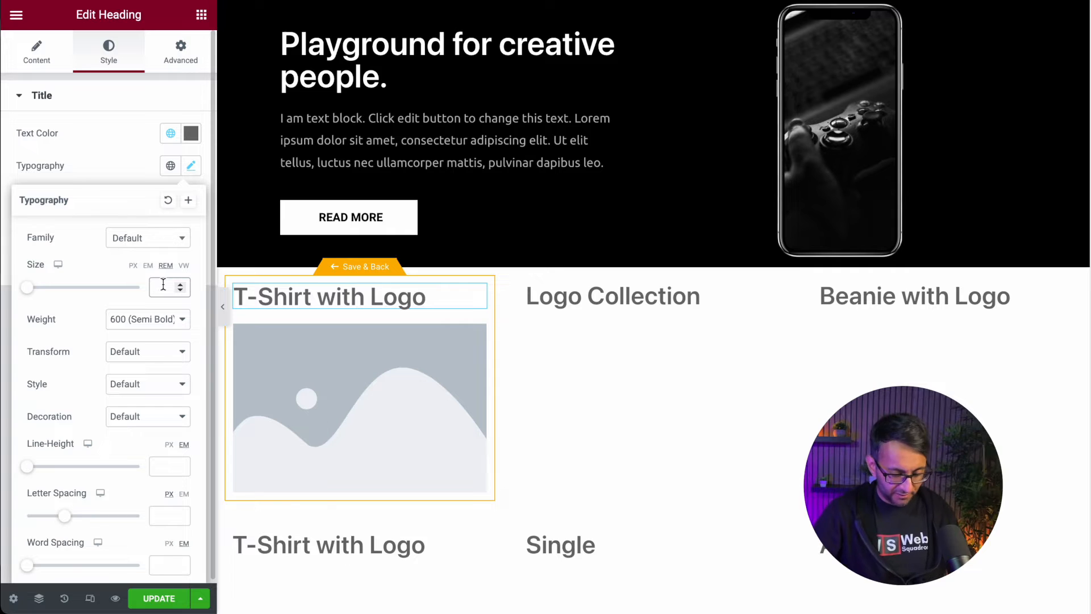
# Set heading size to 1.4 rem and make the image pull Product Image dynamically
pyautogui.write('1.4')
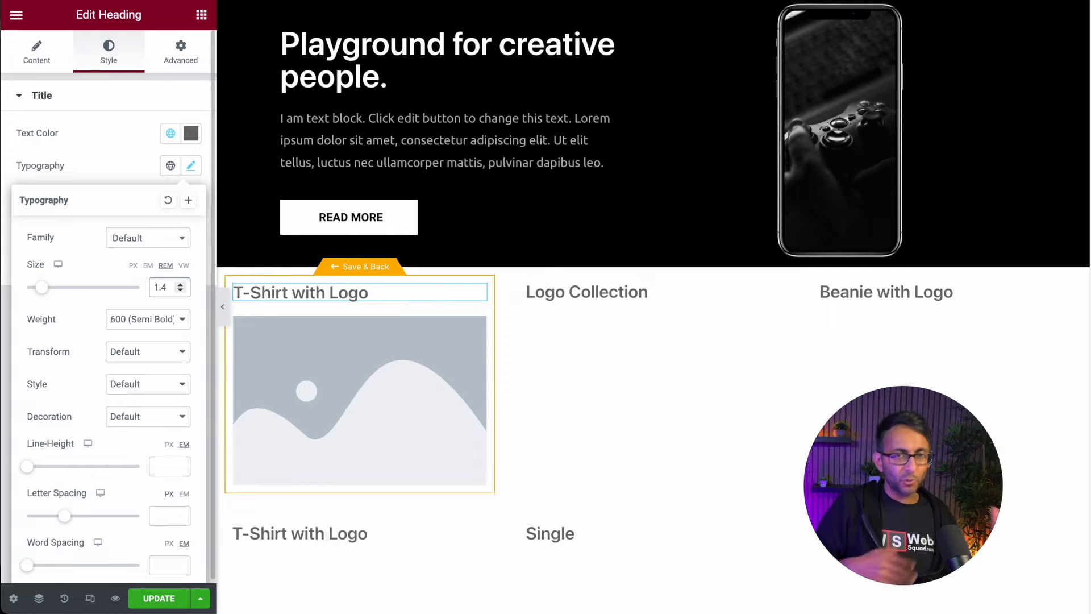
pyautogui.click(360, 400)
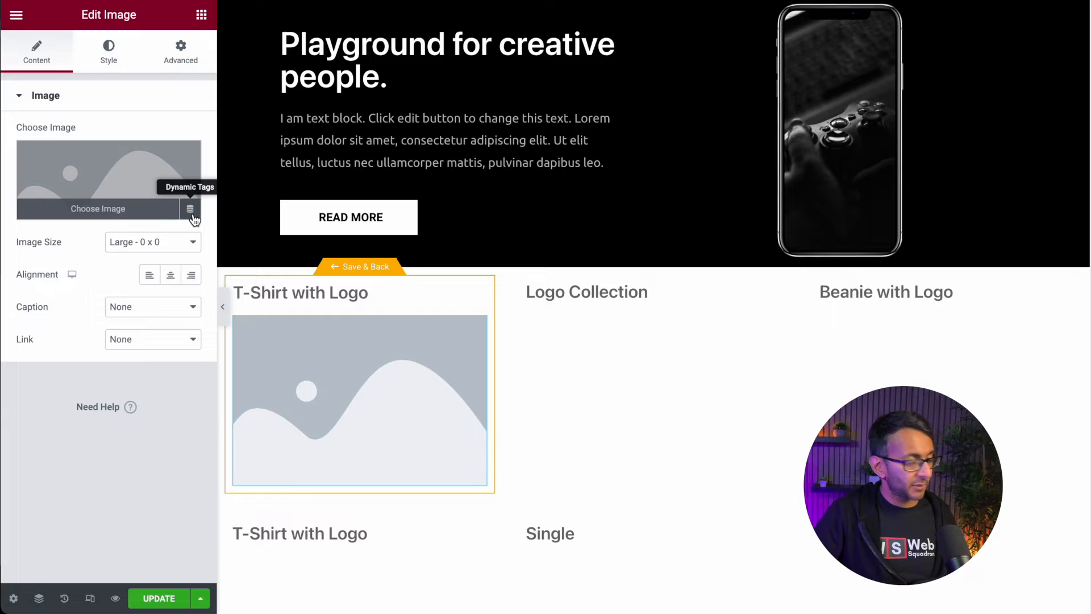
pyautogui.click(189, 210)
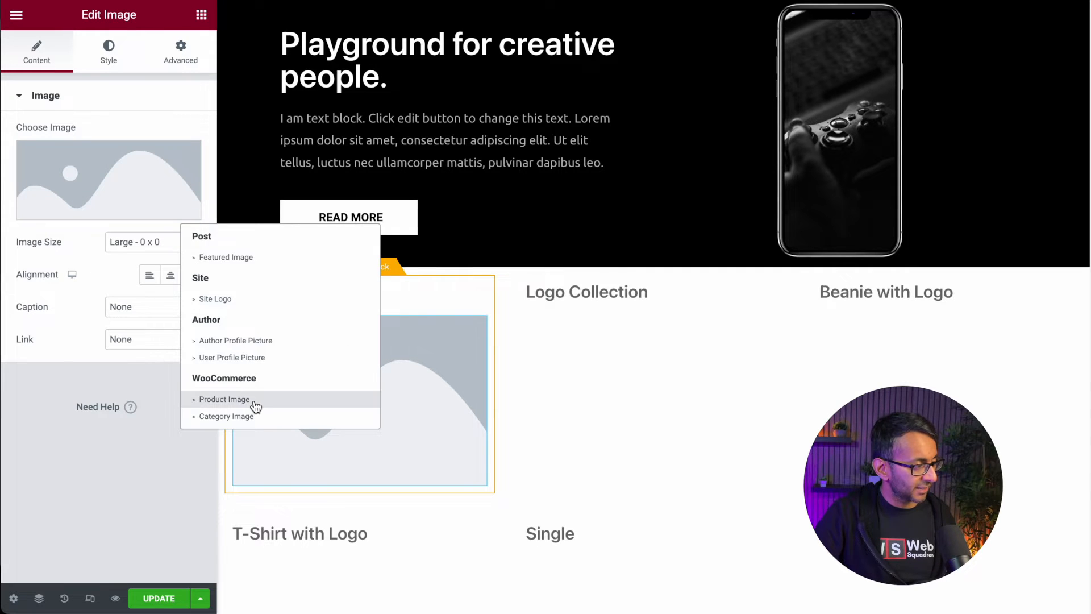
pyautogui.click(225, 399)
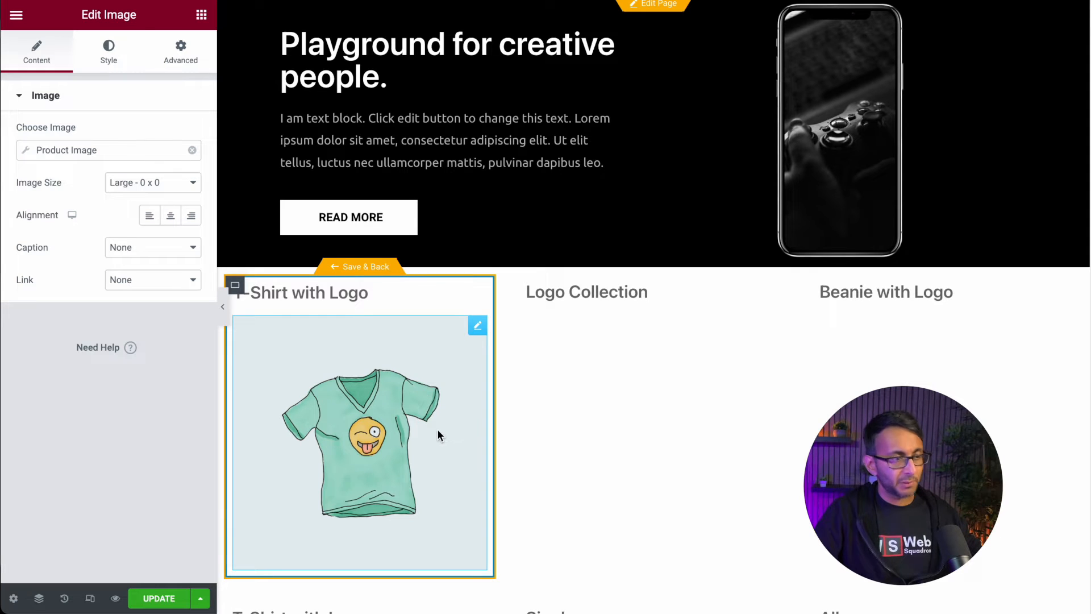
# Set the product image's width values to 100 in its Style settings
pyautogui.scroll(-3)
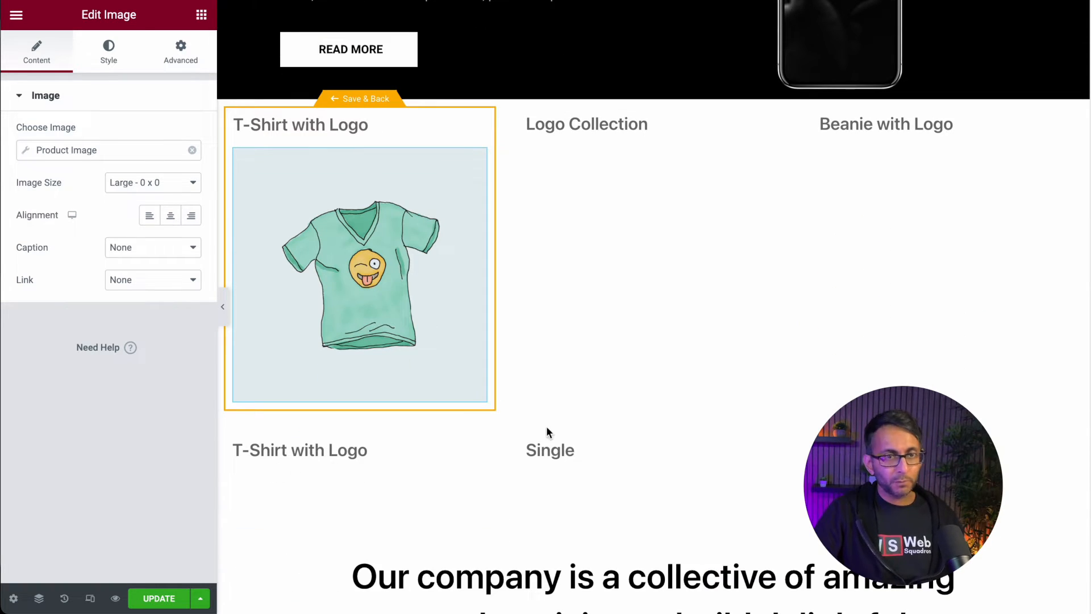
pyautogui.moveTo(640, 237)
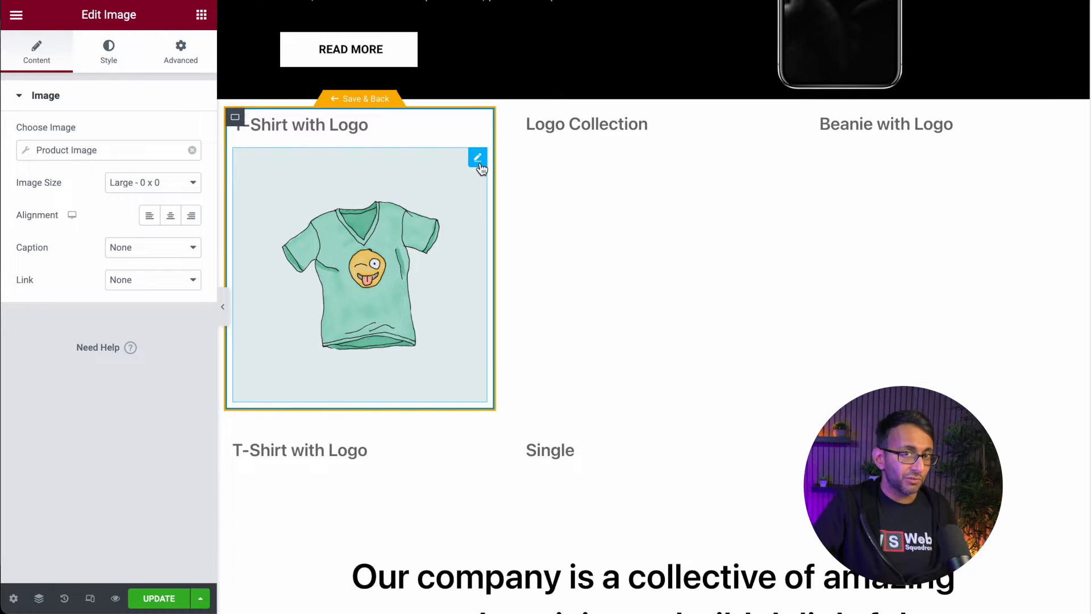
pyautogui.click(108, 52)
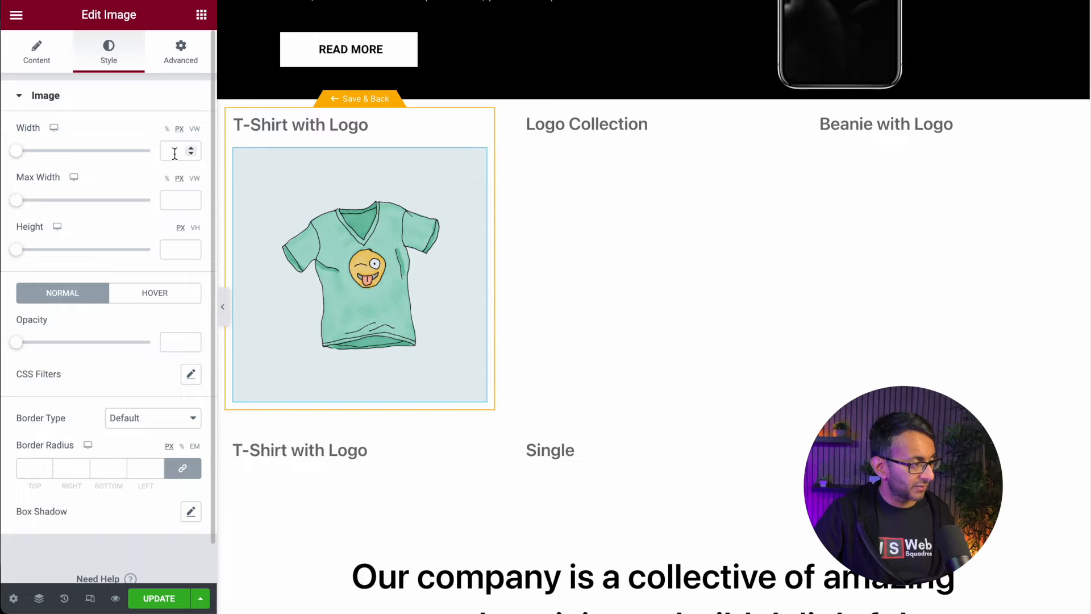
pyautogui.write('100')
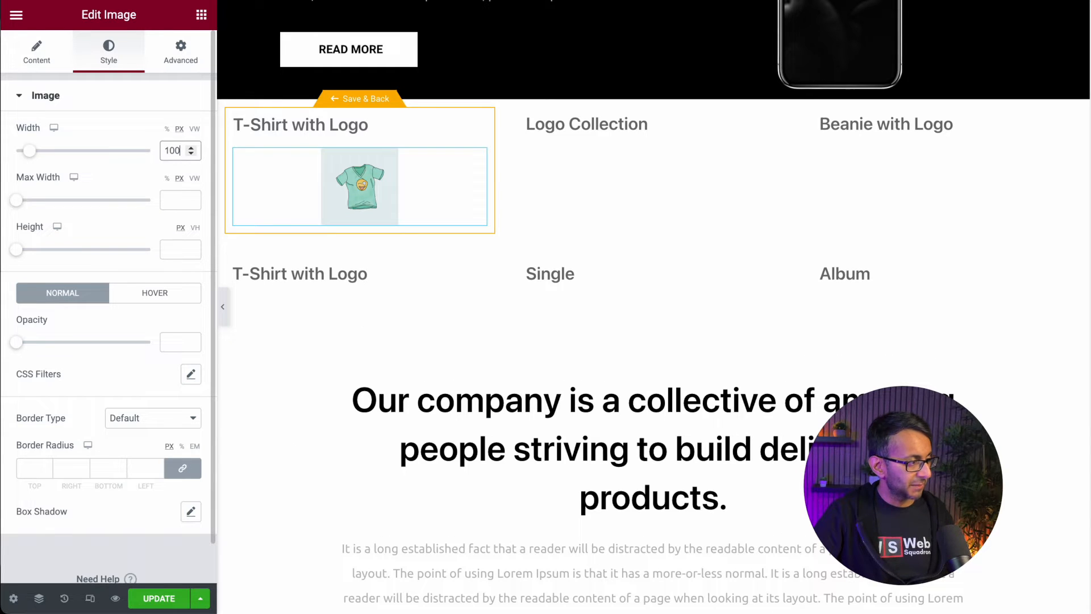
pyautogui.write('100')
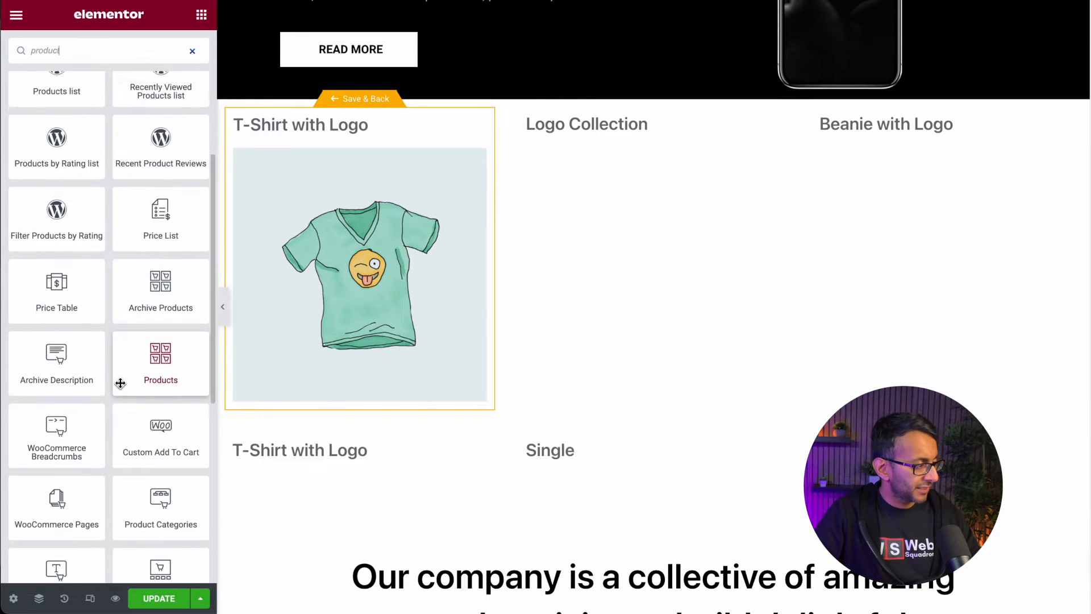
# Set the Loop Grid to 4 columns and 4 items per page, with 2 columns on mobile
pyautogui.scroll(-3)
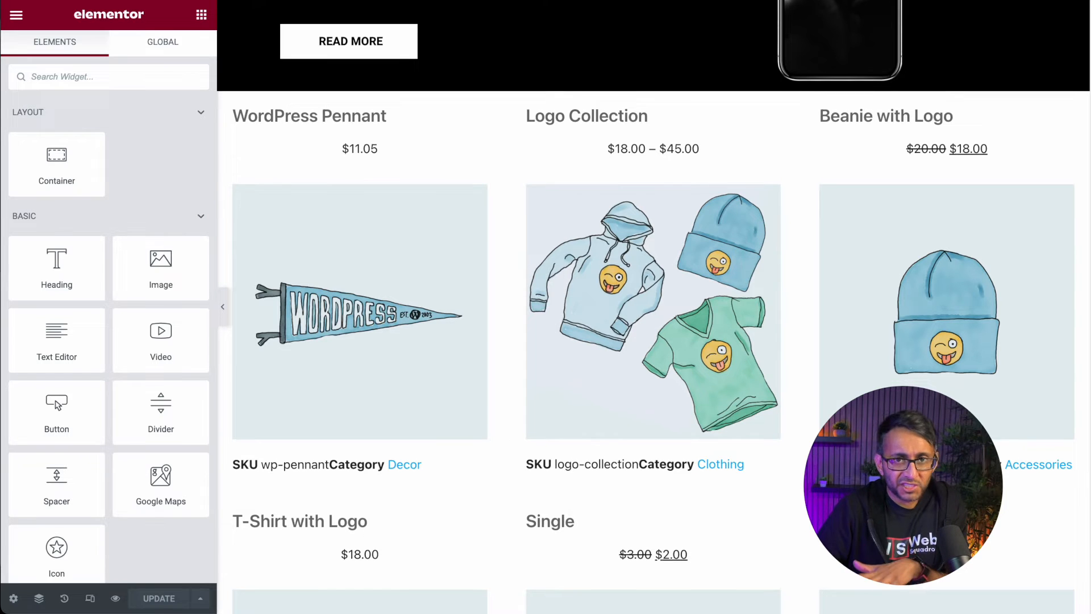
pyautogui.scroll(-3)
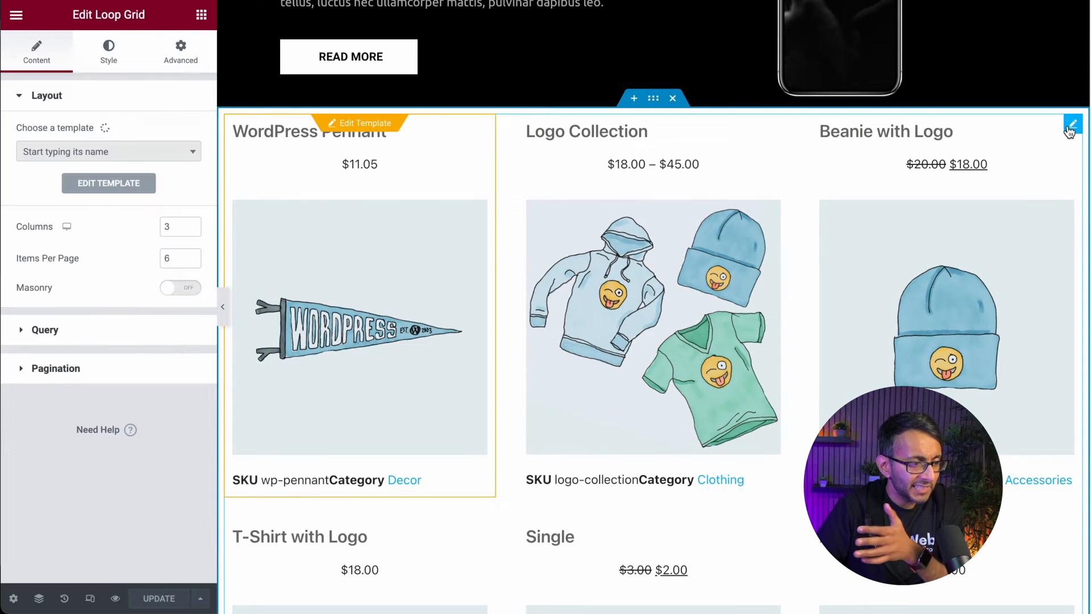
pyautogui.click(108, 151)
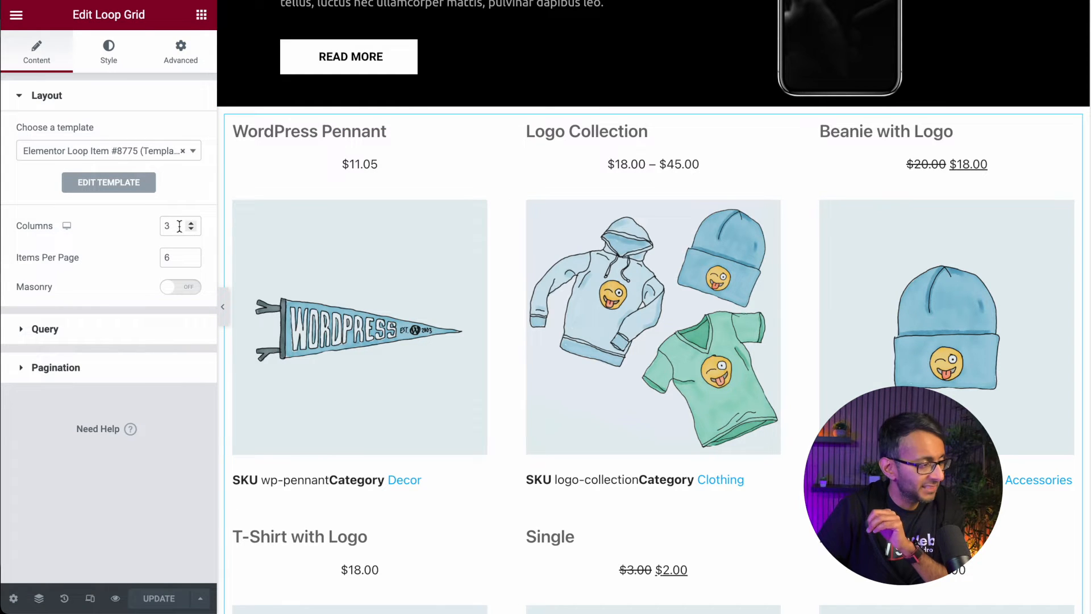
pyautogui.click(191, 222)
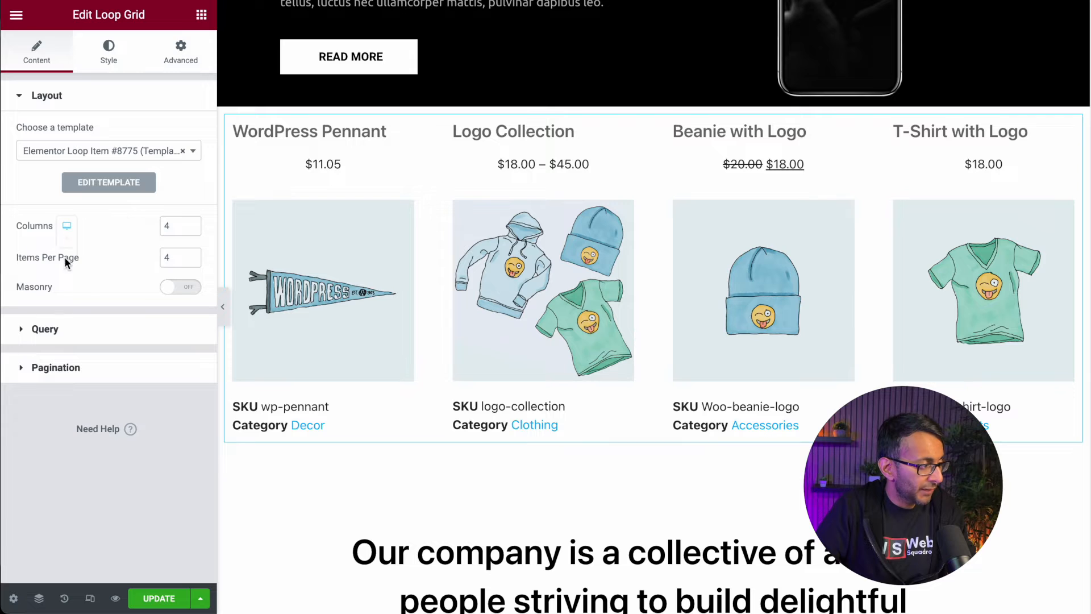
pyautogui.click(615, 15)
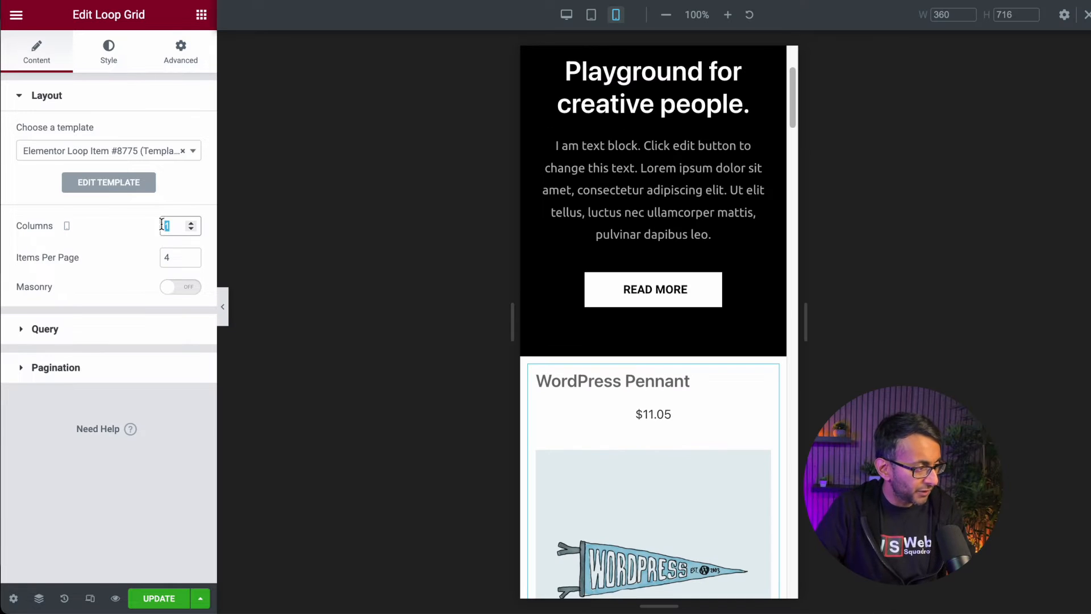
pyautogui.write('2')
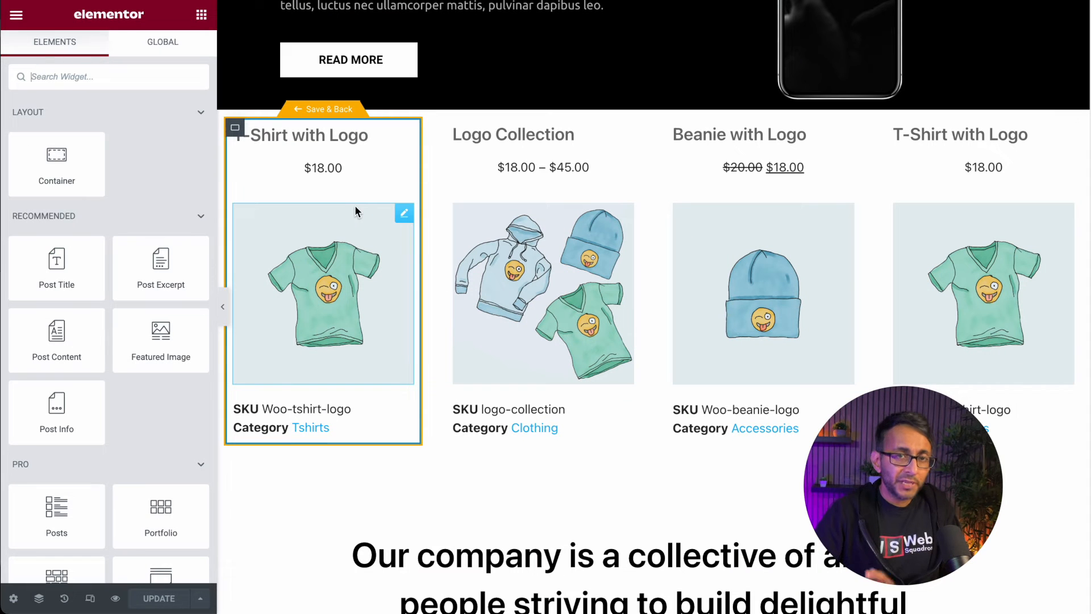
# Delete the loop card's widgets and add a Call to Action widget
pyautogui.rightClick(324, 293)
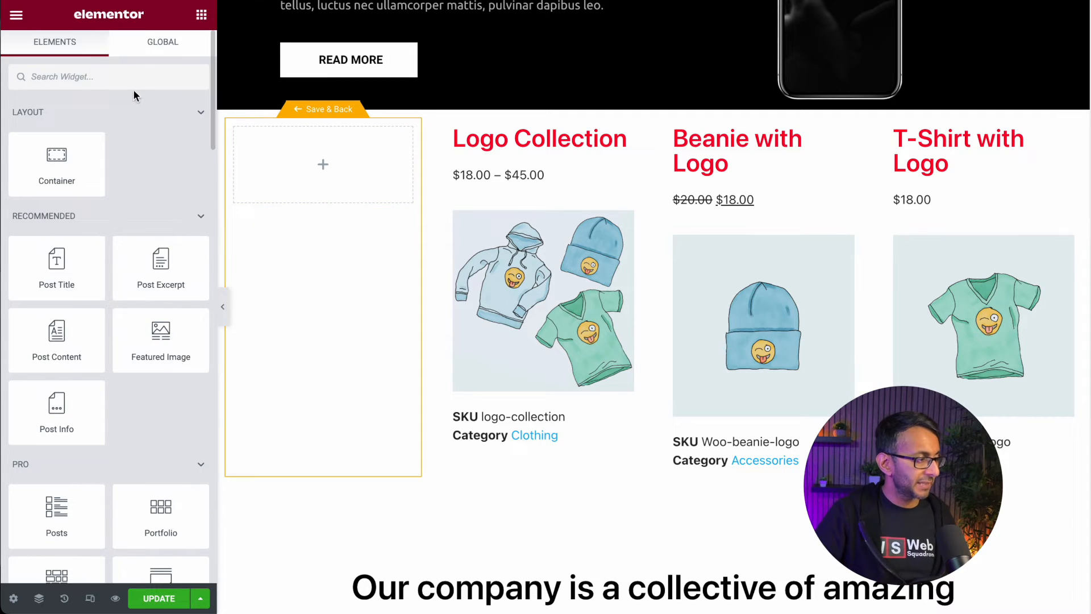
pyautogui.write('cta')
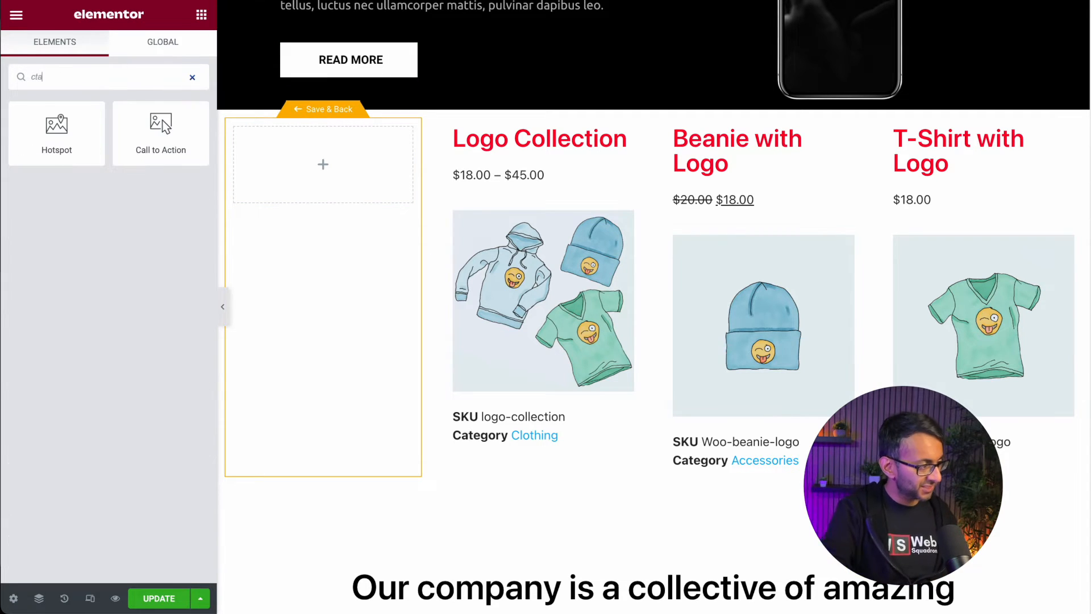
pyautogui.click(160, 132)
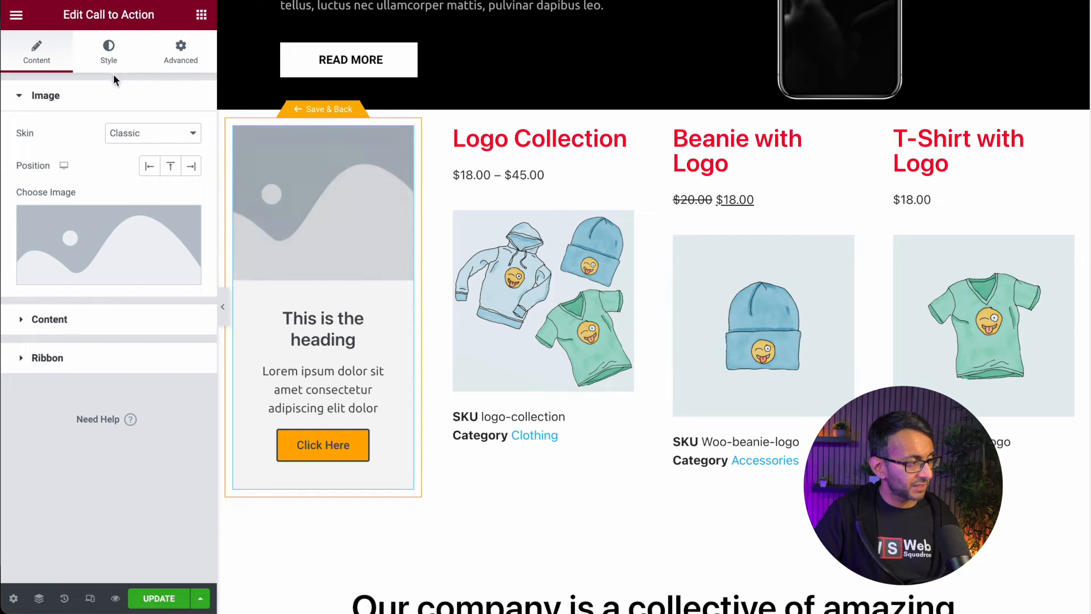
# Set the CTA's image to Product Image and its title to Product Title dynamically
pyautogui.click(188, 272)
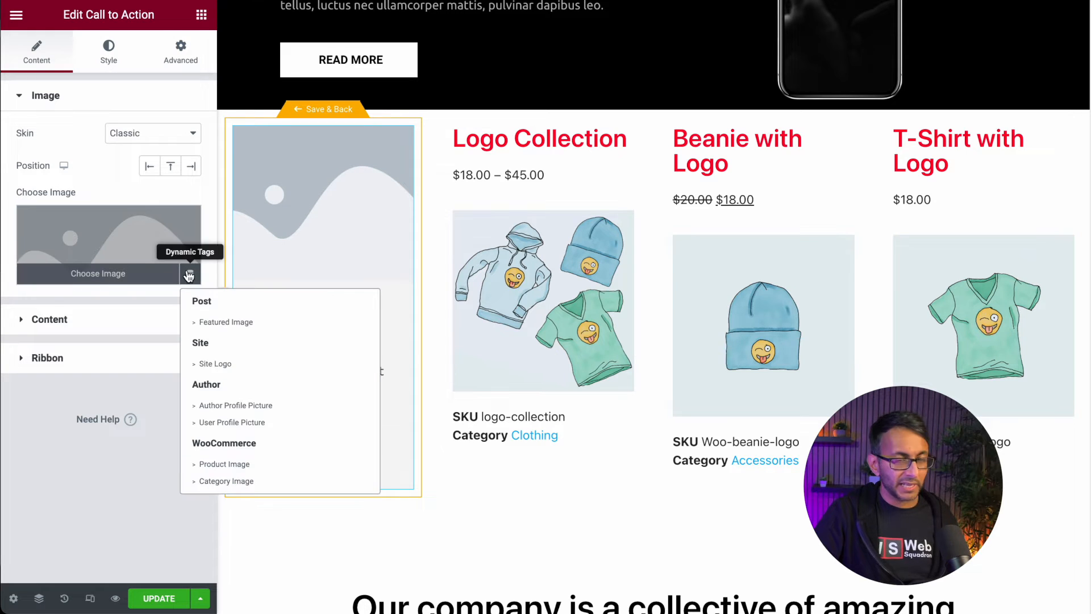
pyautogui.click(224, 463)
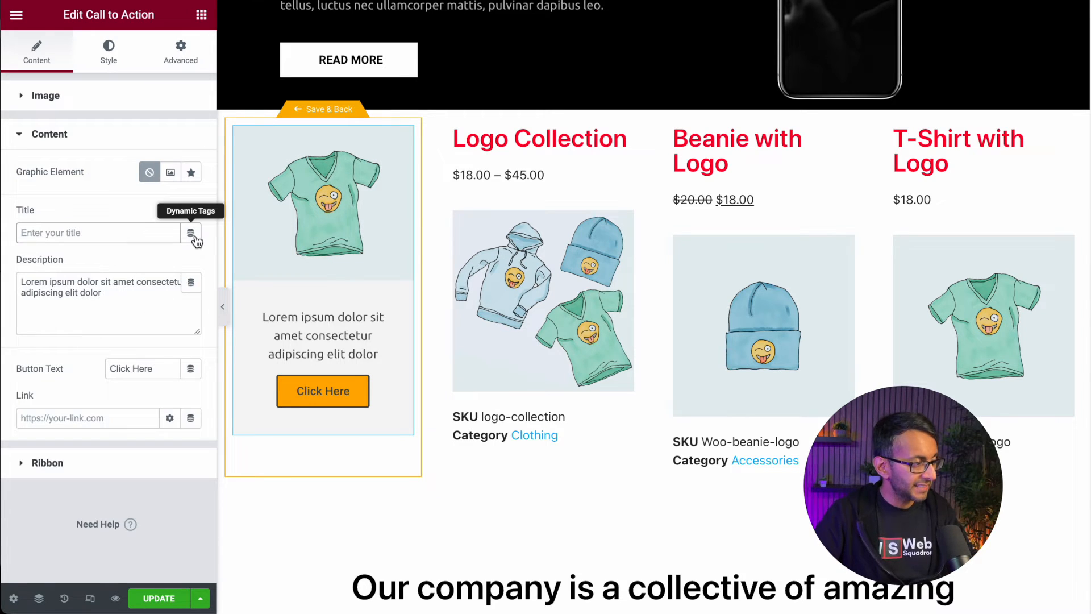
pyautogui.click(191, 232)
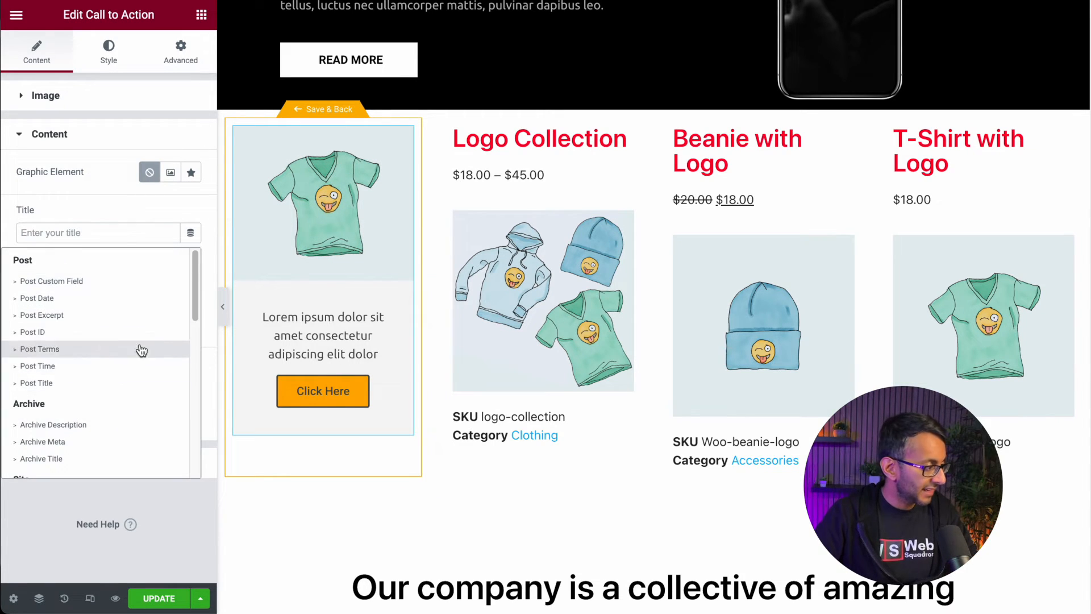
pyautogui.scroll(-3)
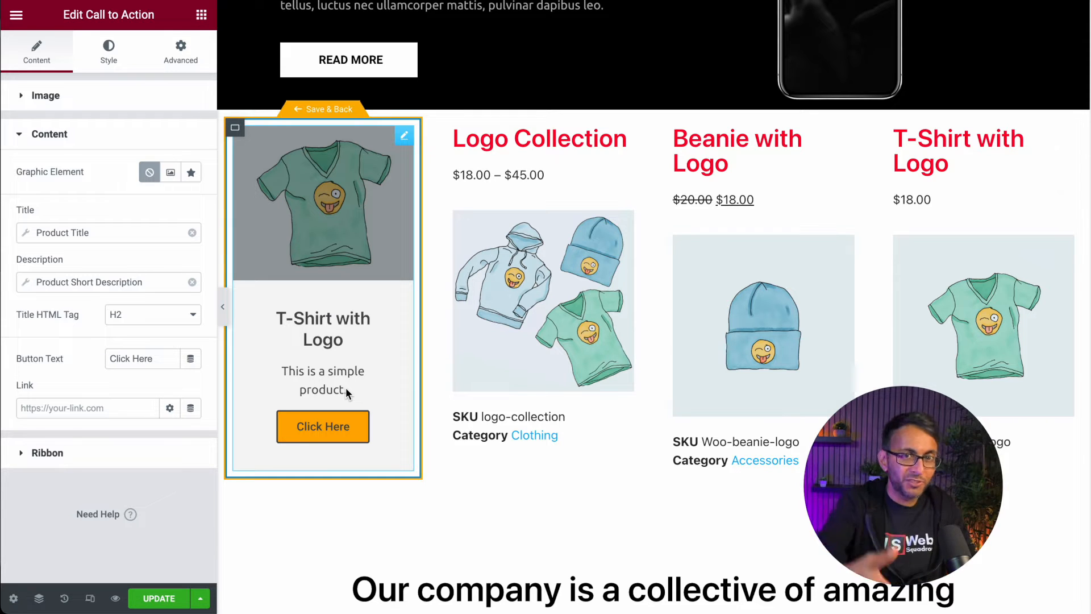
pyautogui.moveTo(340, 299)
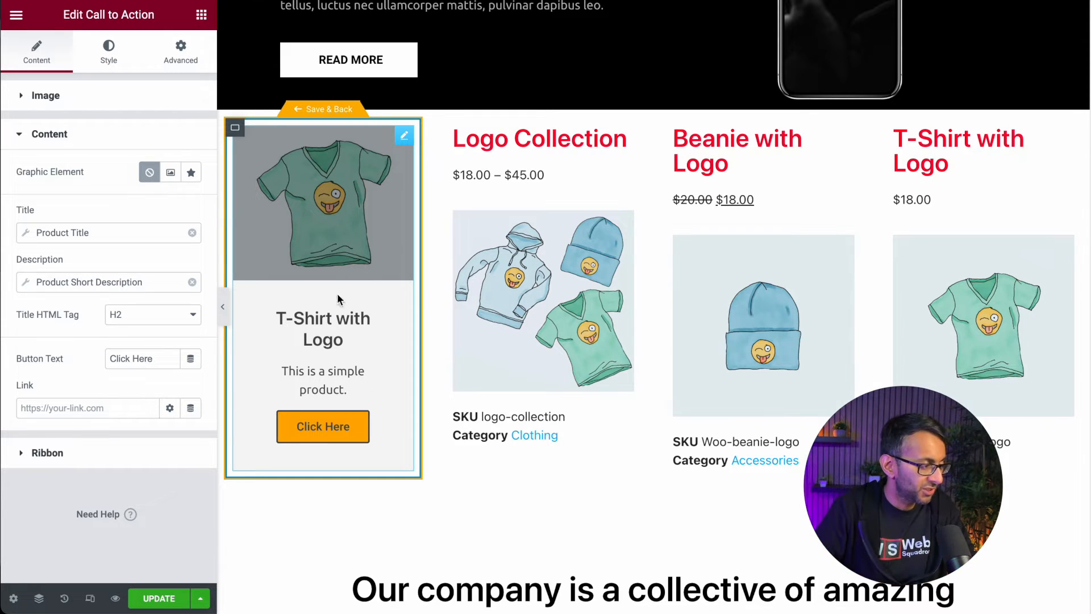
# Label the button 'See Details', link it to the Post URL tag, and switch the skin to Cover
pyautogui.write('See Details')
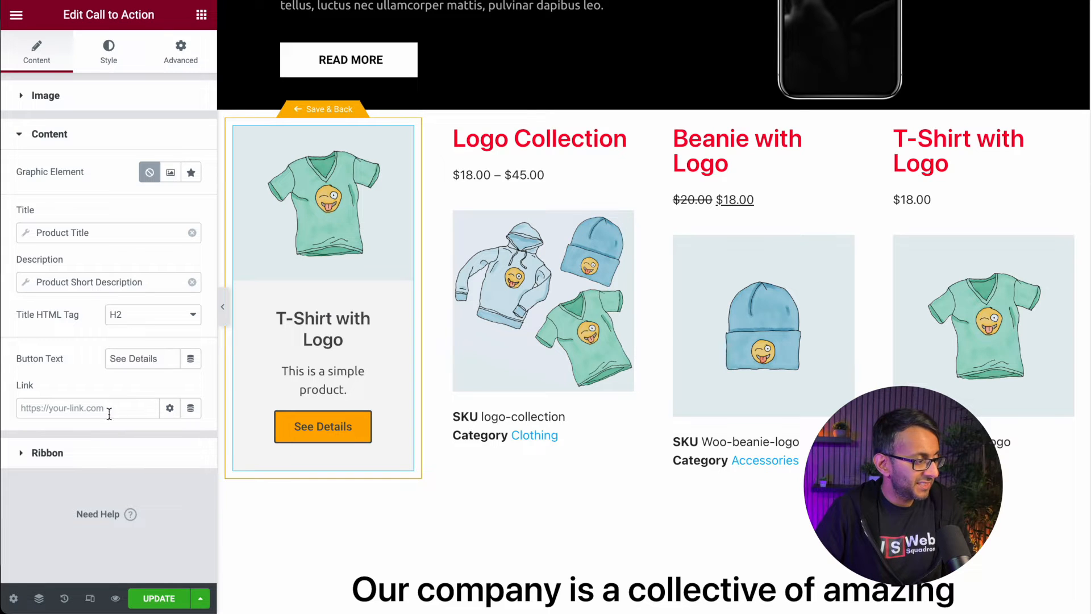
pyautogui.click(191, 408)
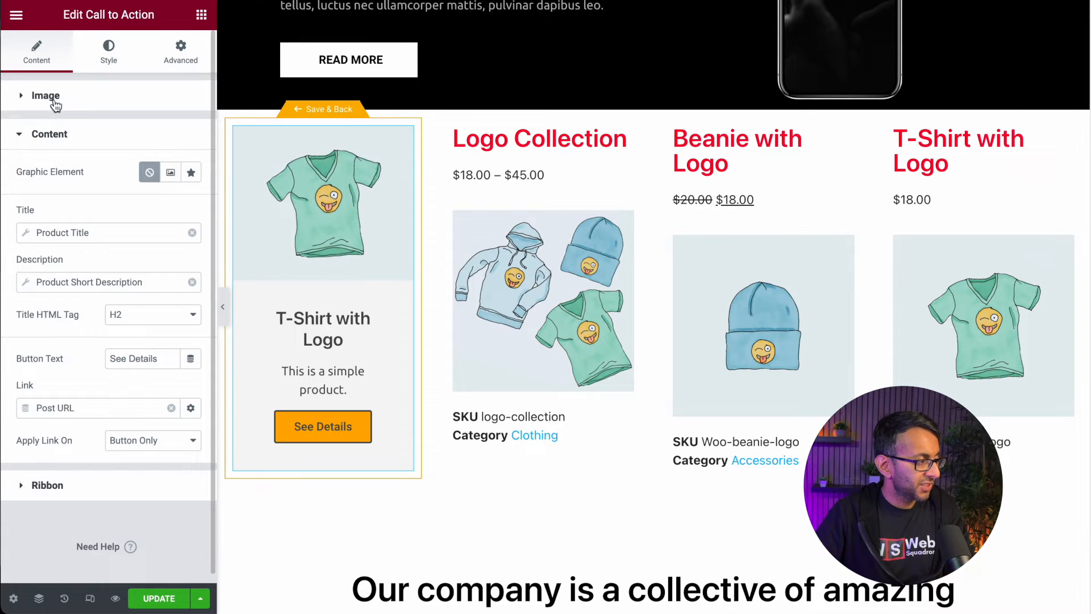
pyautogui.click(44, 95)
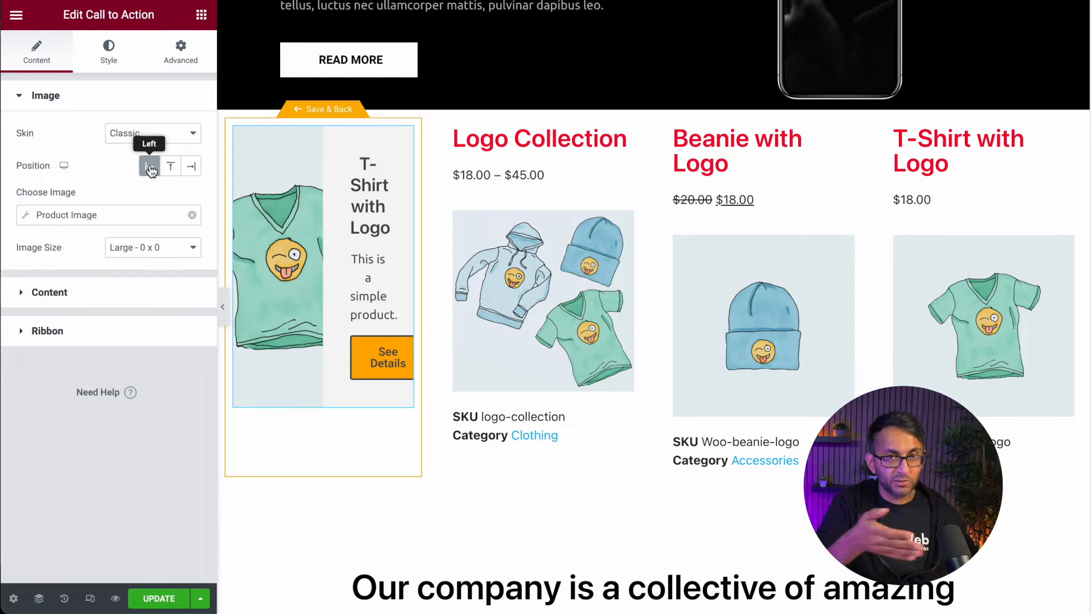
pyautogui.click(151, 133)
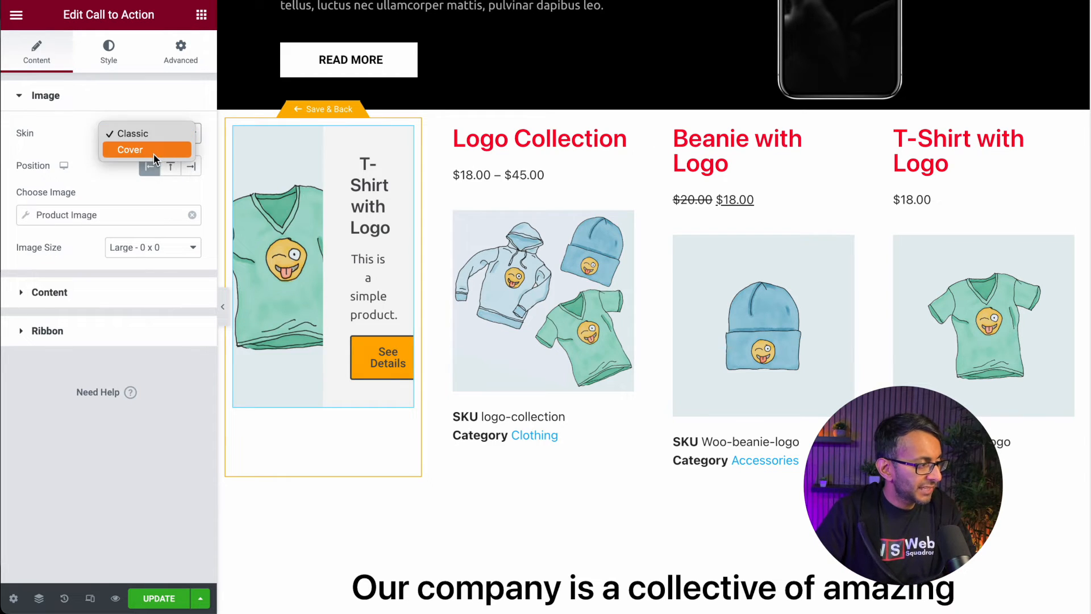
pyautogui.click(130, 149)
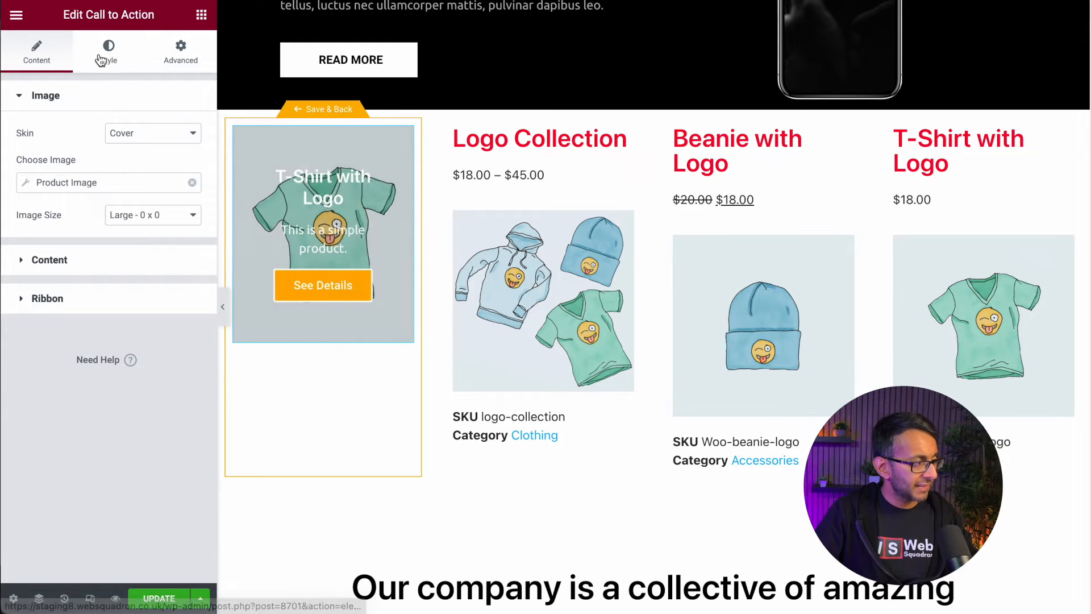
# Apply the link to the whole box so the entire card is clickable
pyautogui.click(109, 51)
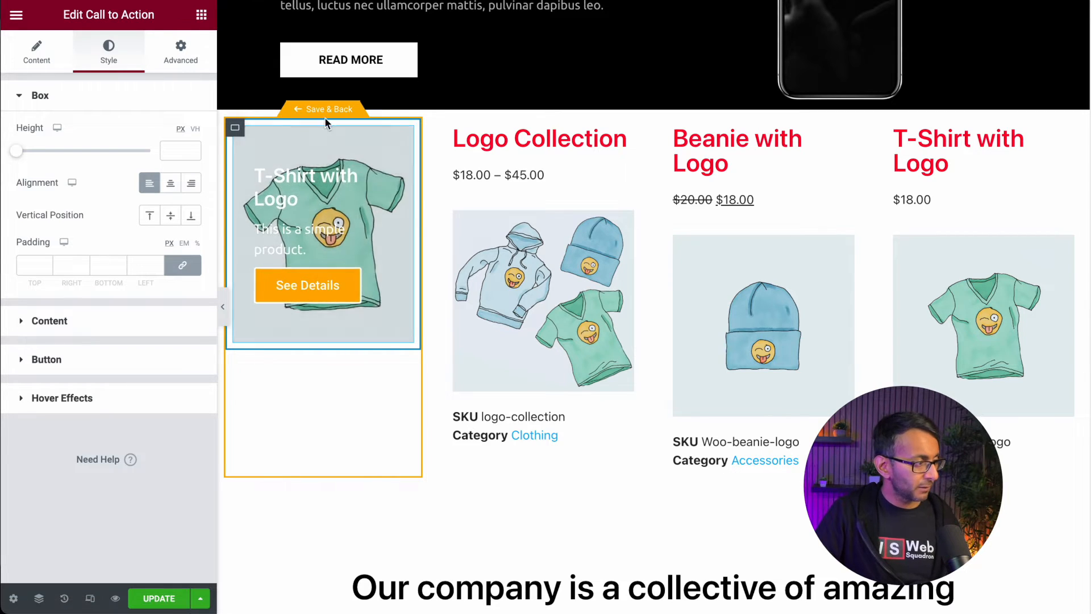
pyautogui.click(37, 52)
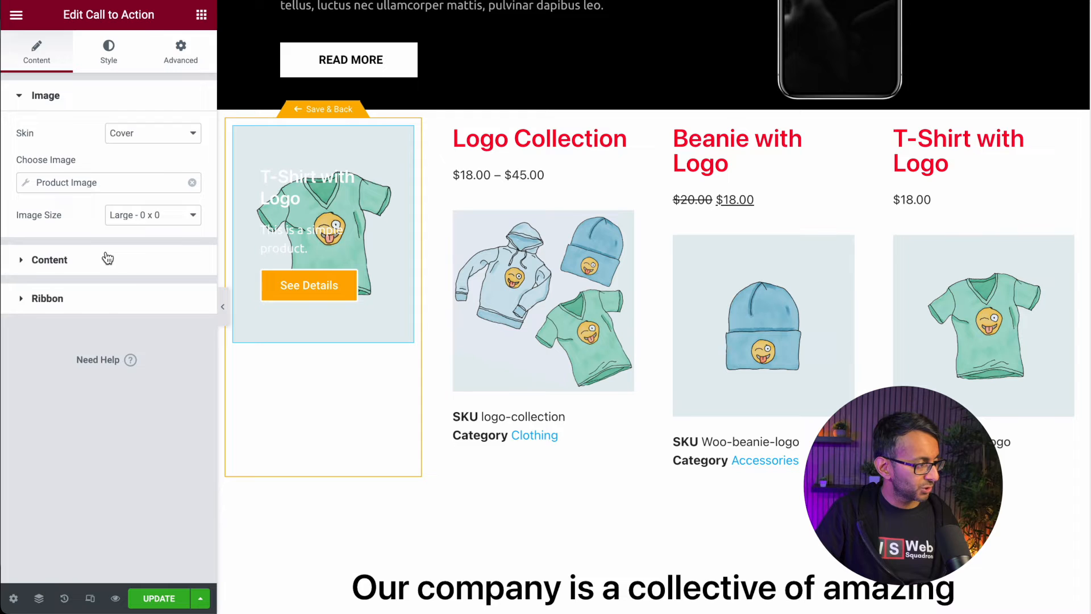
pyautogui.click(49, 259)
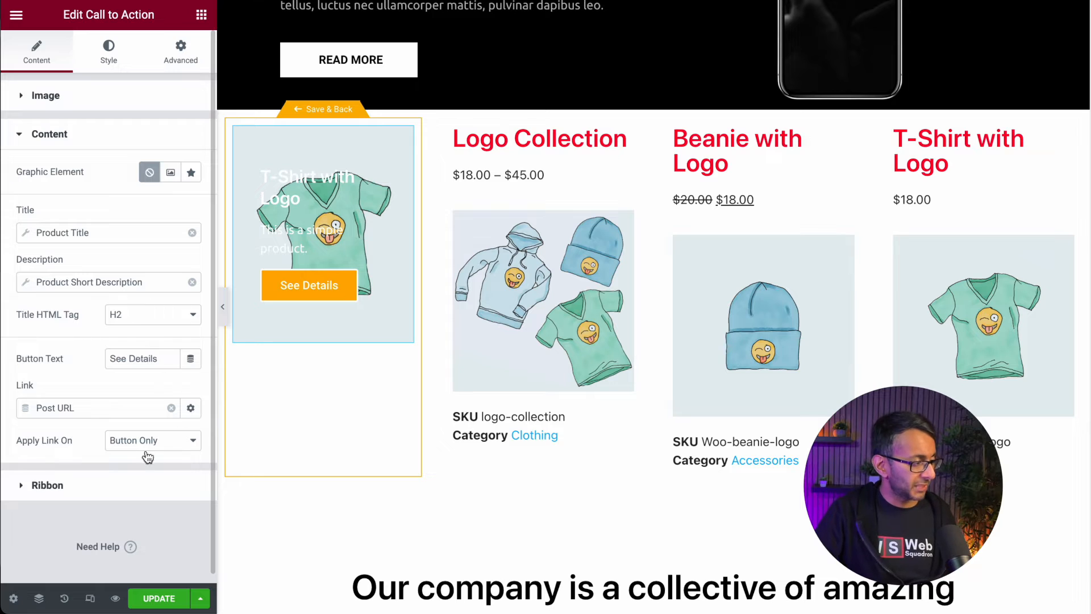
pyautogui.click(151, 440)
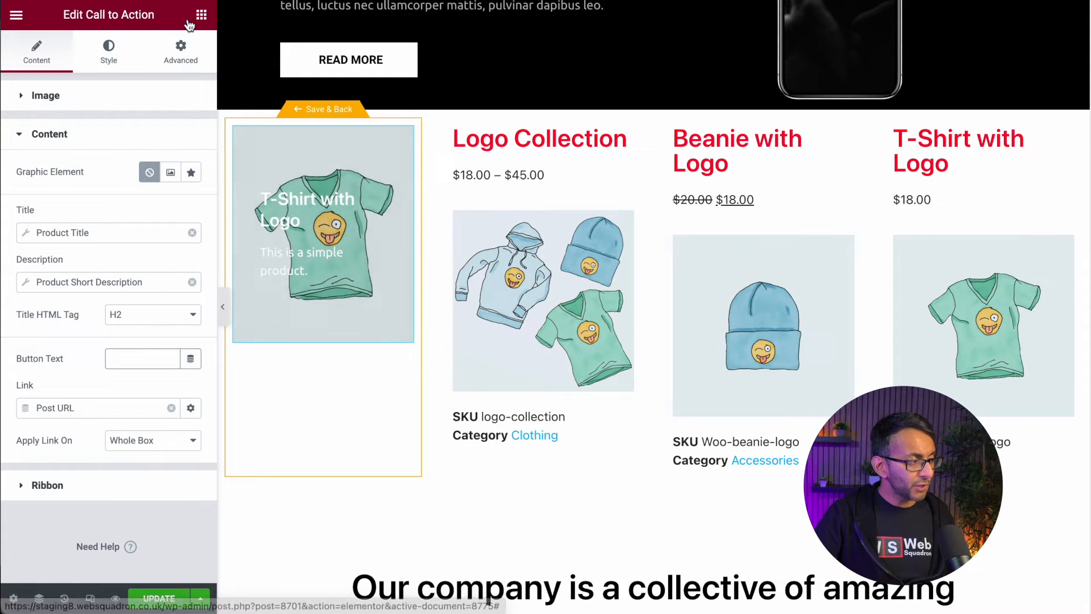
# Add a Button widget below the card labelled 'Add to Cart'
pyautogui.click(202, 15)
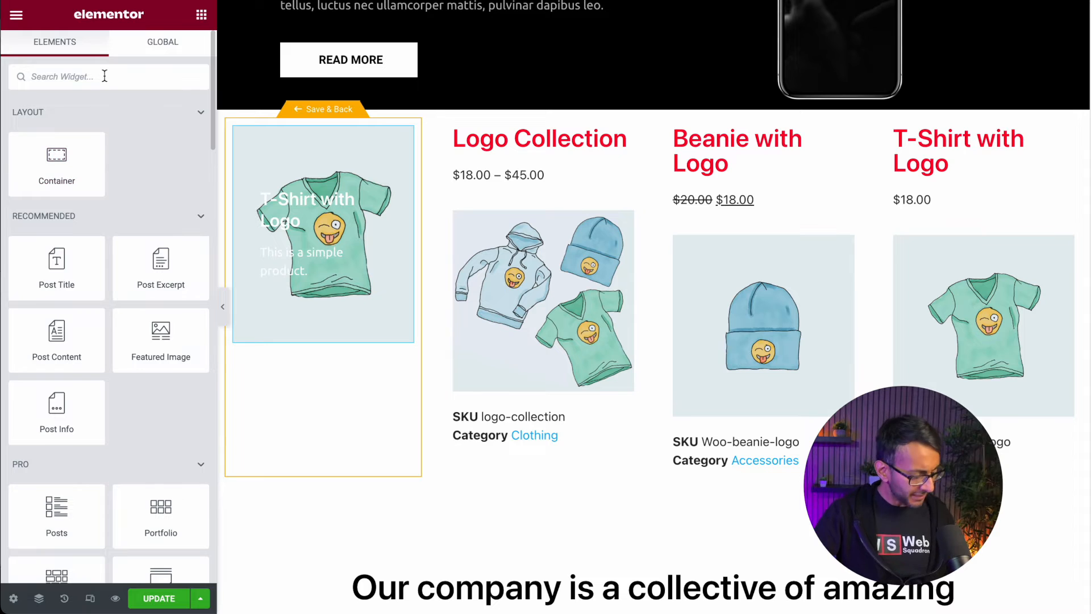
pyautogui.write('butt')
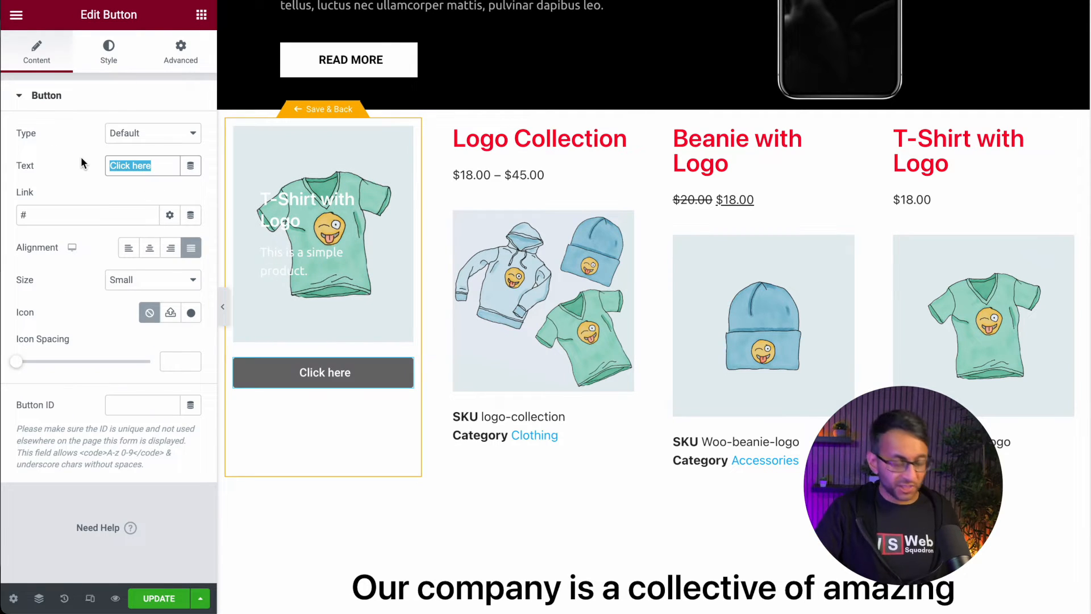
pyautogui.write('Add to CVart')
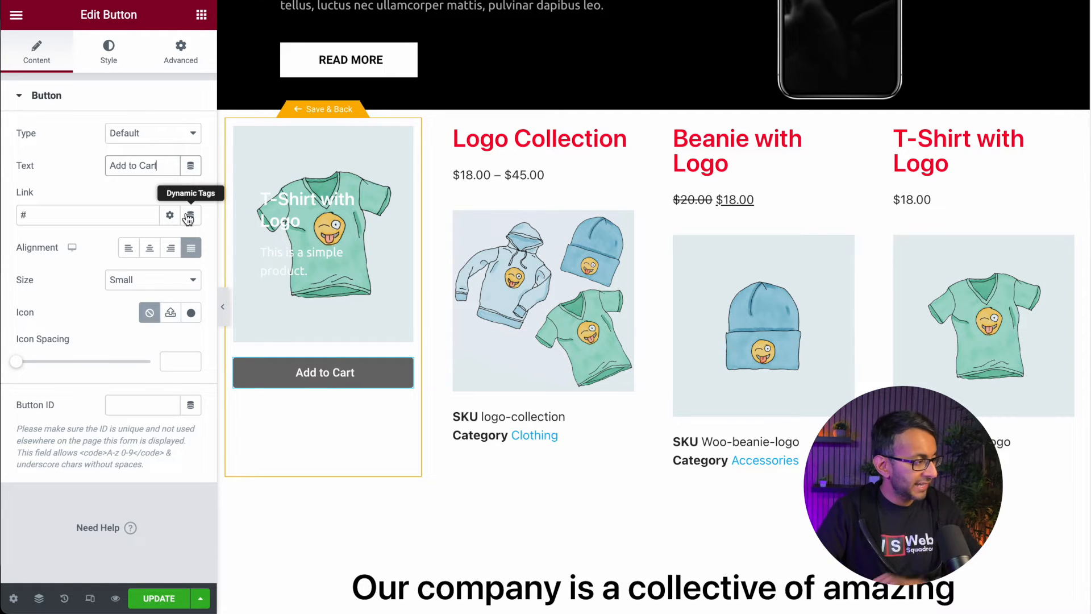
# Link the button to the WooCommerce Add To Cart dynamic tag and finish editing the card
pyautogui.click(190, 214)
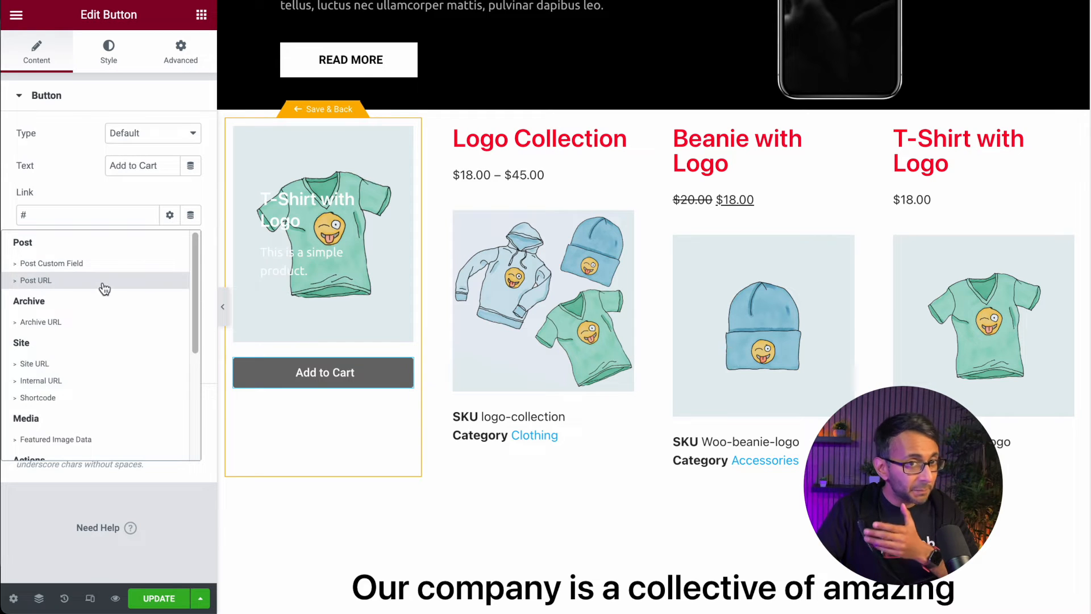
pyautogui.scroll(-3)
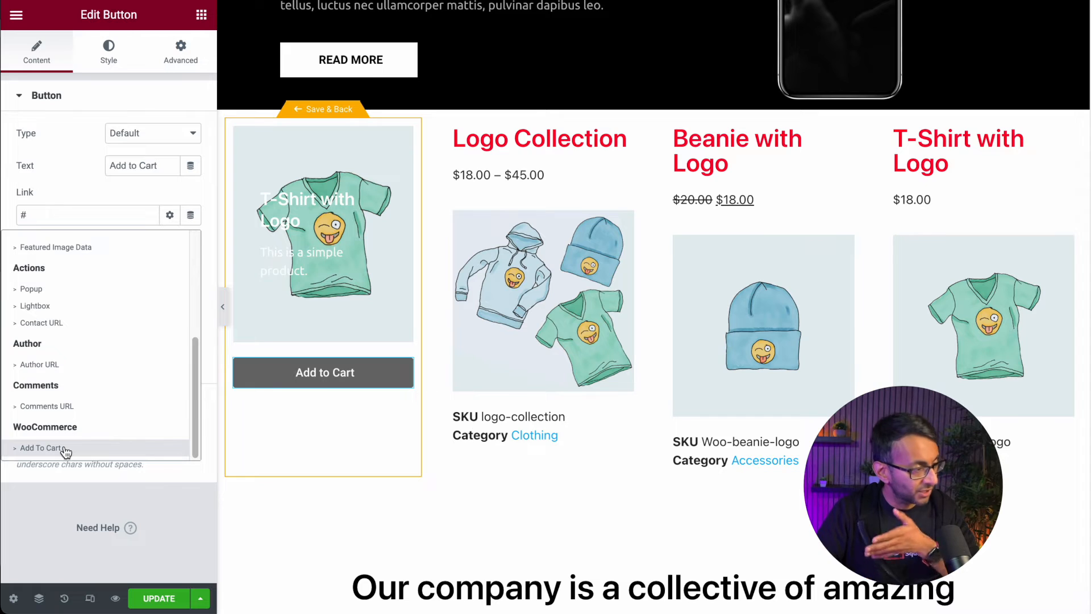
pyautogui.click(41, 448)
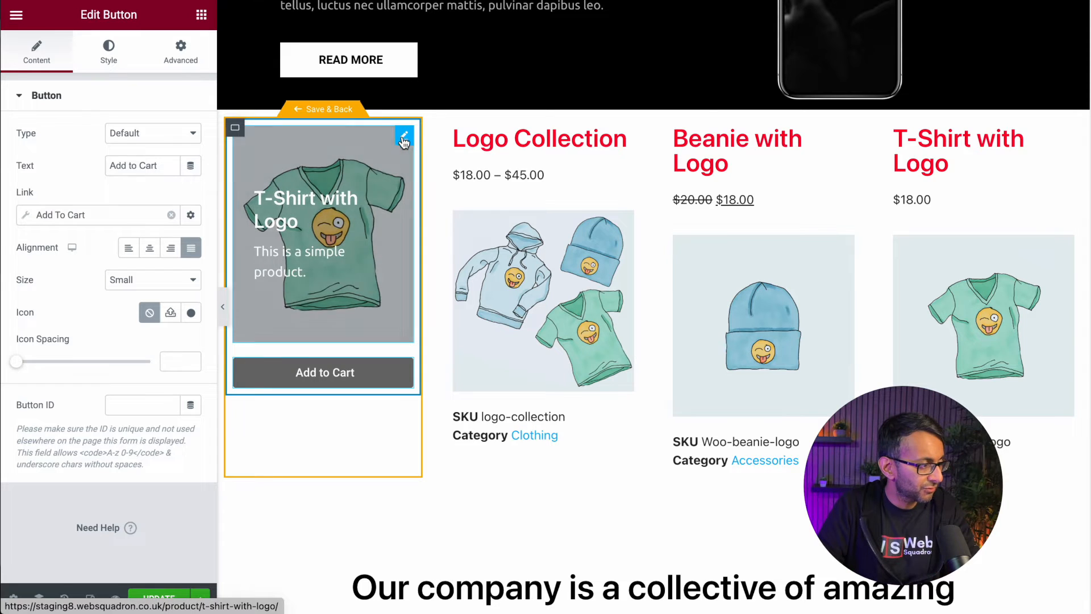
pyautogui.click(405, 138)
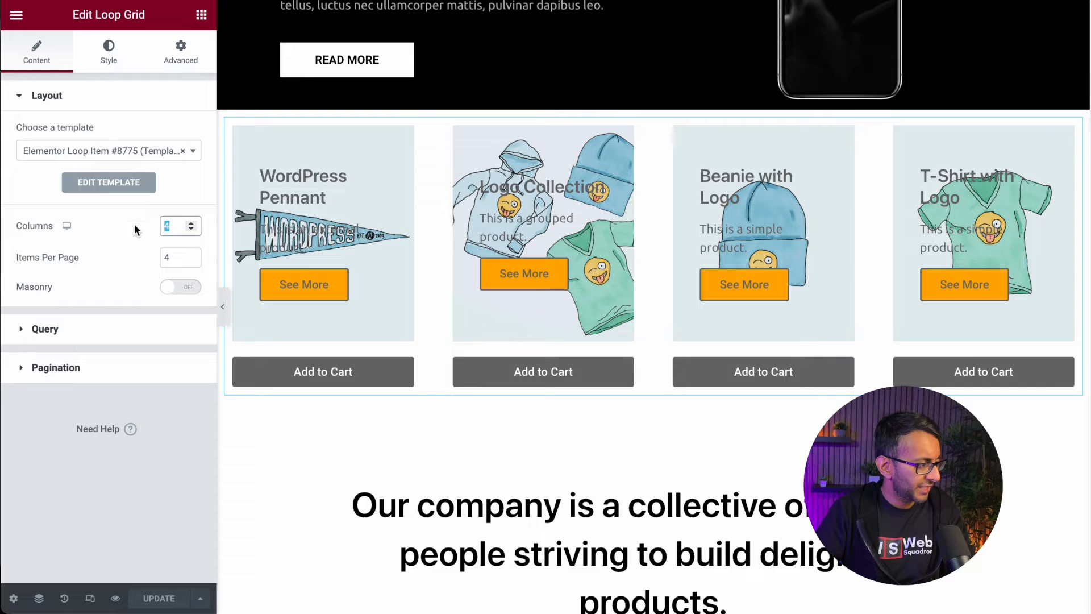
# Adjust the grid columns, then view the WordPress Pennant product page on the live site
pyautogui.click(193, 230)
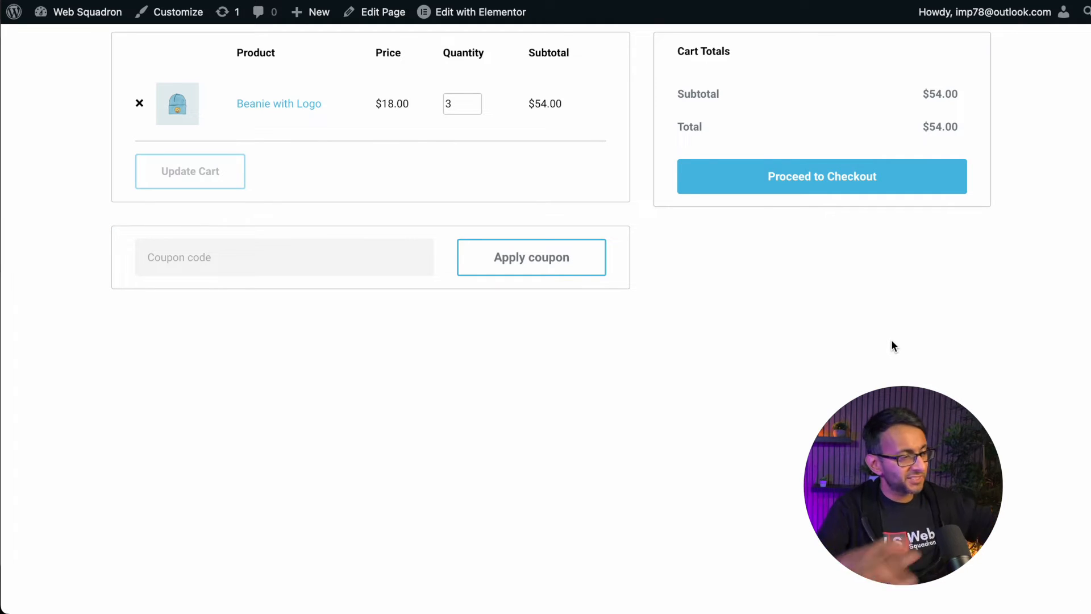
pyautogui.moveTo(907, 340)
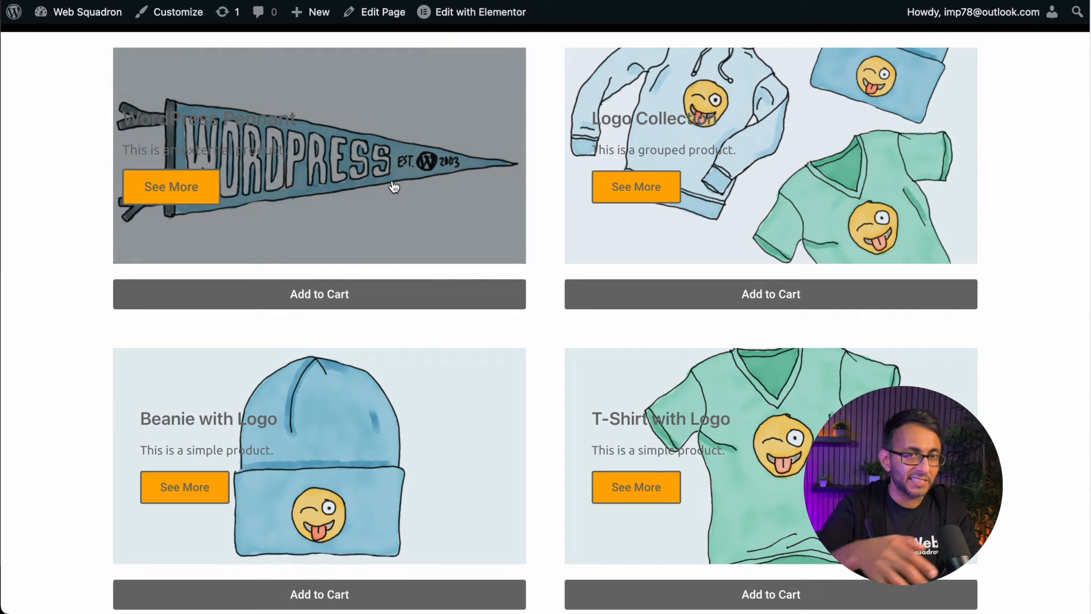
pyautogui.click(170, 186)
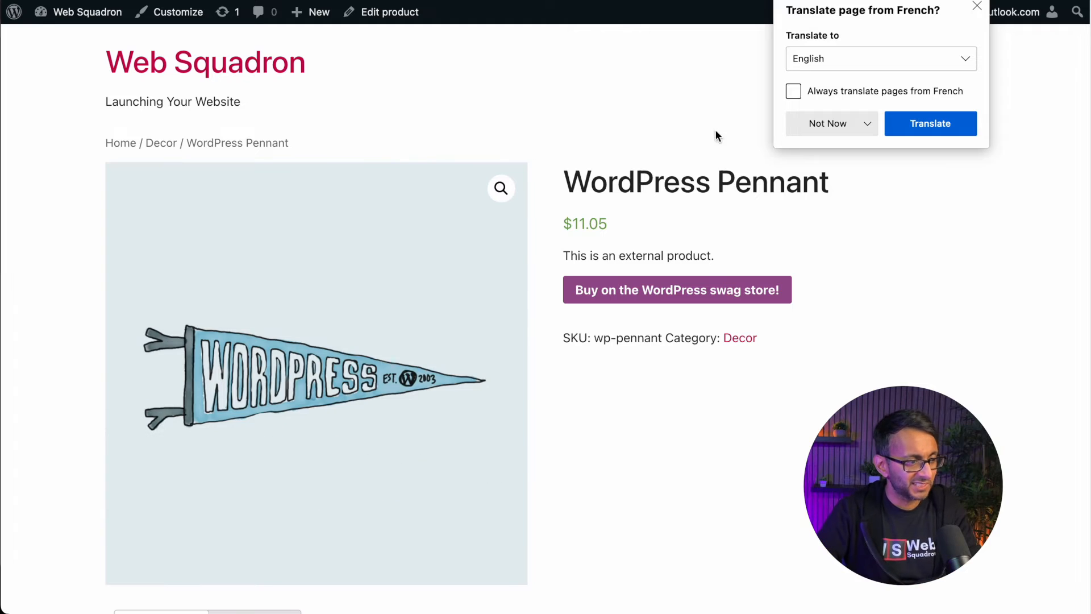
pyautogui.click(977, 7)
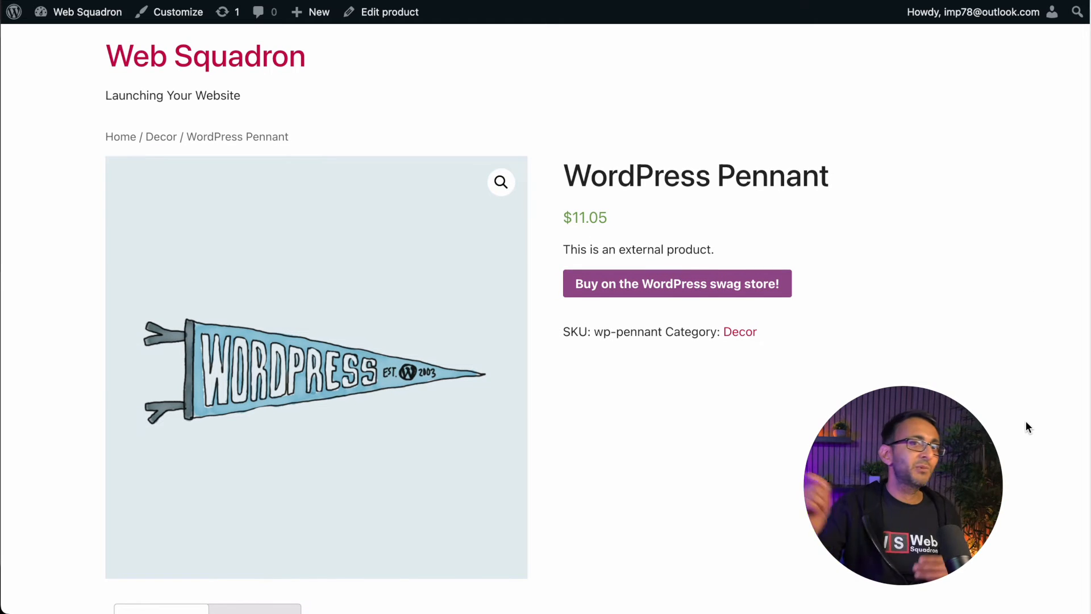
pyautogui.moveTo(952, 253)
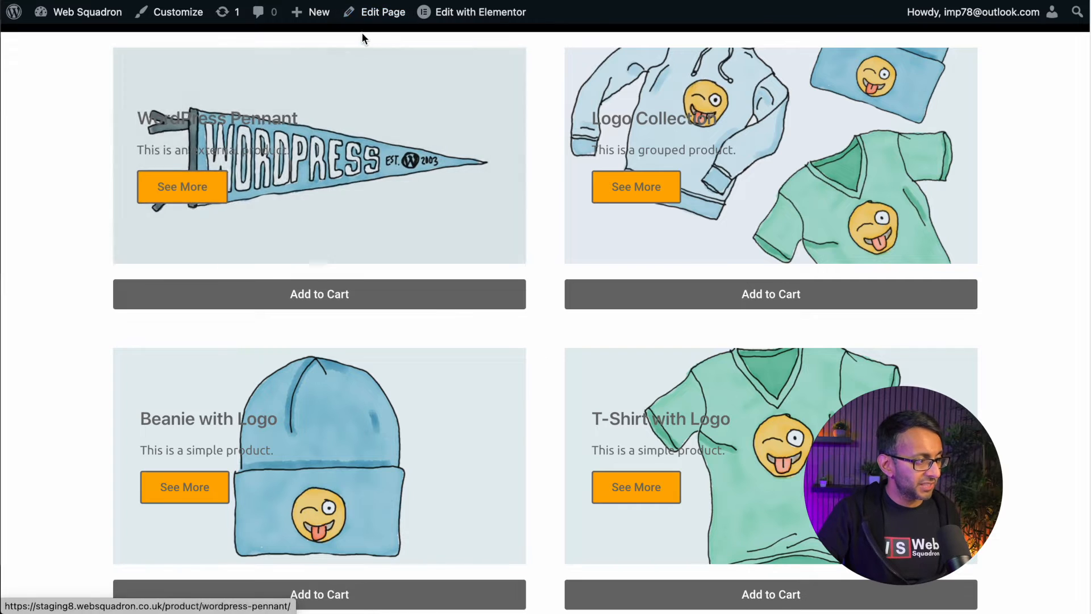
# Edit the shop page, set the loop item container to row direction and move the Add to Cart button
pyautogui.click(480, 11)
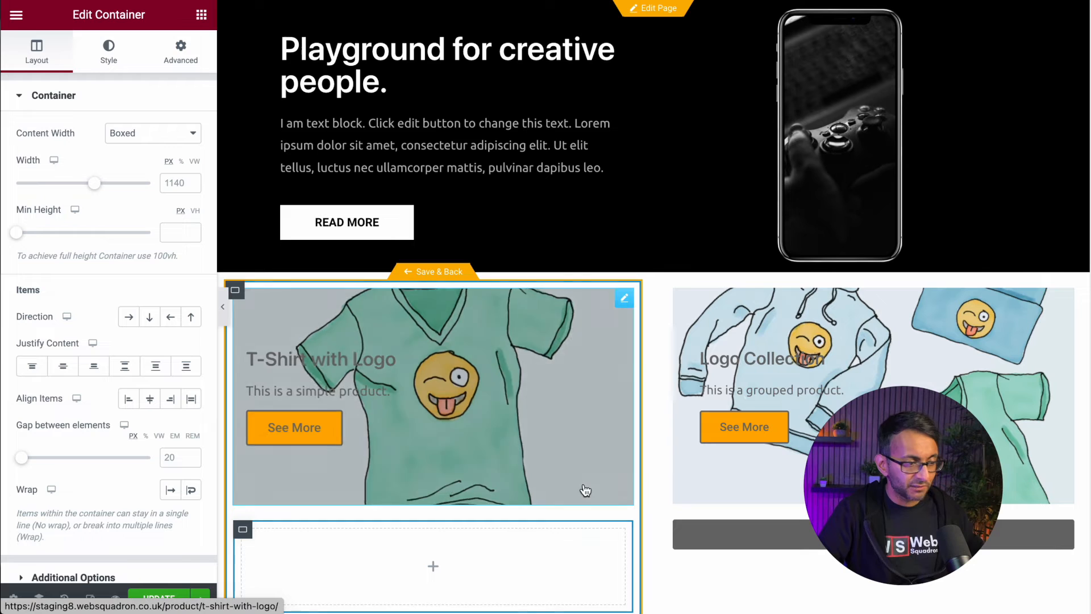
pyautogui.click(129, 317)
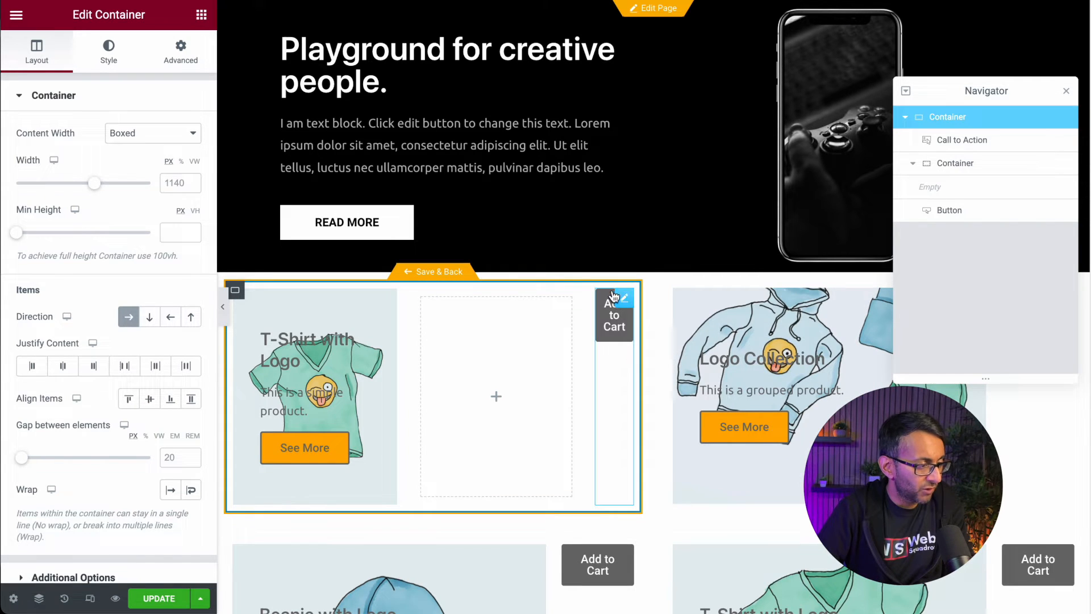
pyautogui.click(615, 311)
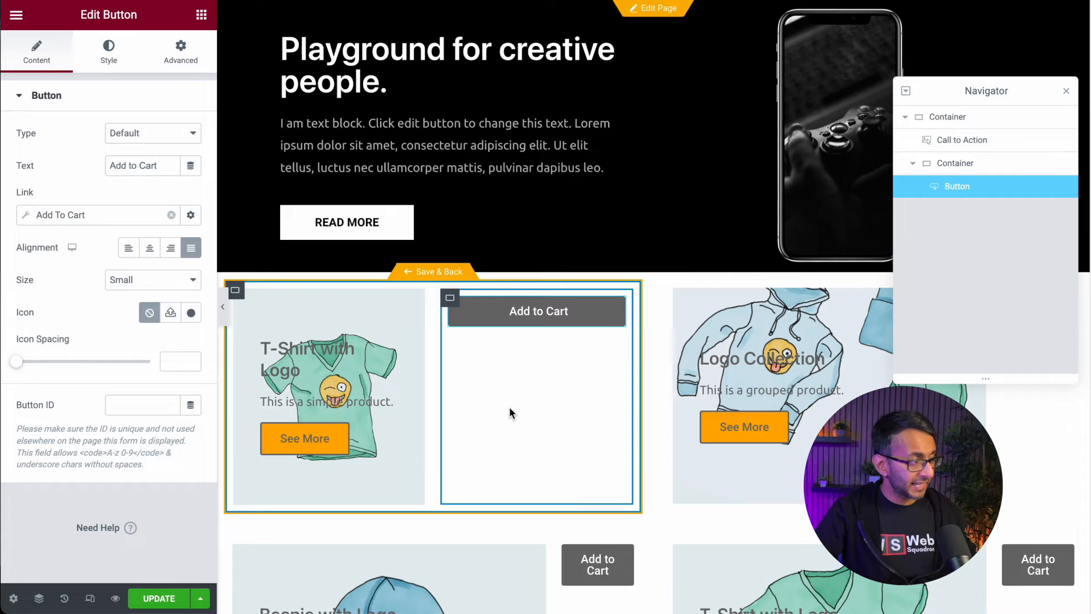
# Add a Heading widget and browse its dynamic data sources
pyautogui.click(202, 15)
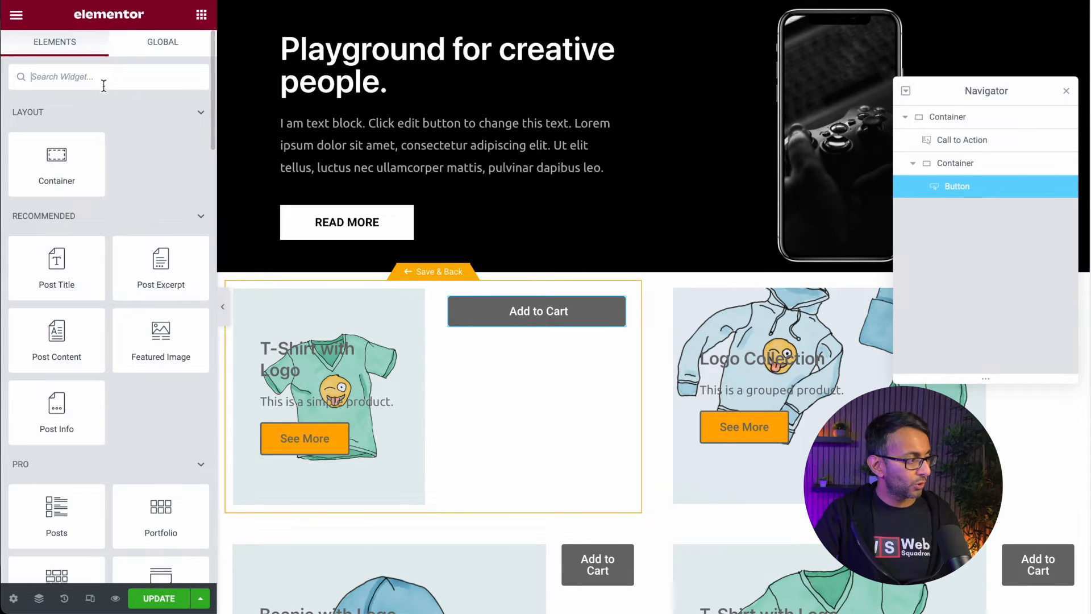
pyautogui.write('h')
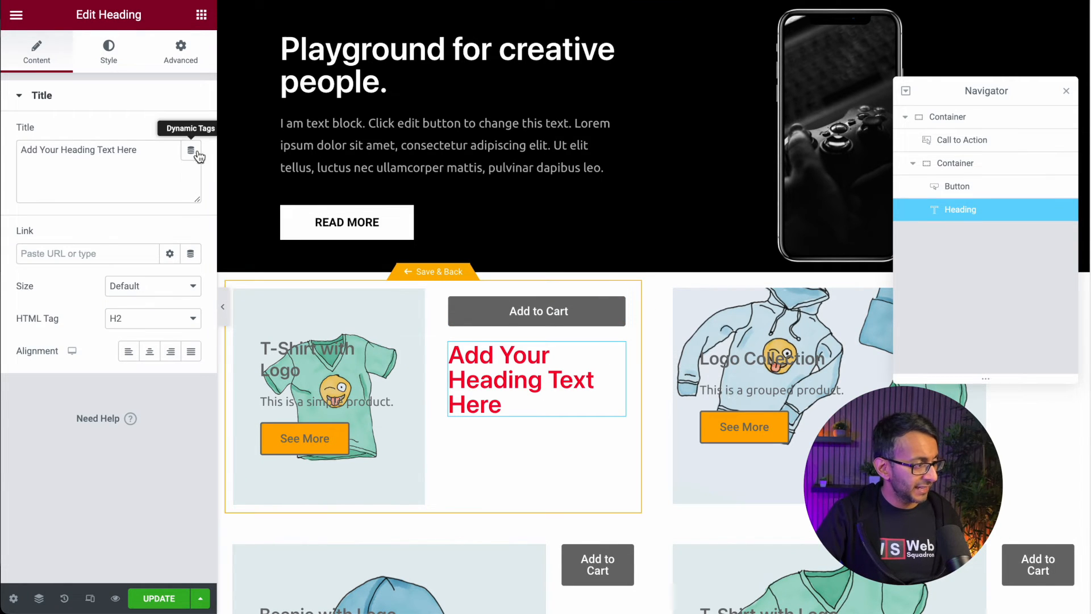
pyautogui.click(191, 150)
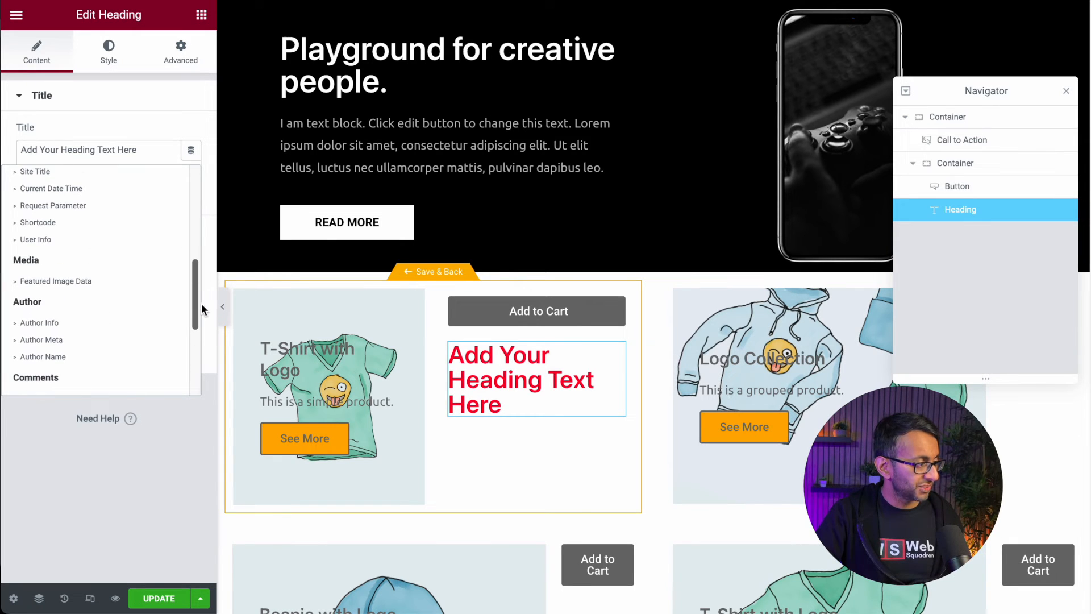
pyautogui.scroll(-3)
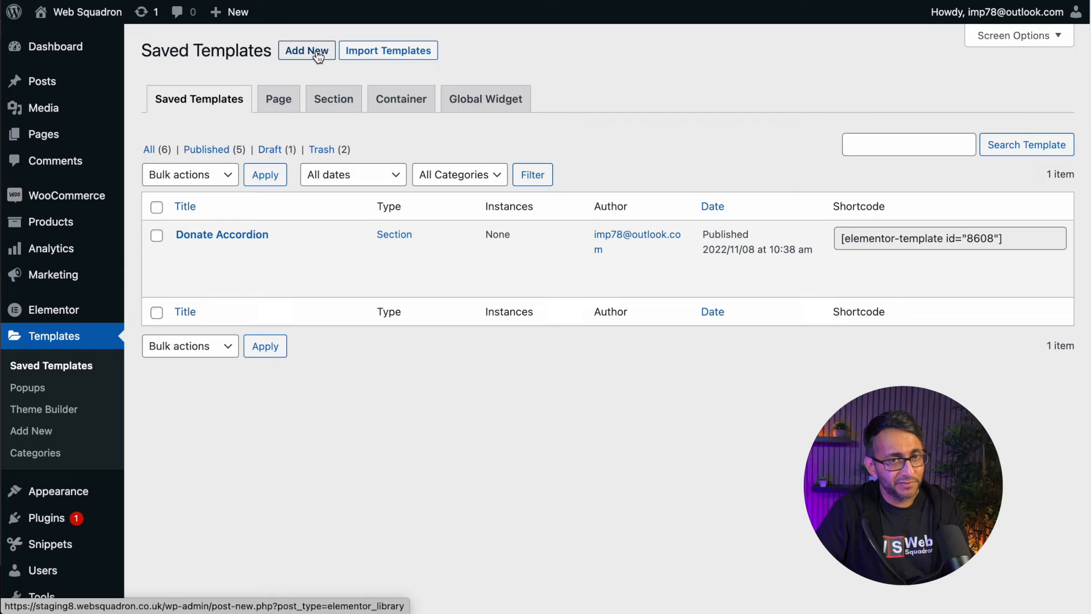
# Edit the Pop Test popup and review its Popup Settings under Style and Advanced
pyautogui.click(306, 50)
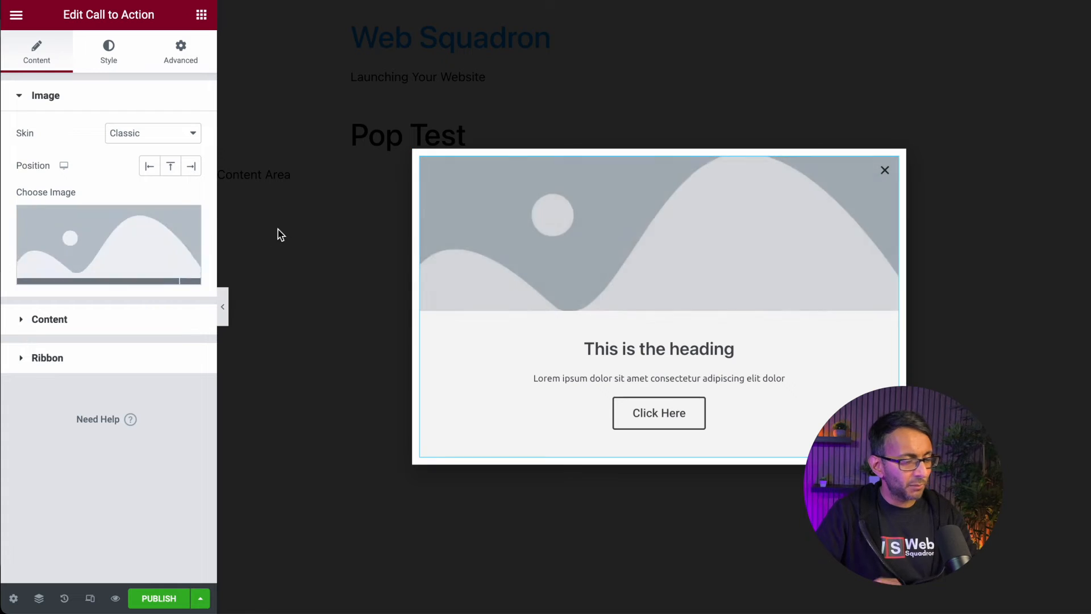
pyautogui.click(108, 245)
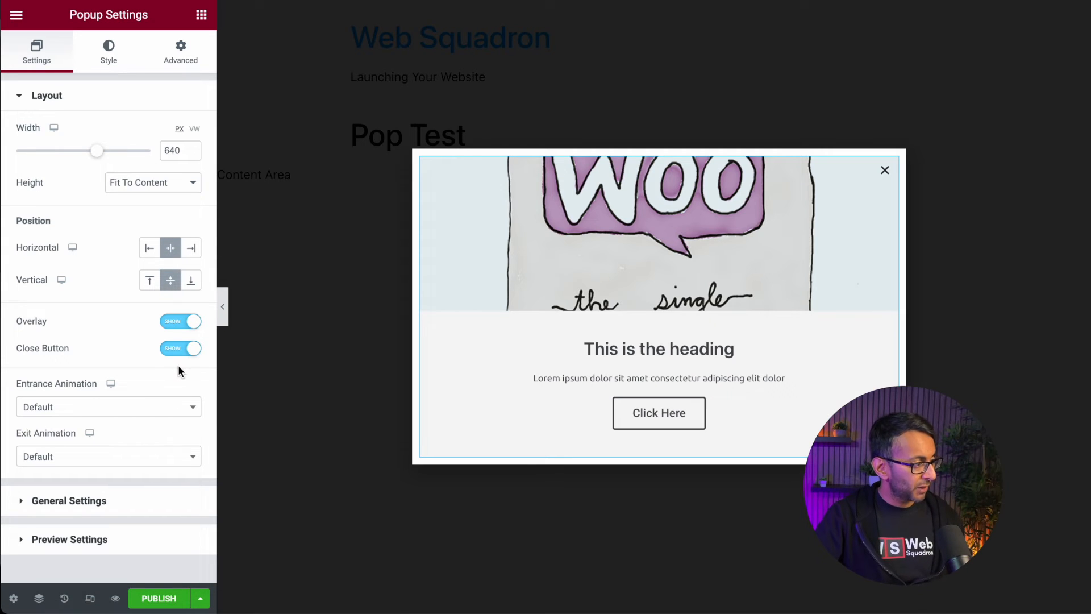
pyautogui.click(108, 51)
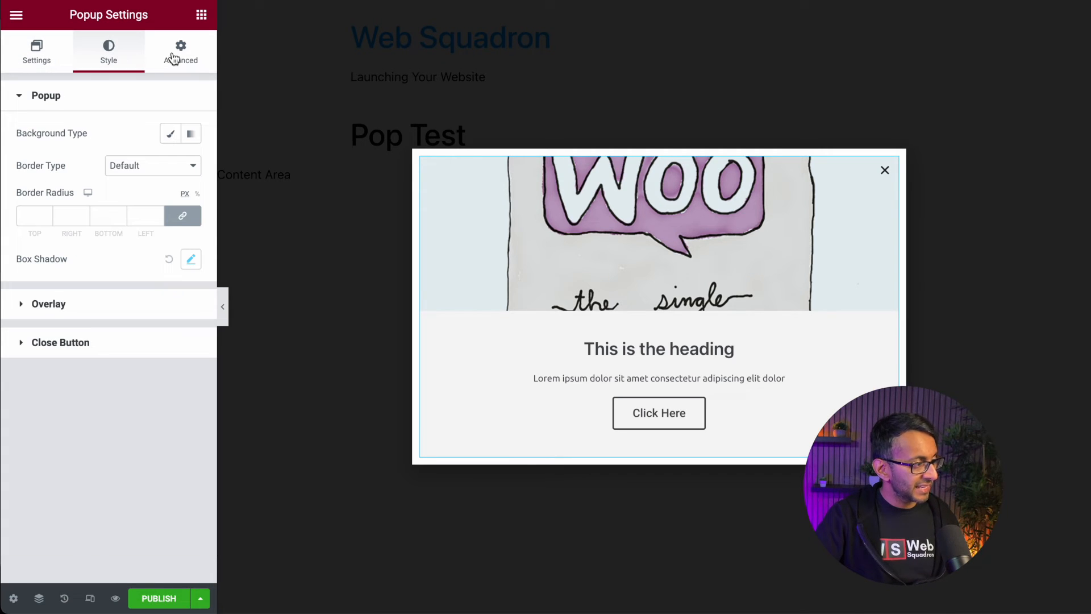
pyautogui.click(181, 51)
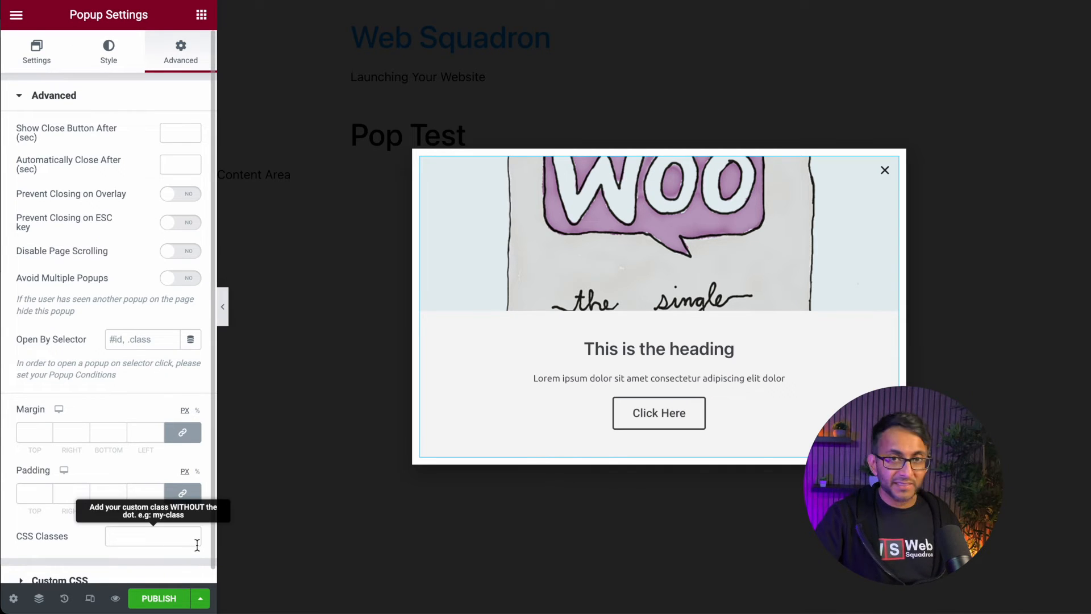
# Publish the popup to the Entire Site with an On Page Load trigger, then reach Advanced Rules
pyautogui.click(158, 599)
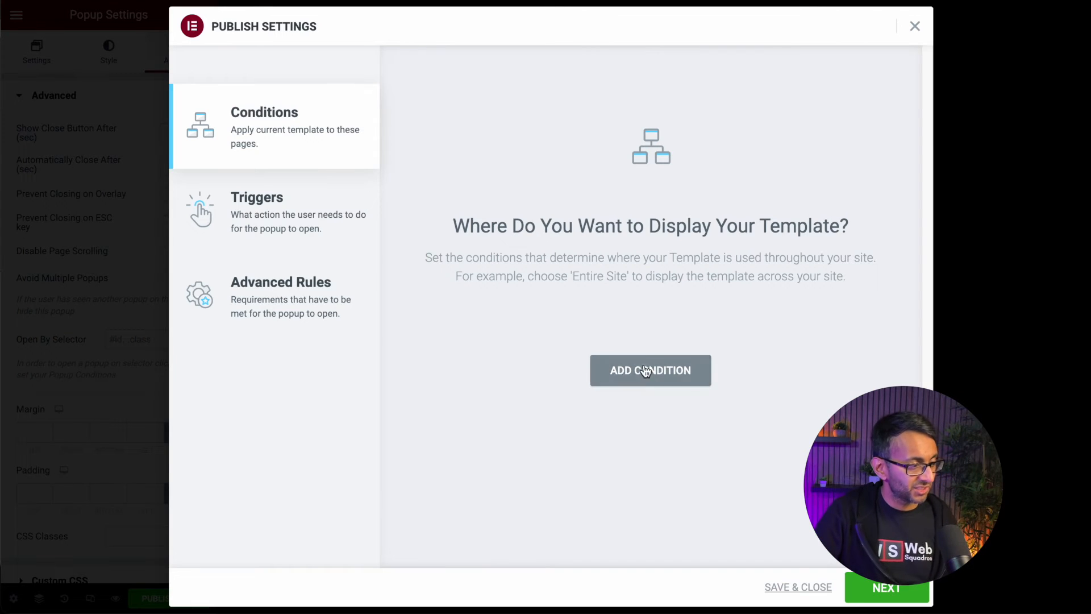
pyautogui.click(649, 369)
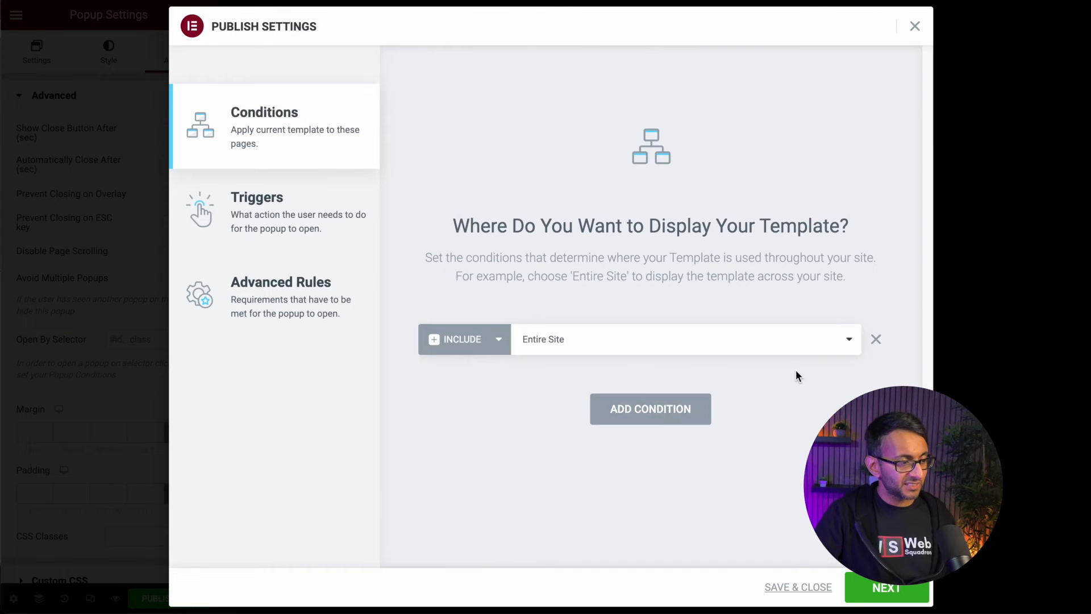
pyautogui.moveTo(346, 287)
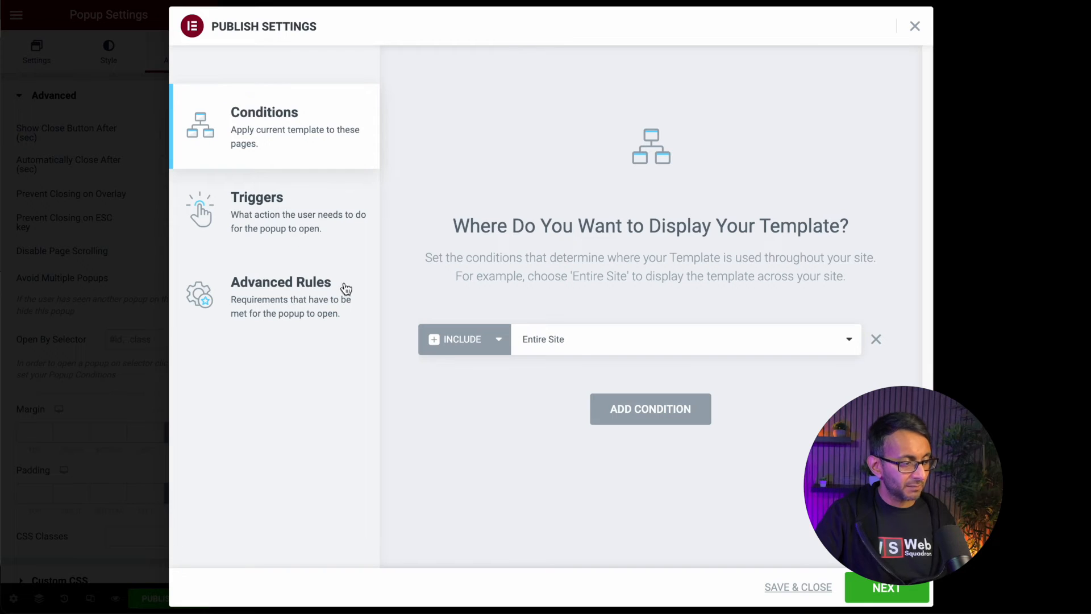
pyautogui.click(257, 197)
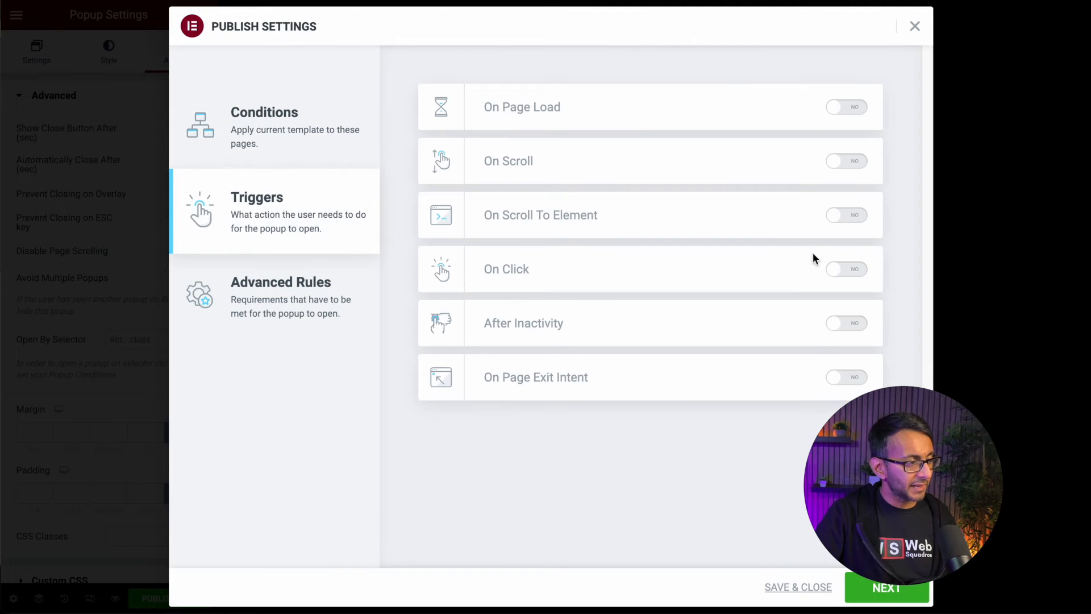
pyautogui.click(846, 107)
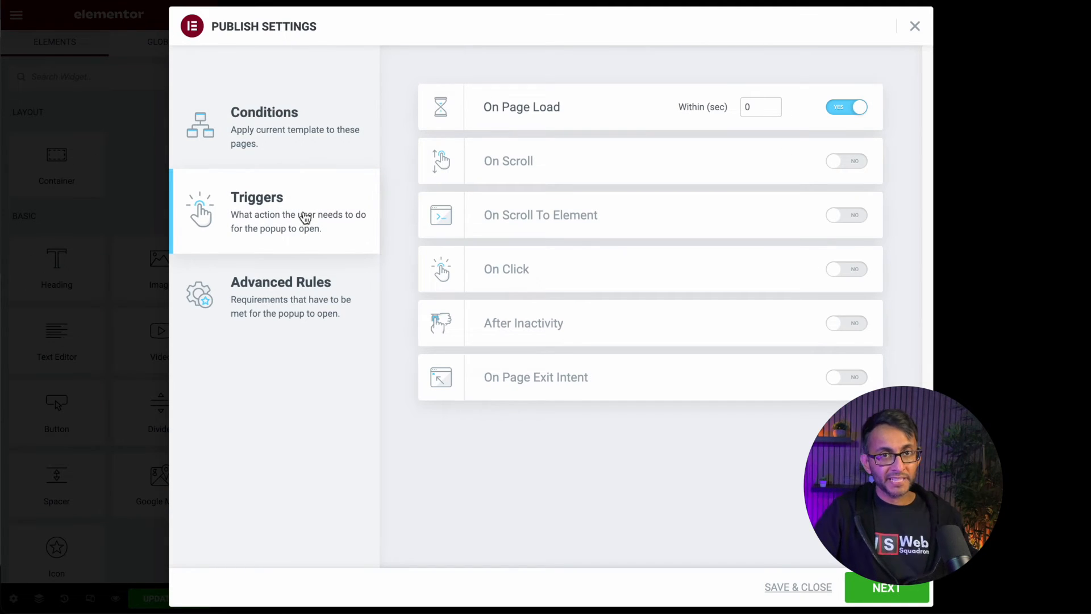
pyautogui.click(281, 296)
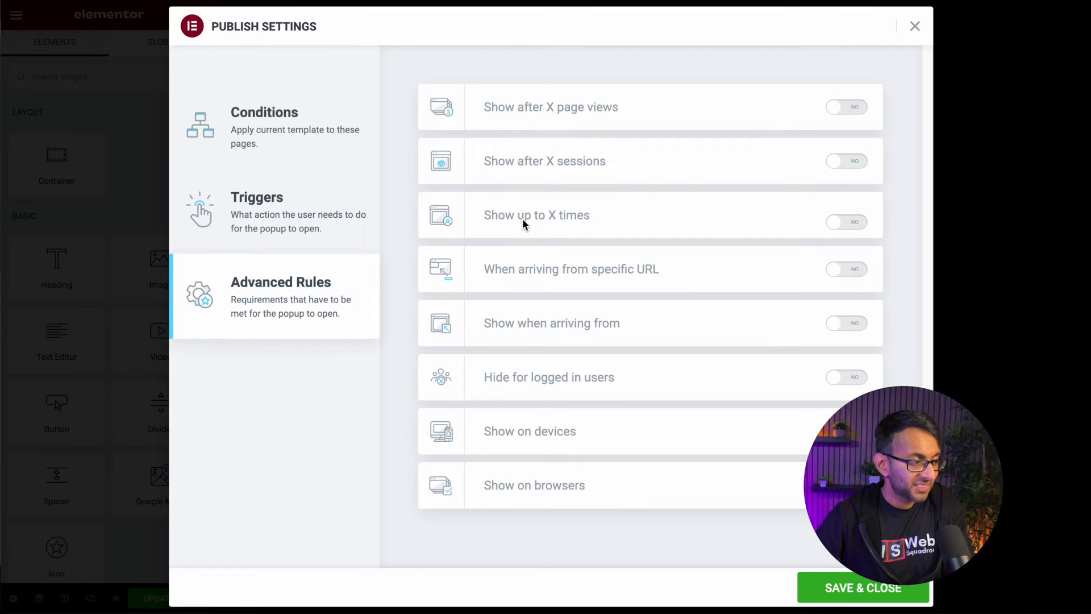
pyautogui.moveTo(619, 221)
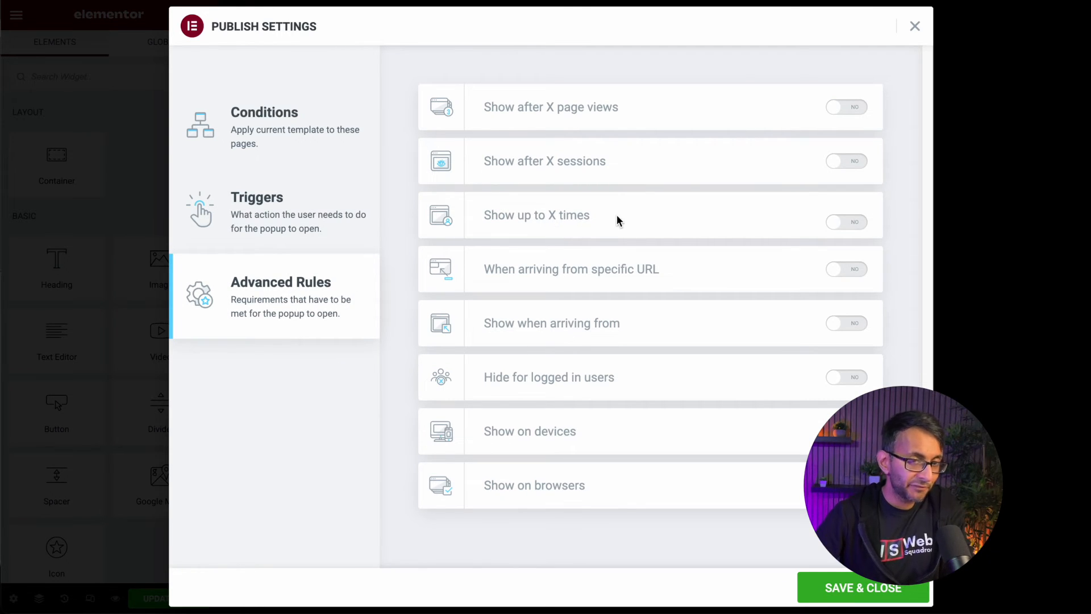
# Enable 'Show up to X times' at 3, counted on open
pyautogui.click(845, 221)
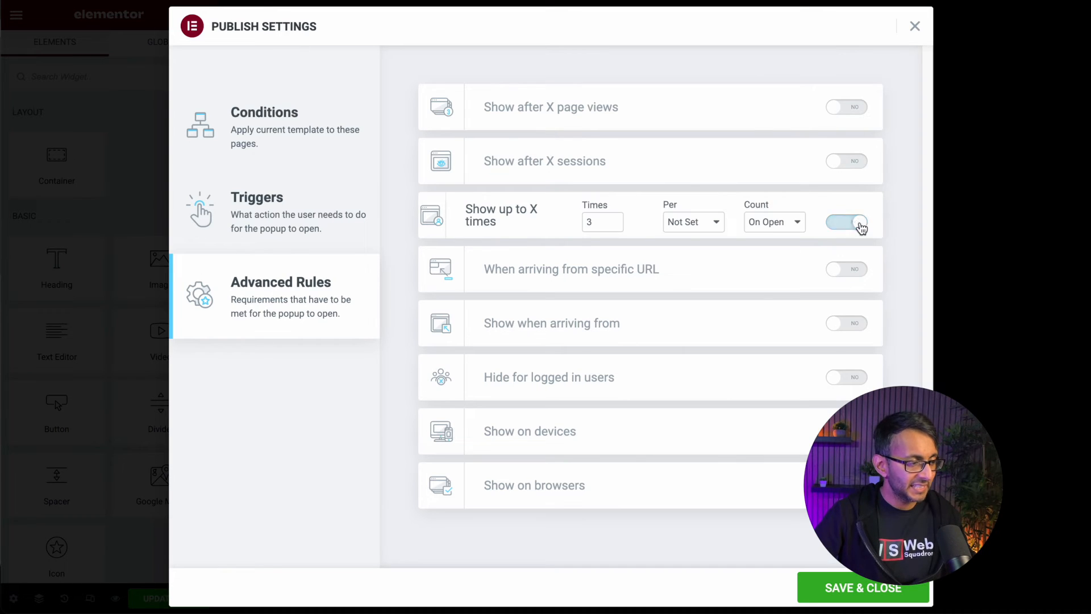
pyautogui.click(846, 221)
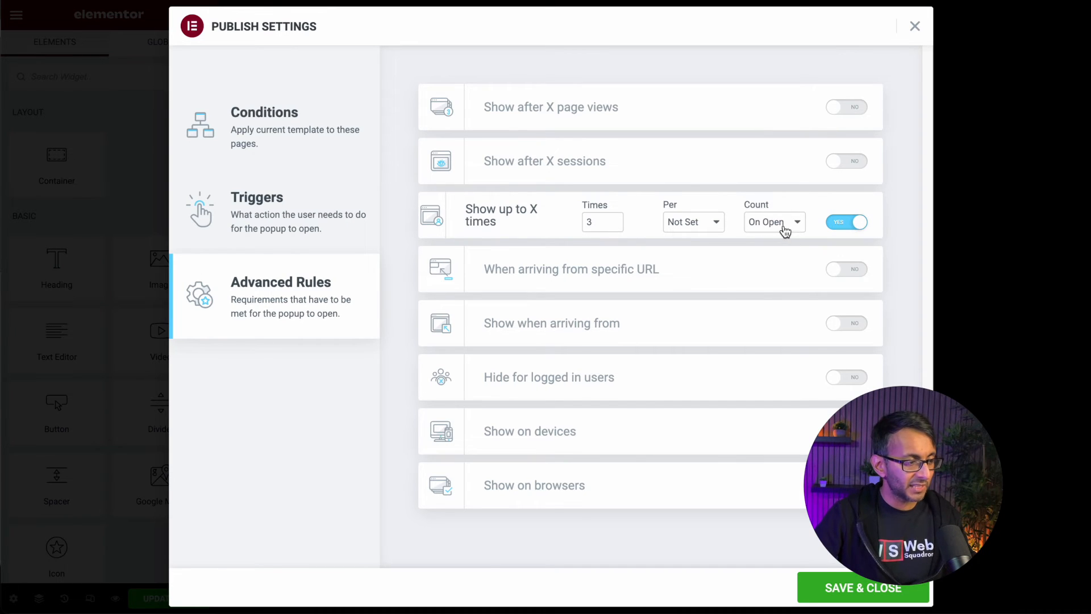
pyautogui.click(773, 221)
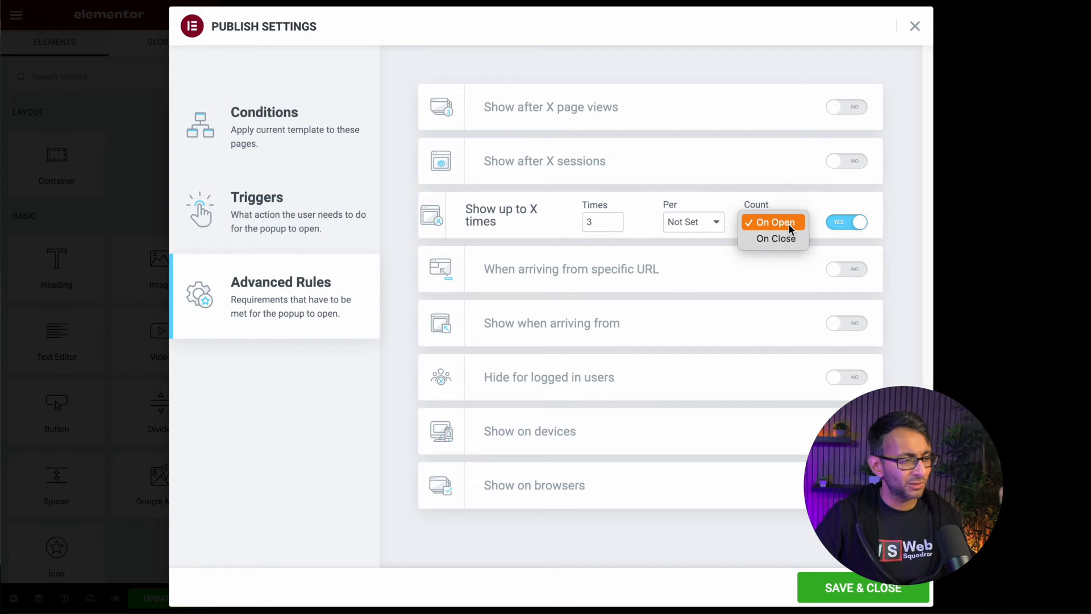
pyautogui.click(771, 222)
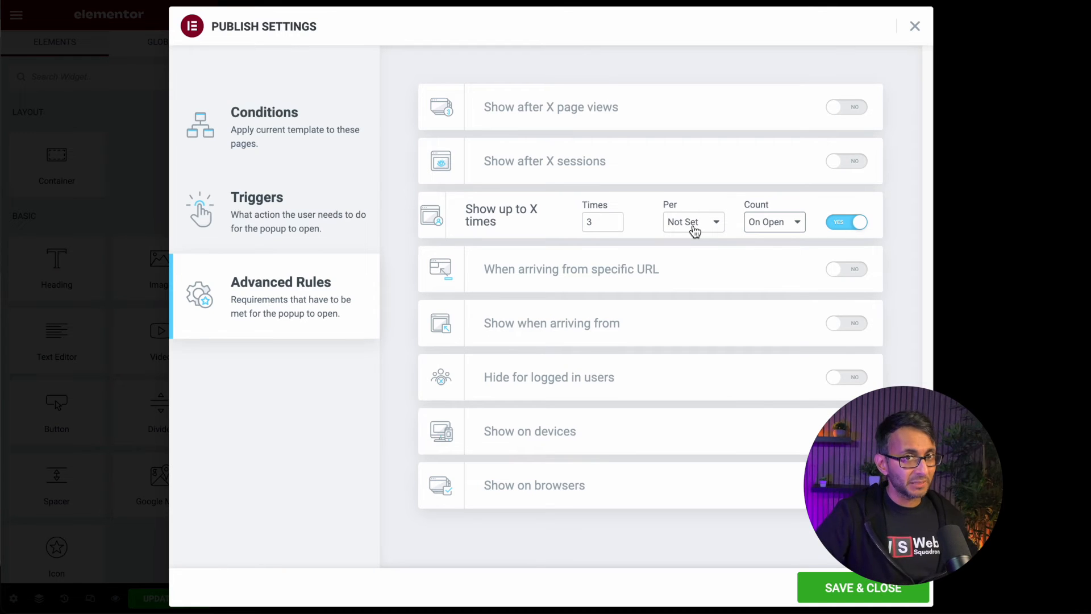
# Change the limit's period from month to day
pyautogui.click(693, 222)
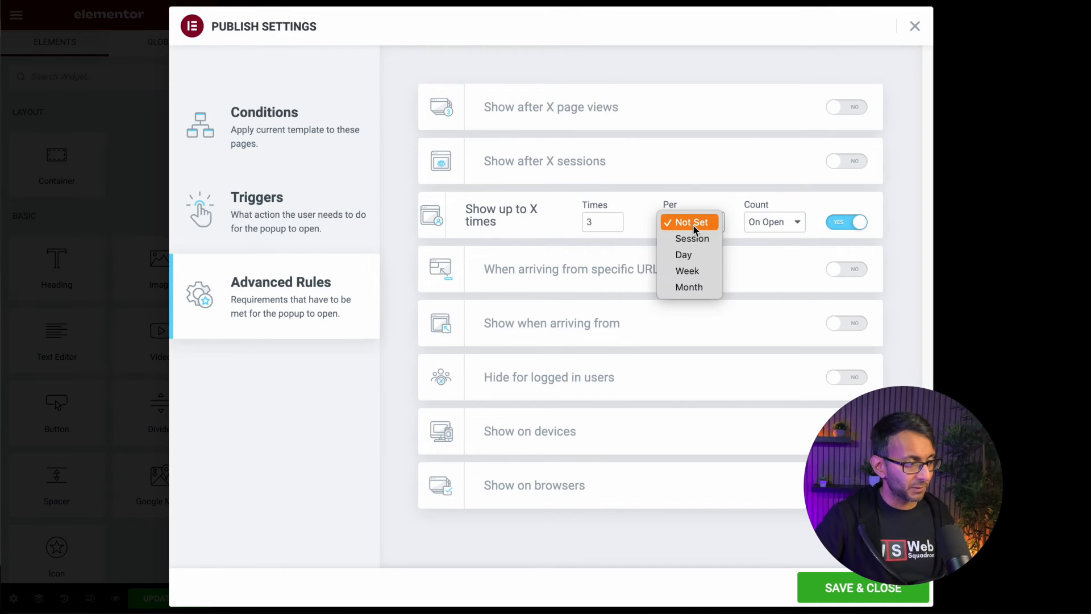
pyautogui.moveTo(684, 254)
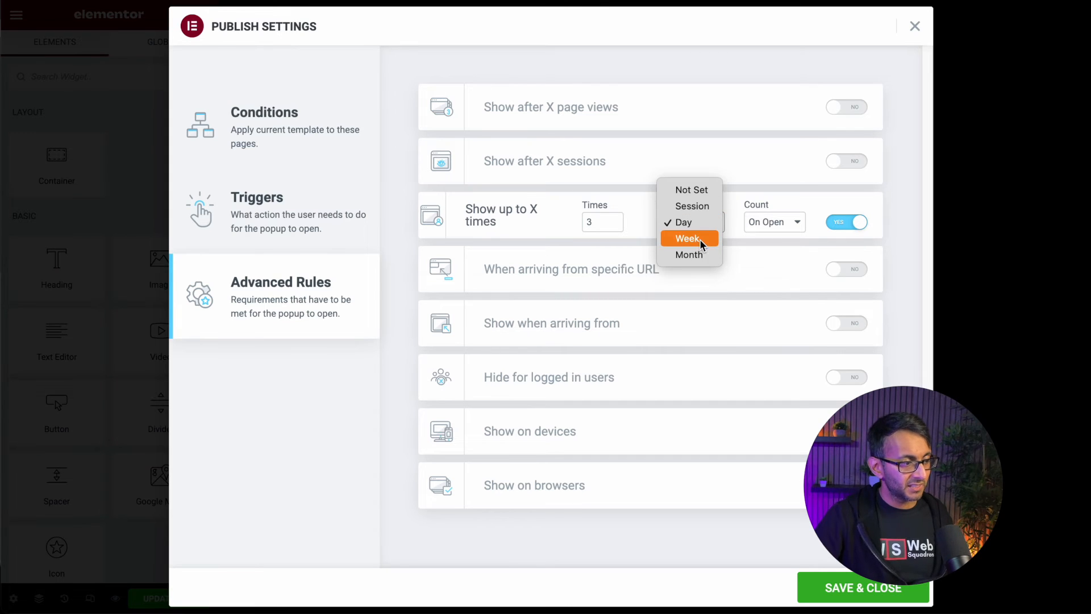
pyautogui.click(689, 253)
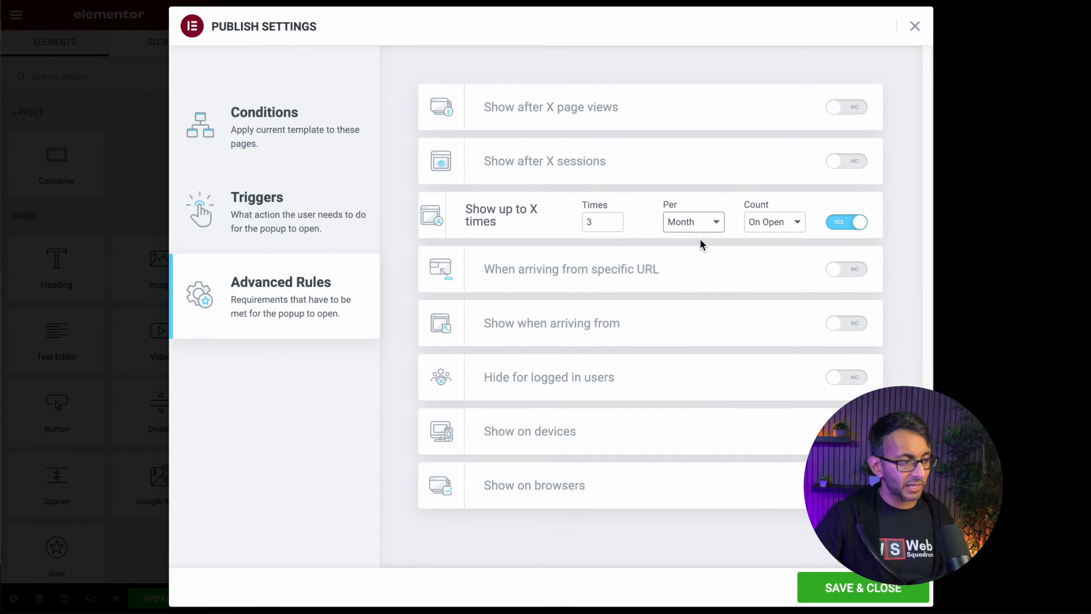
pyautogui.click(692, 222)
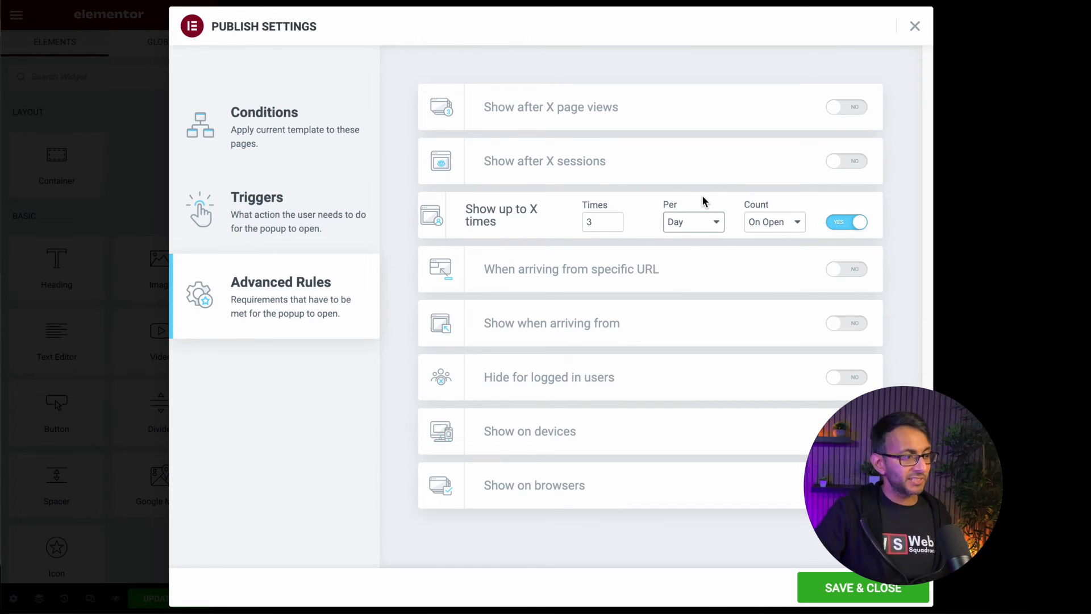
pyautogui.moveTo(714, 216)
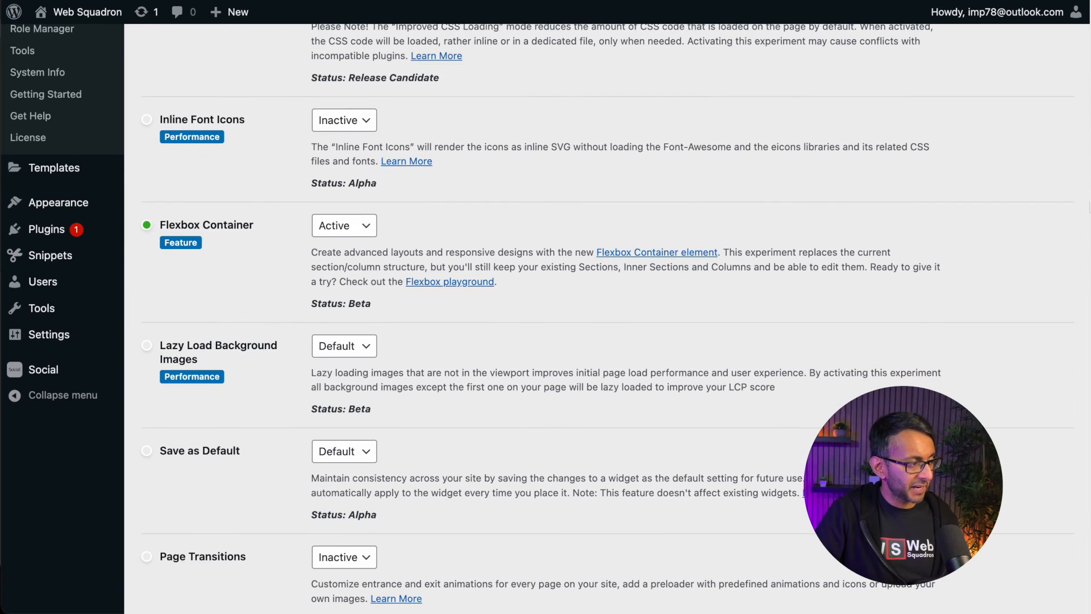
# Scroll the Experiments settings to the Save as Default feature and set it Active
pyautogui.scroll(-3)
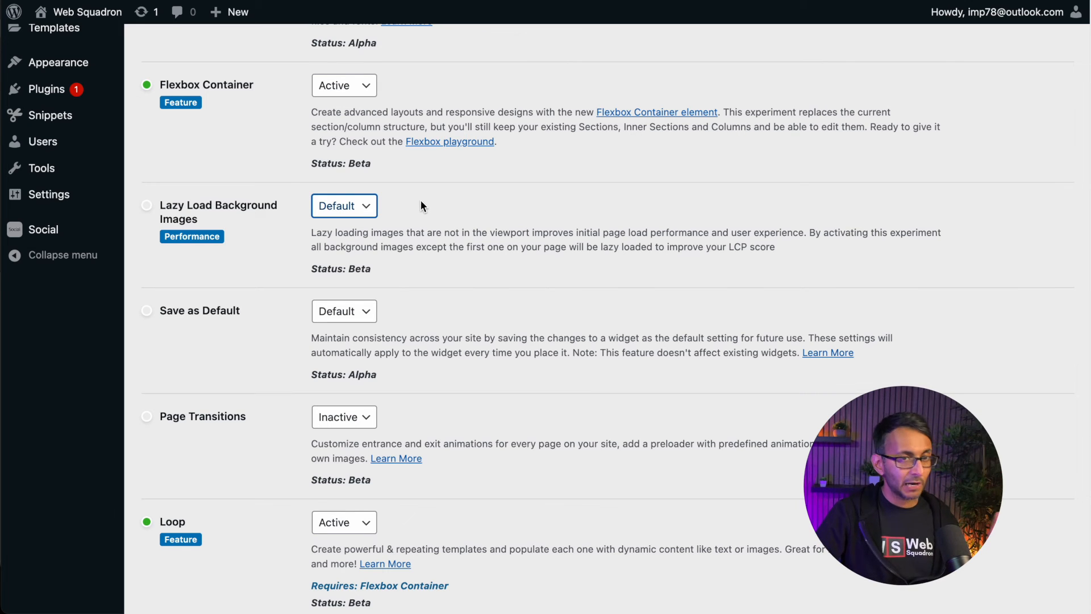
pyautogui.scroll(3)
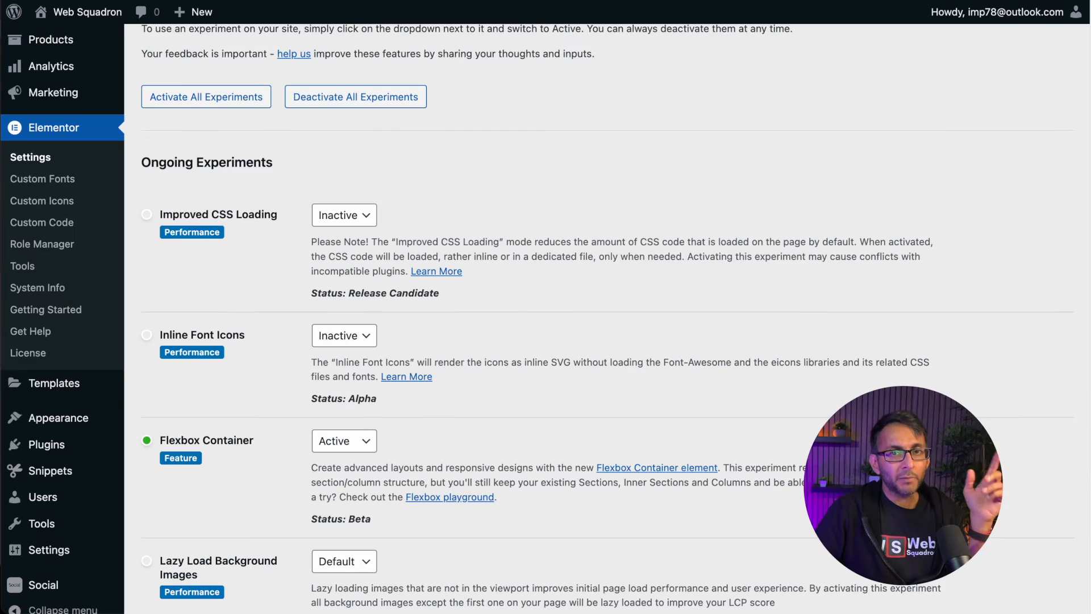
pyautogui.scroll(-3)
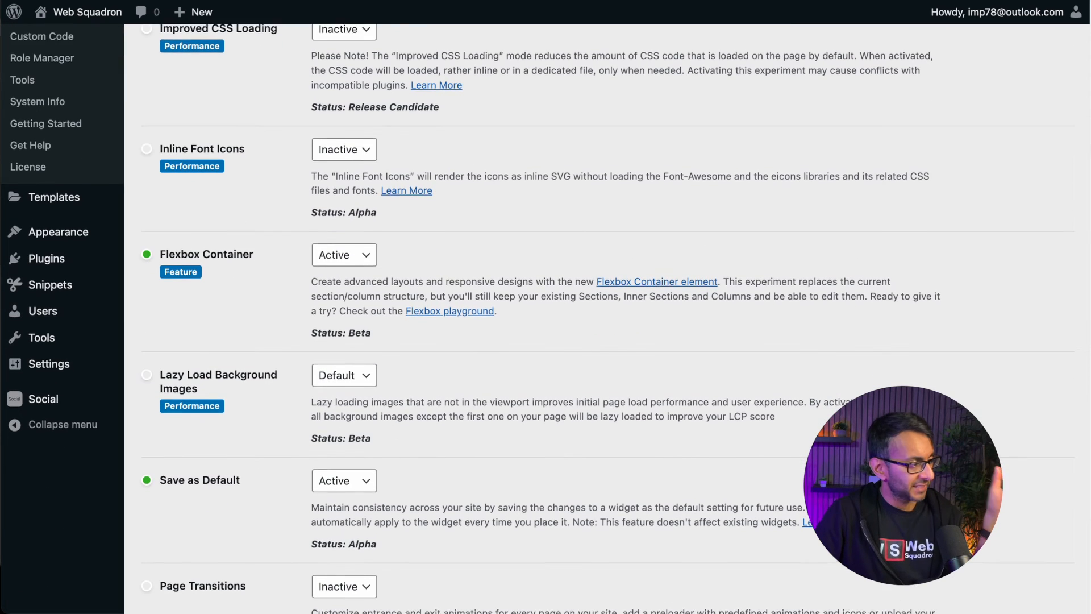
pyautogui.scroll(-3)
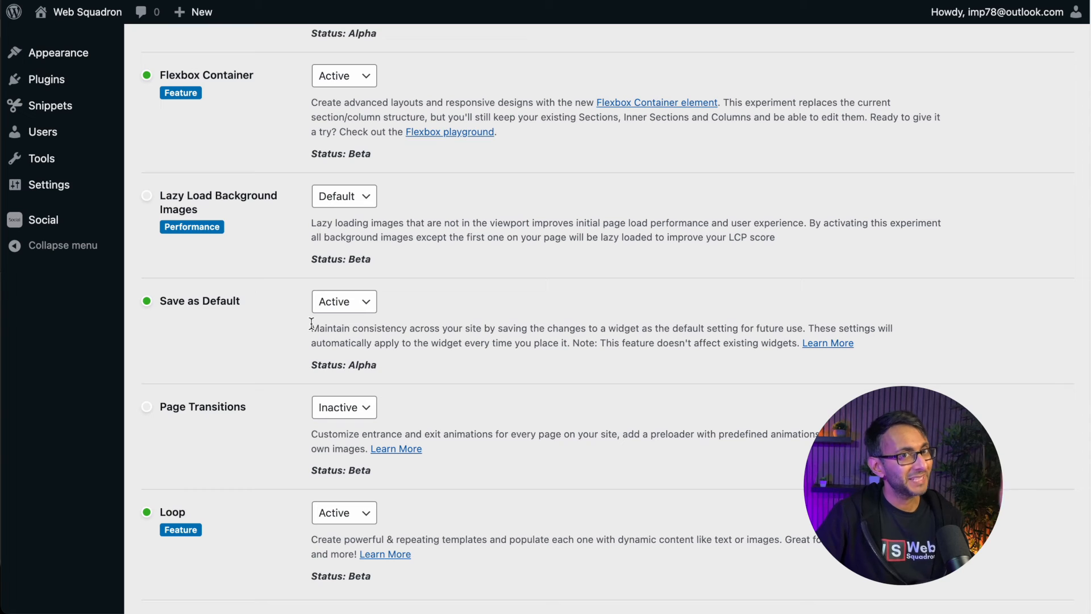
pyautogui.moveTo(514, 41)
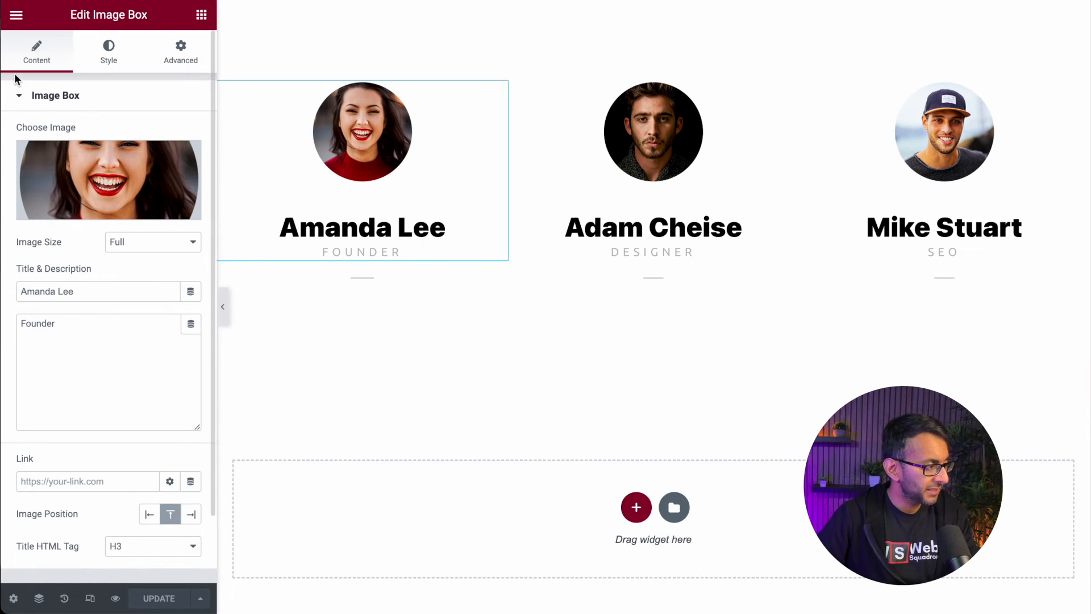
# Delete the Adam Cheise image box and adjust Amanda Lee's title typography to 4
pyautogui.click(108, 52)
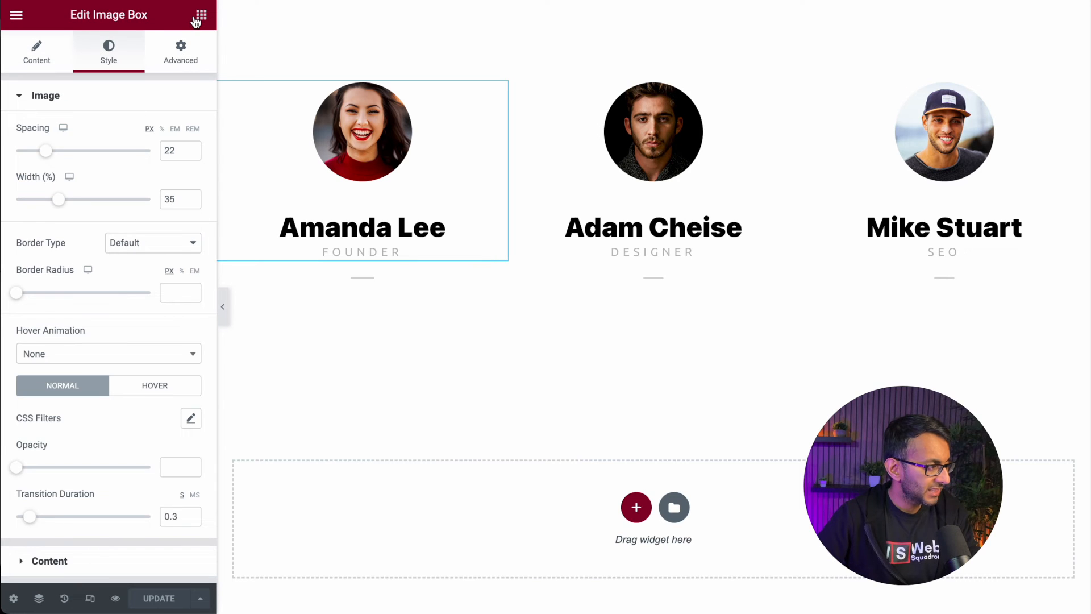
pyautogui.click(201, 14)
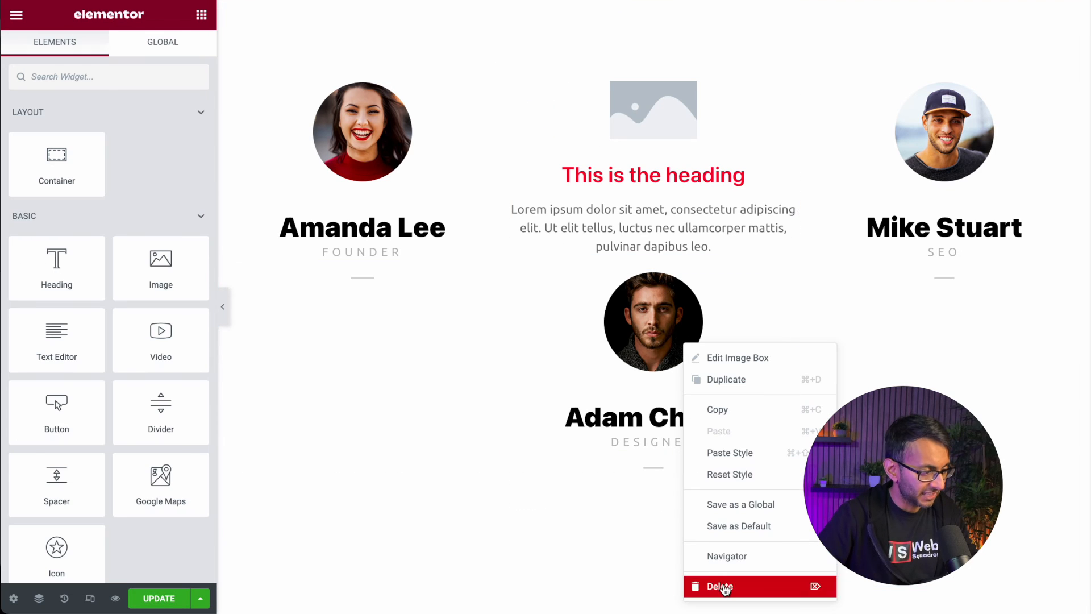
pyautogui.click(718, 587)
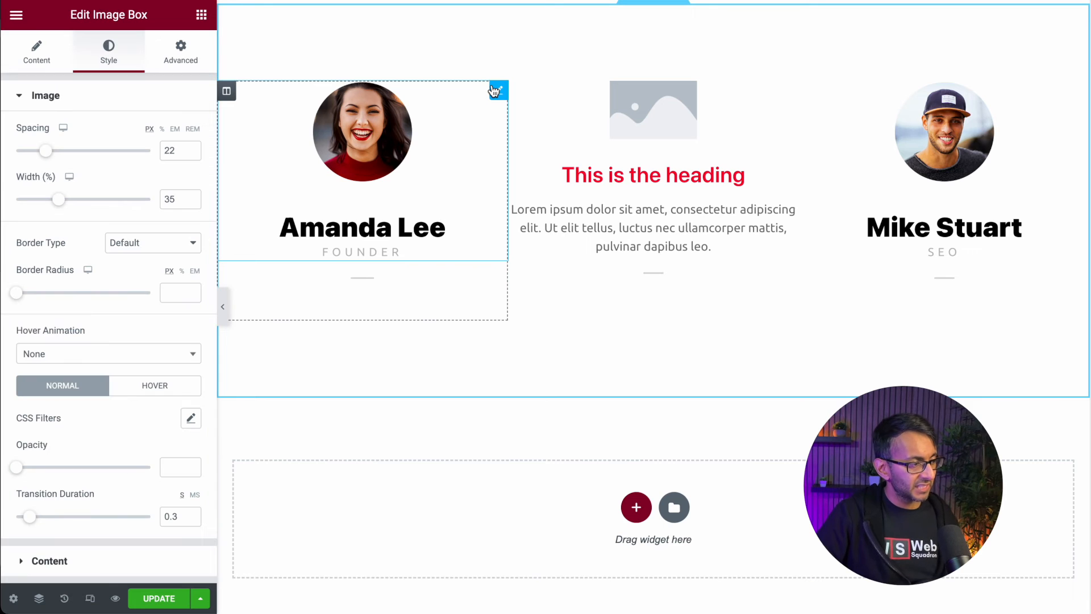
pyautogui.moveTo(64, 128)
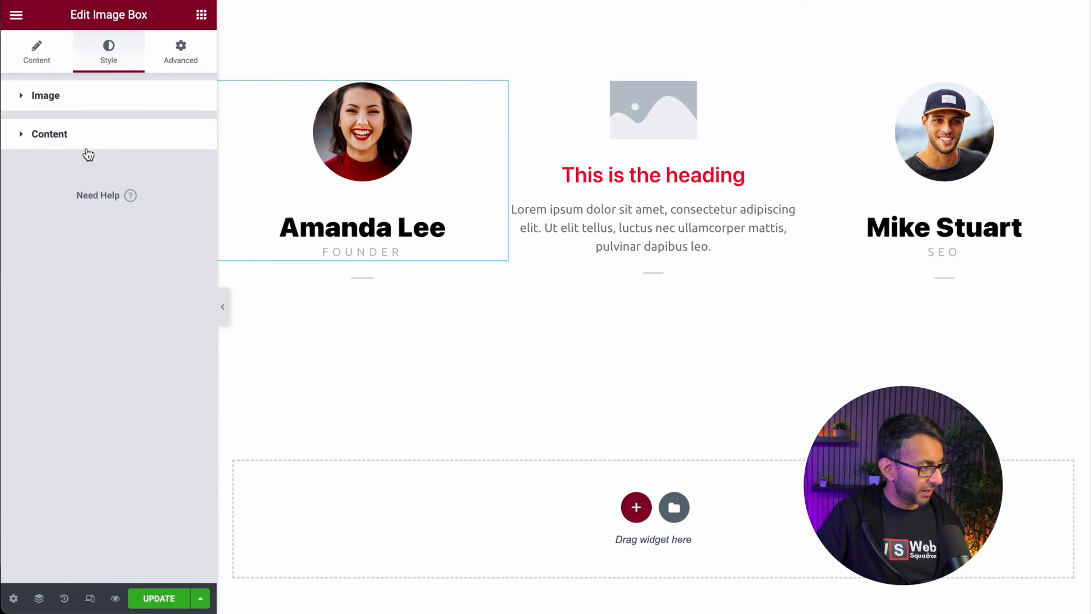
pyautogui.click(49, 134)
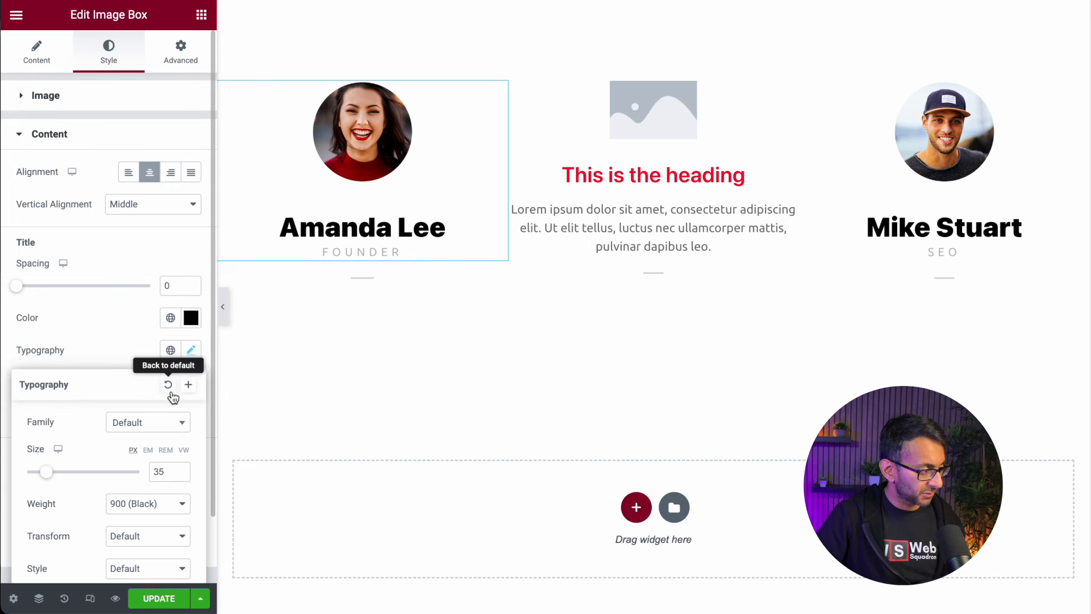
pyautogui.write('4')
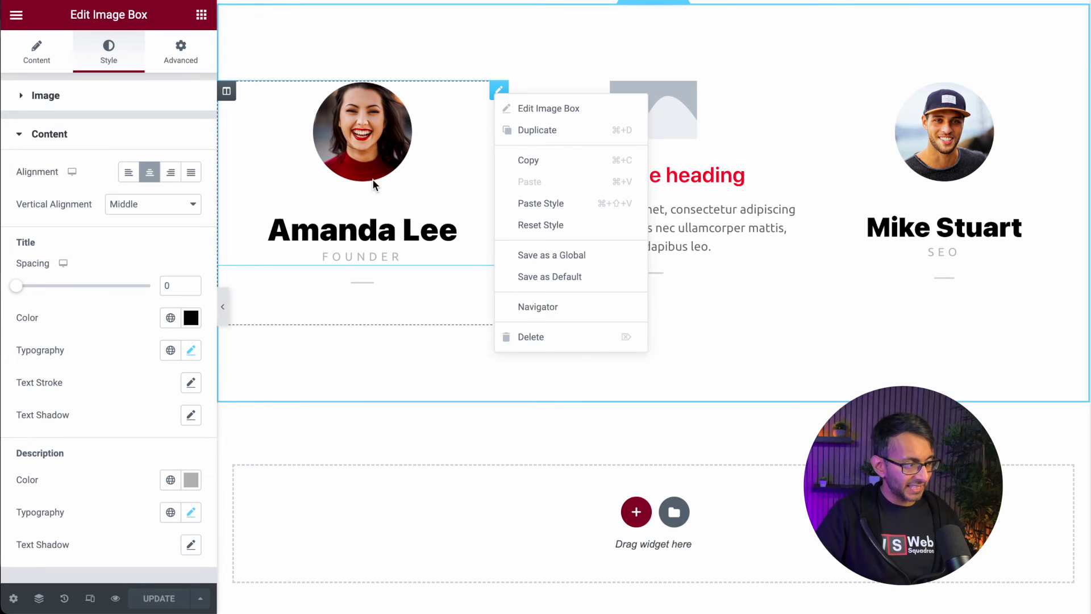
# Save the Amanda Lee image box's styling as the default and confirm
pyautogui.click(549, 276)
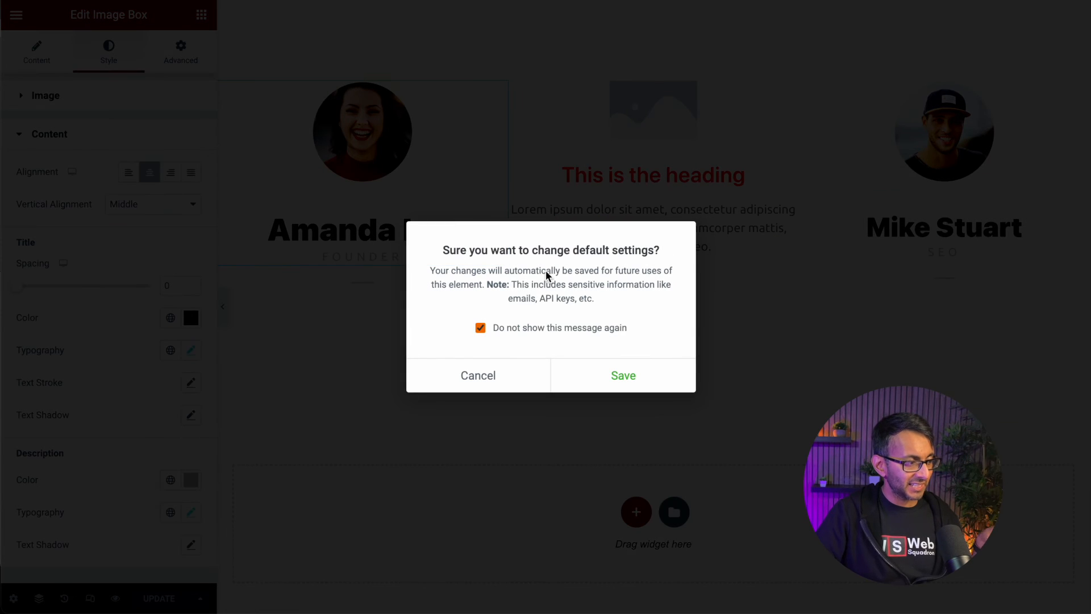
pyautogui.moveTo(603, 274)
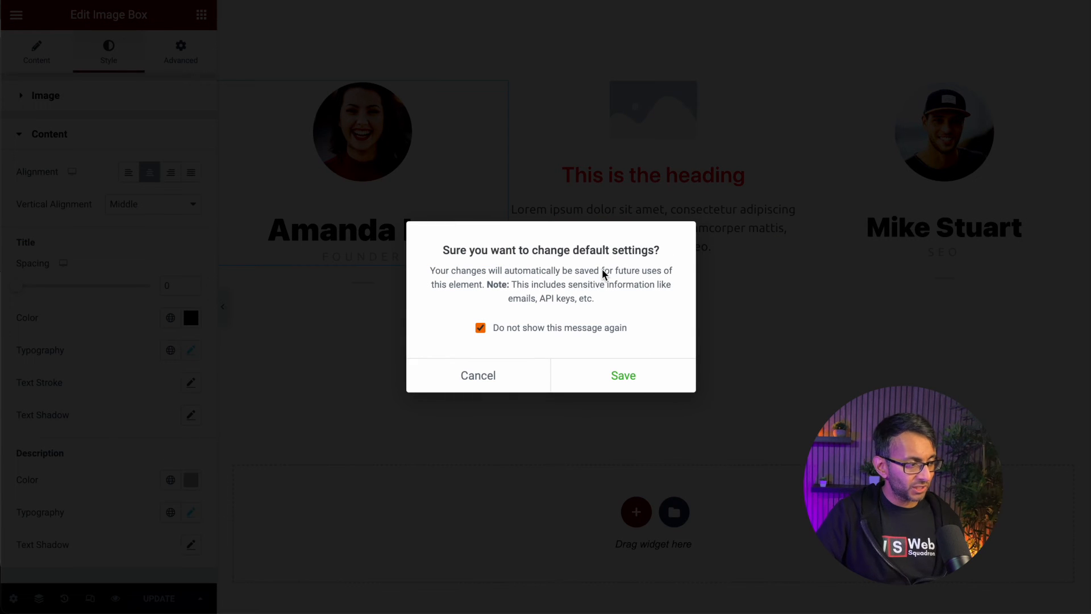
pyautogui.click(622, 375)
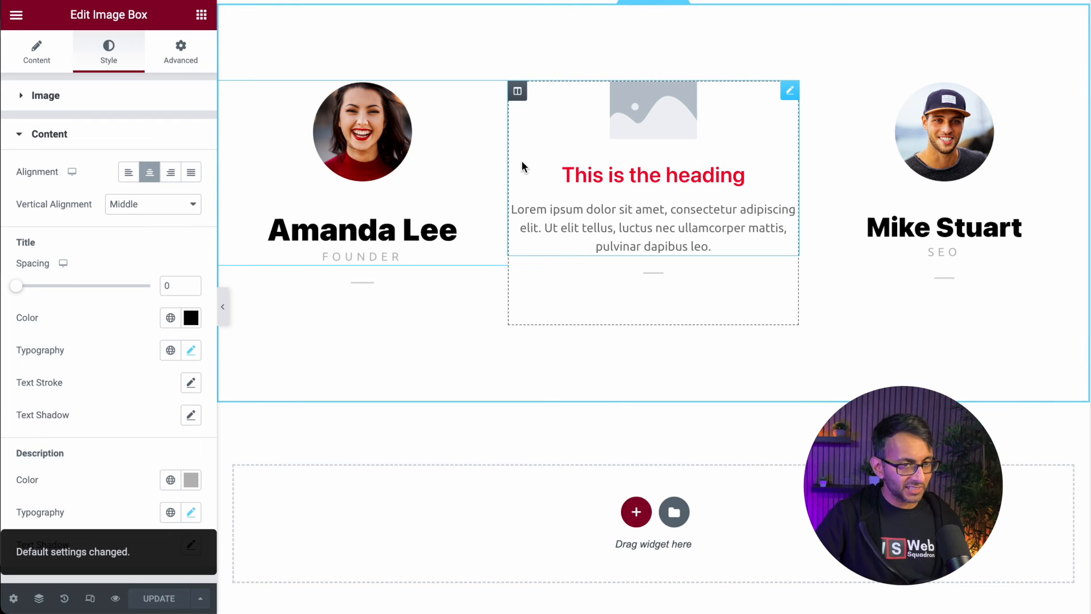
pyautogui.moveTo(682, 130)
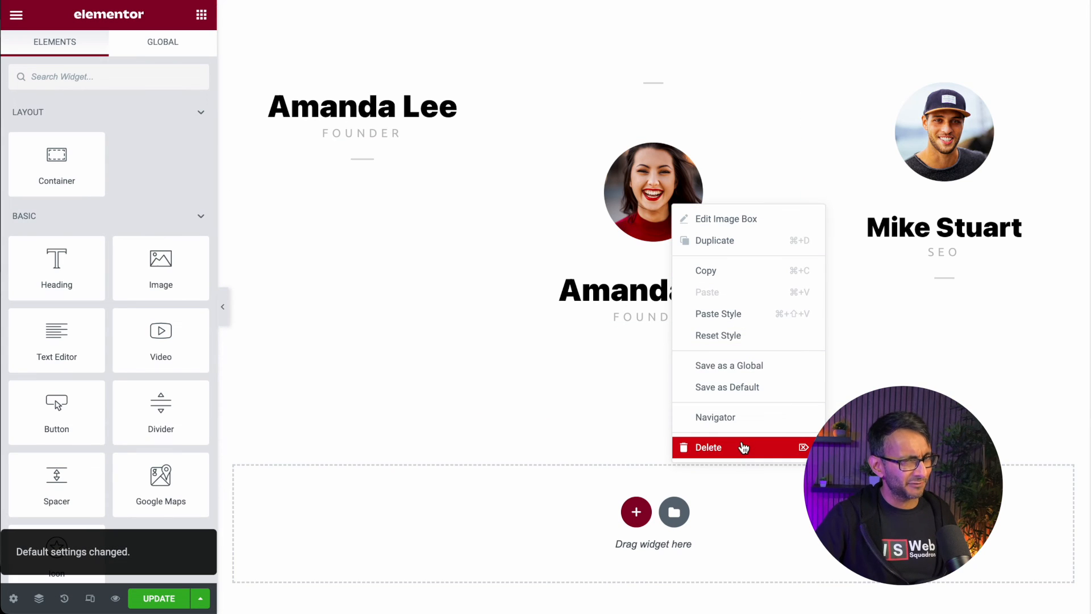
pyautogui.click(709, 447)
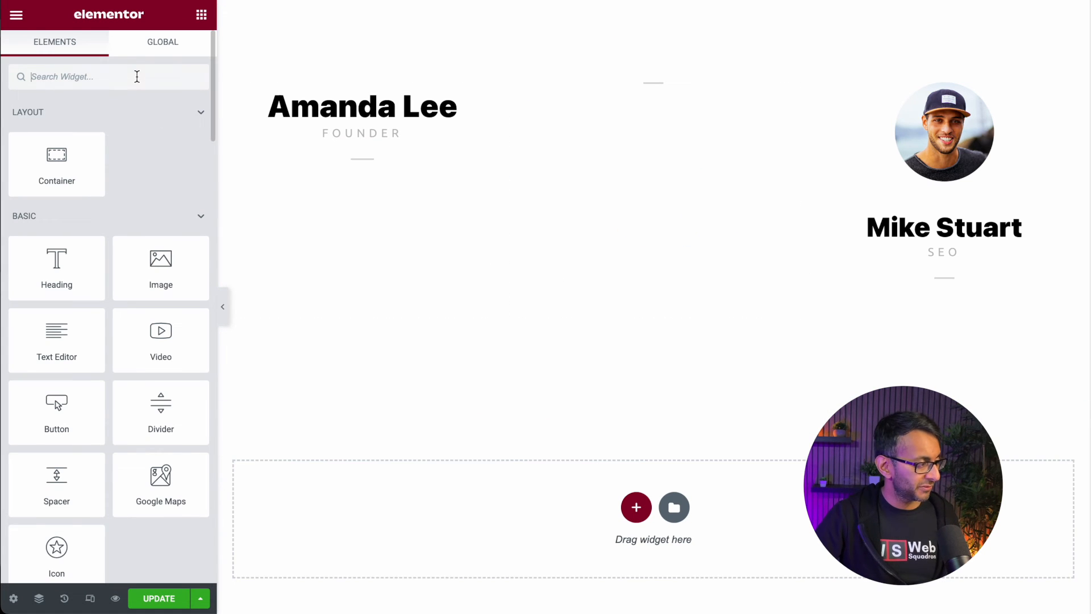
pyautogui.write('image')
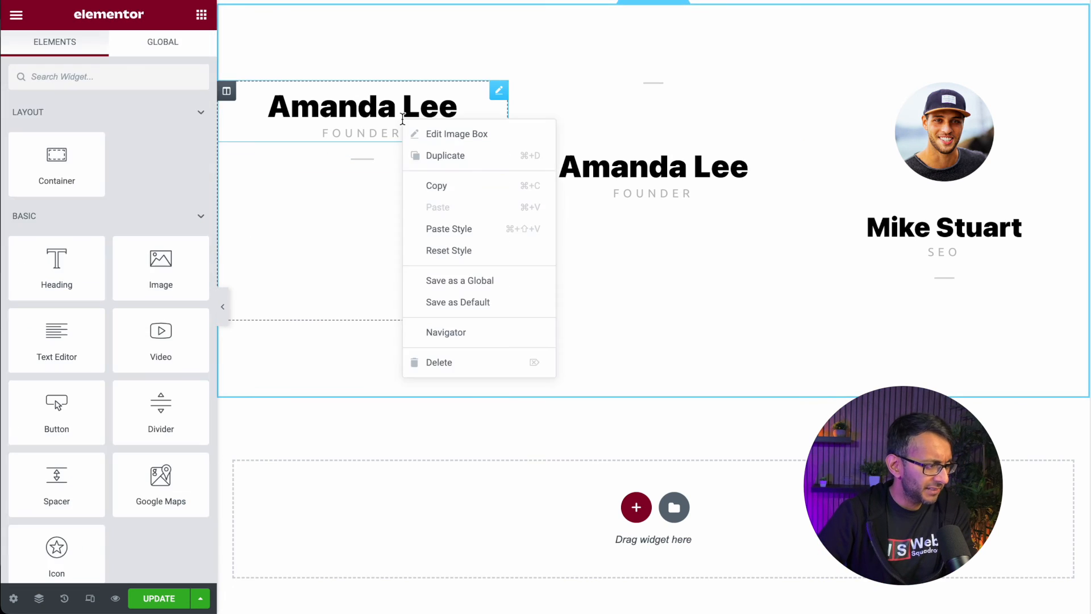
pyautogui.click(290, 262)
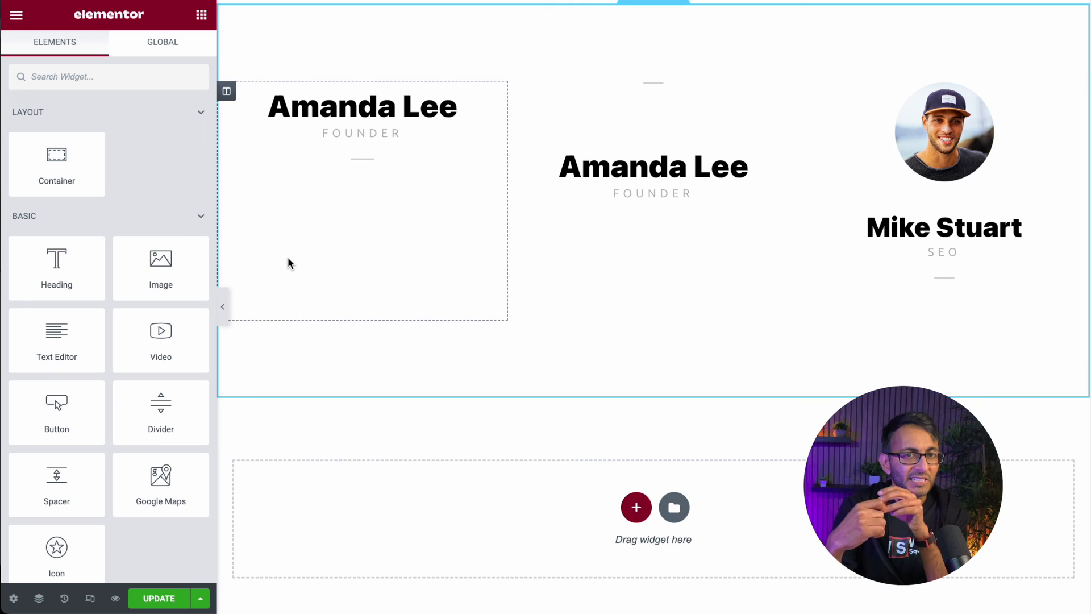
pyautogui.click(362, 118)
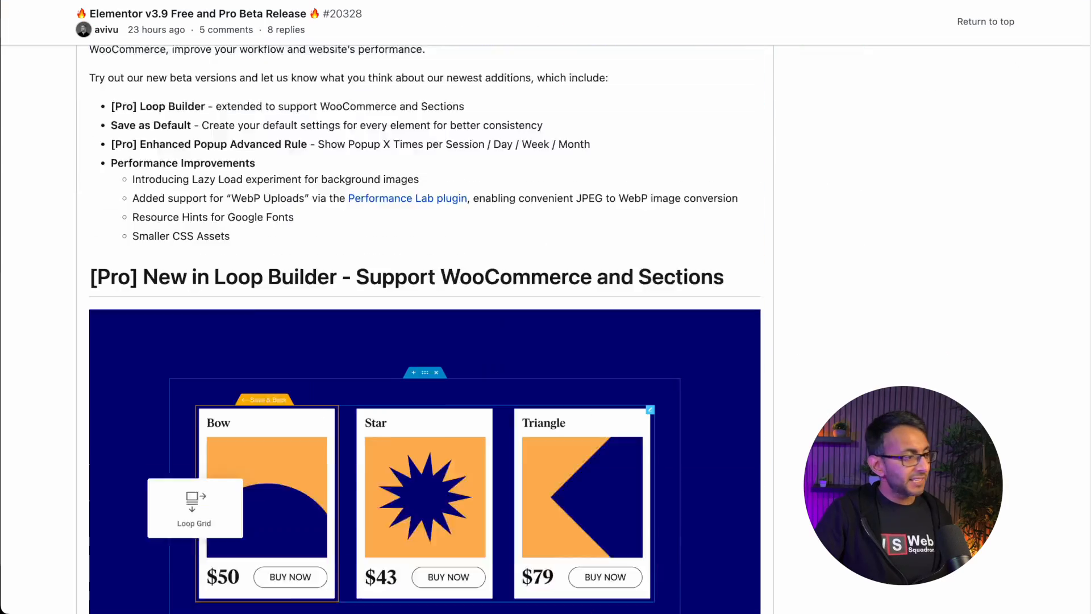
pyautogui.scroll(-3)
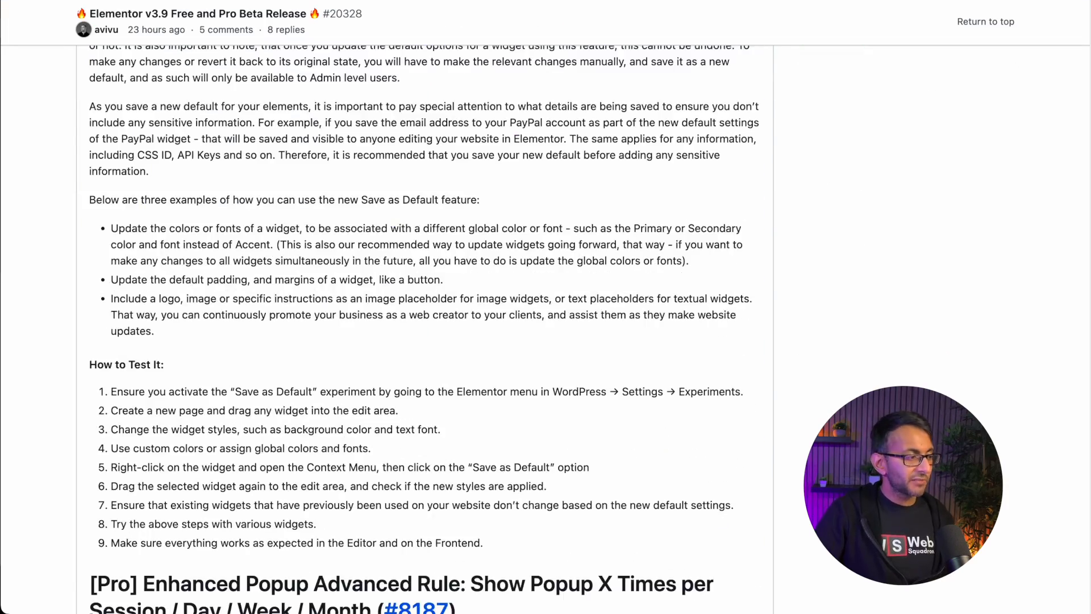
pyautogui.scroll(-3)
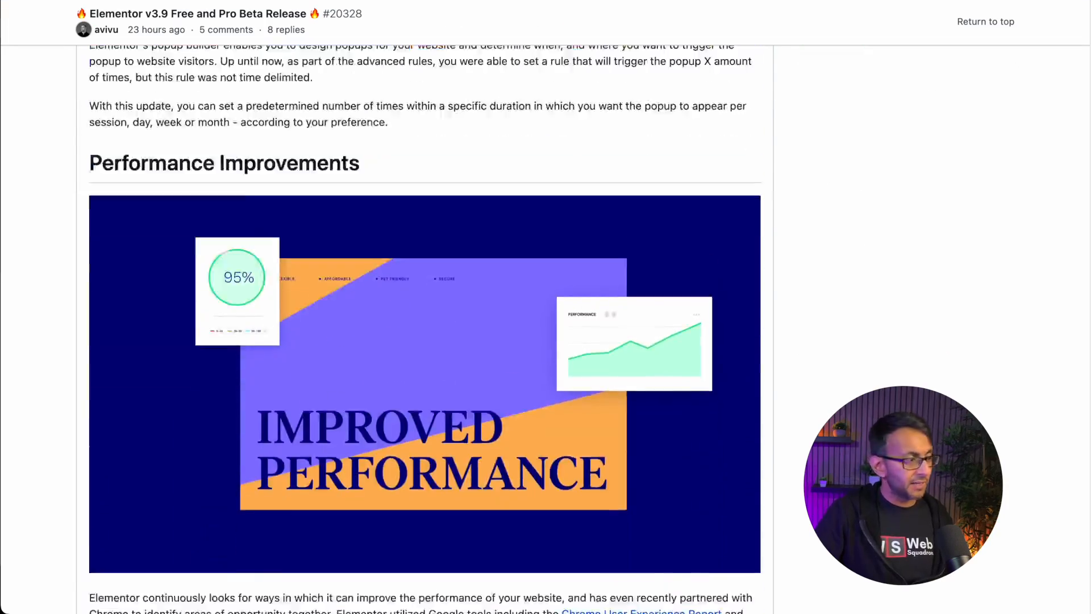
pyautogui.scroll(-3)
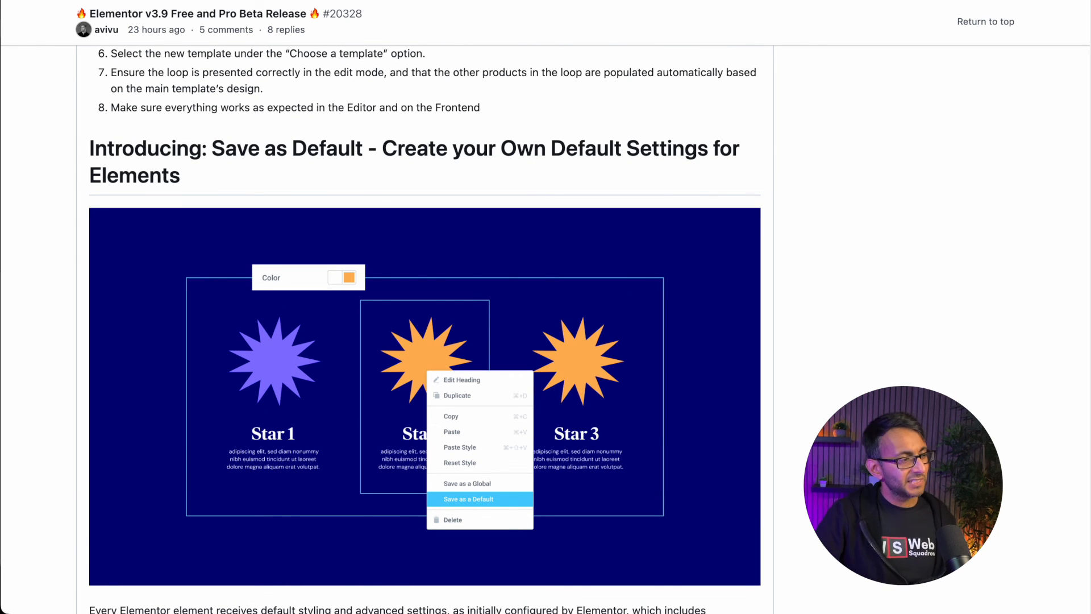
pyautogui.scroll(-3)
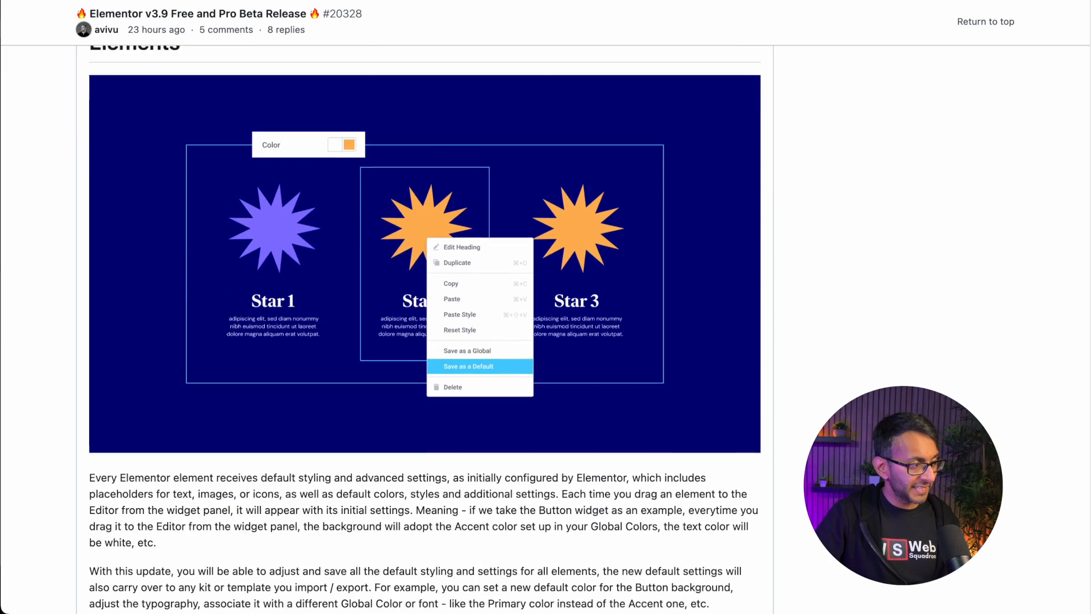